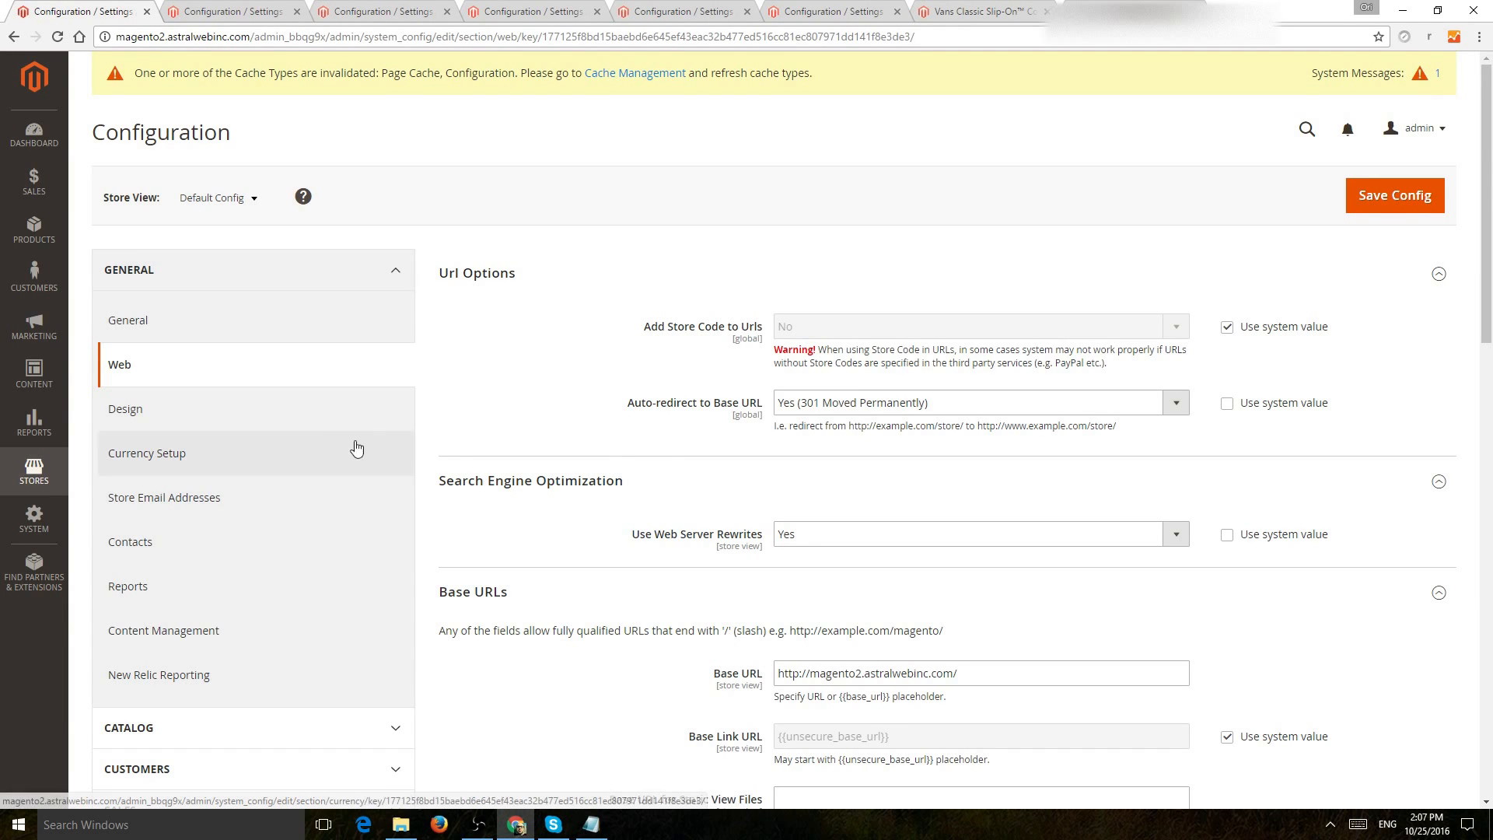
Browse the store configuration pages and select the whole base URL value
click(34, 471)
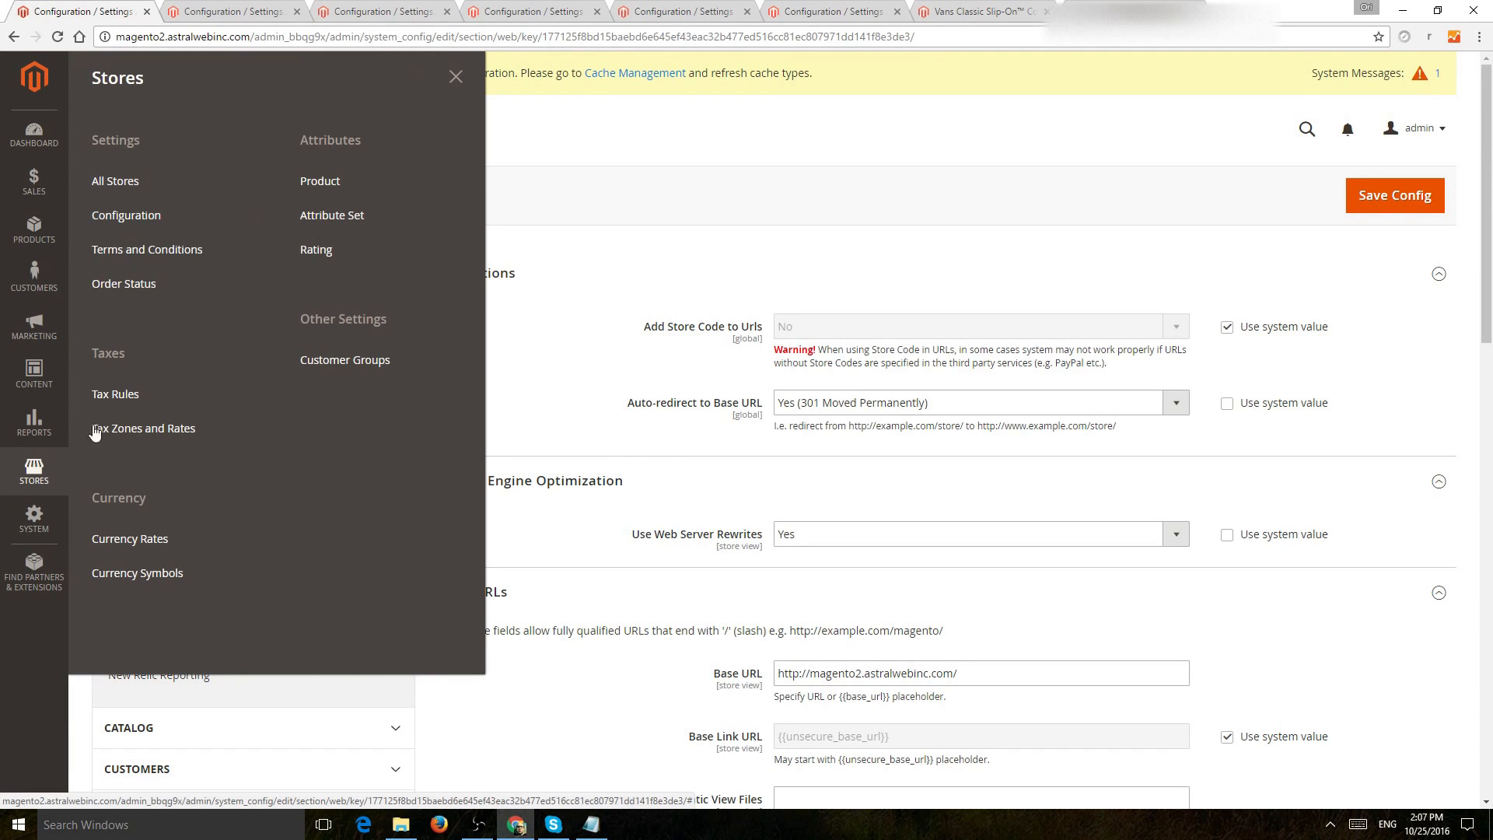
click(454, 77)
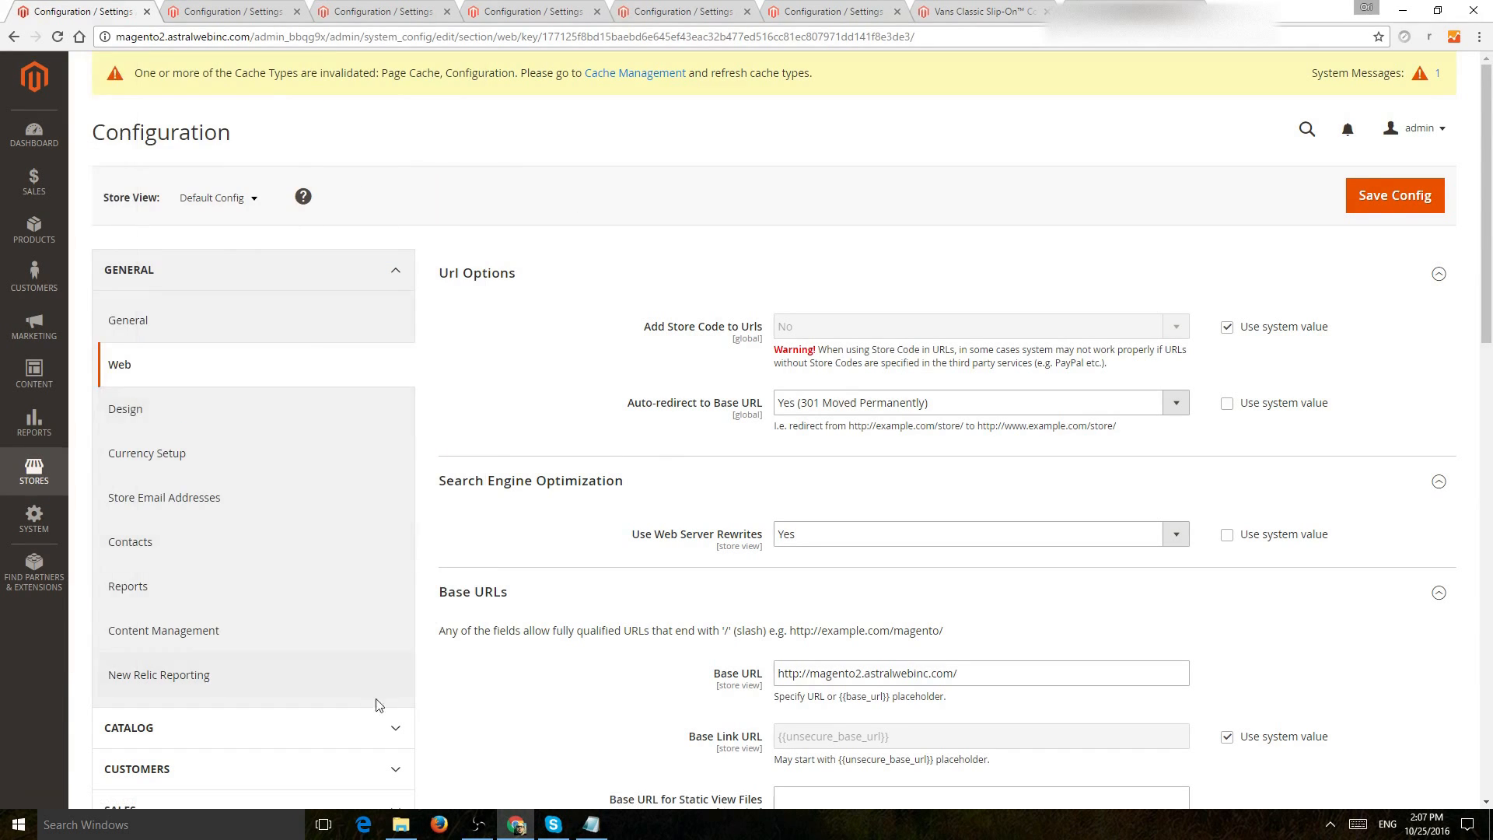
mouse_move(569, 177)
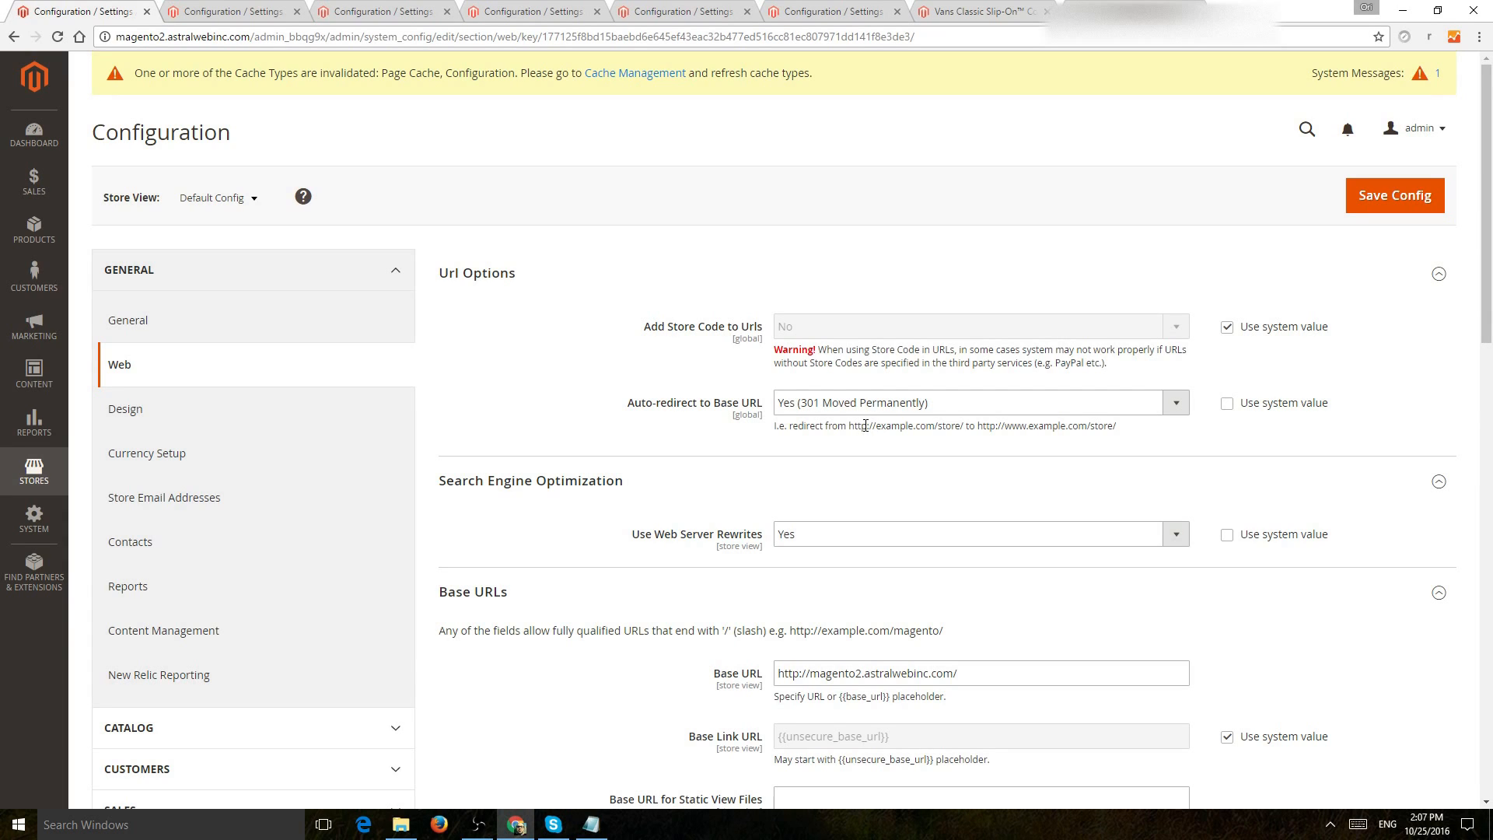
mouse_move(1045, 424)
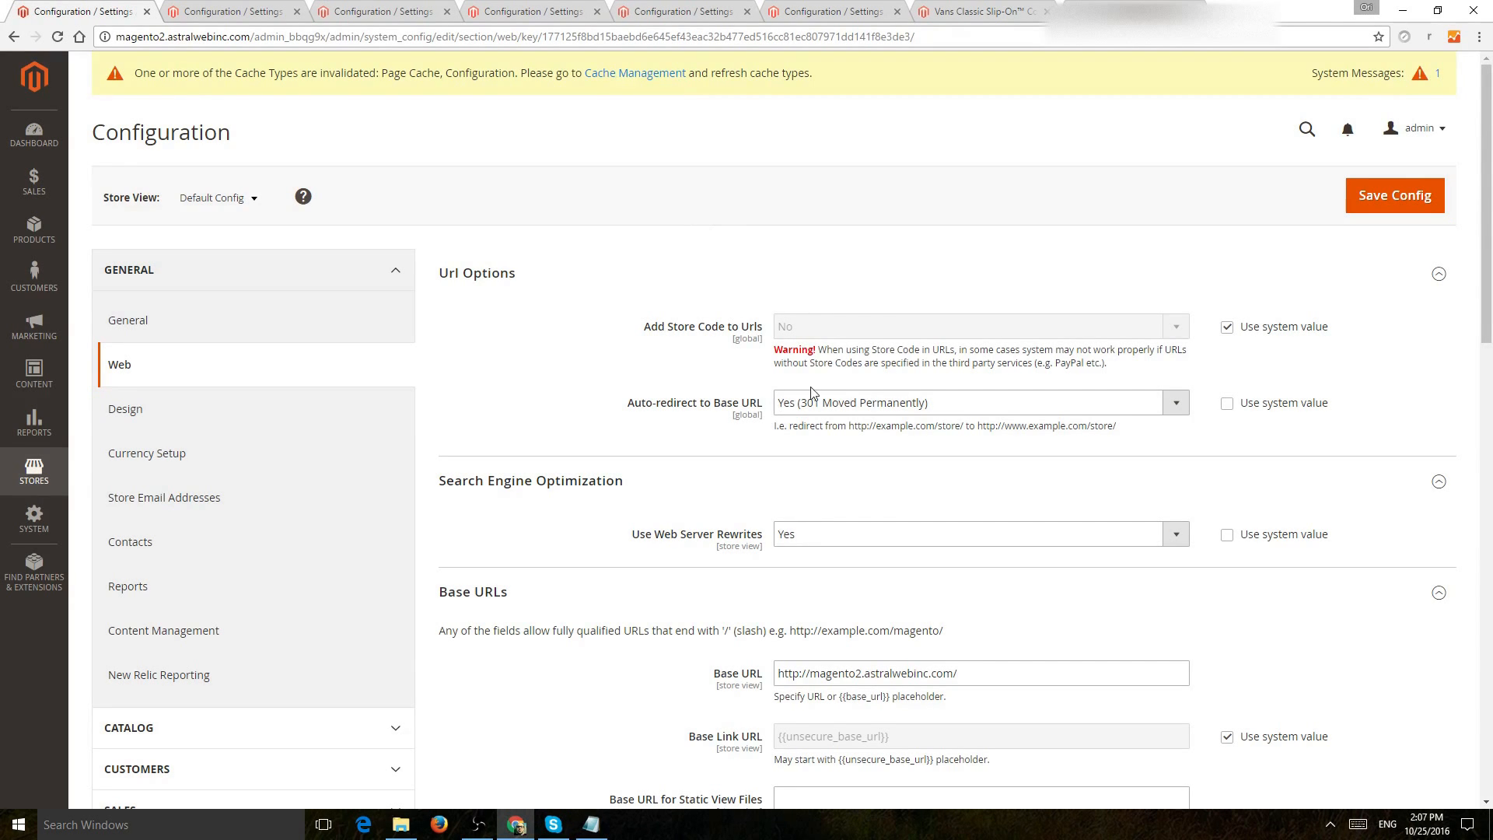
mouse_move(832, 412)
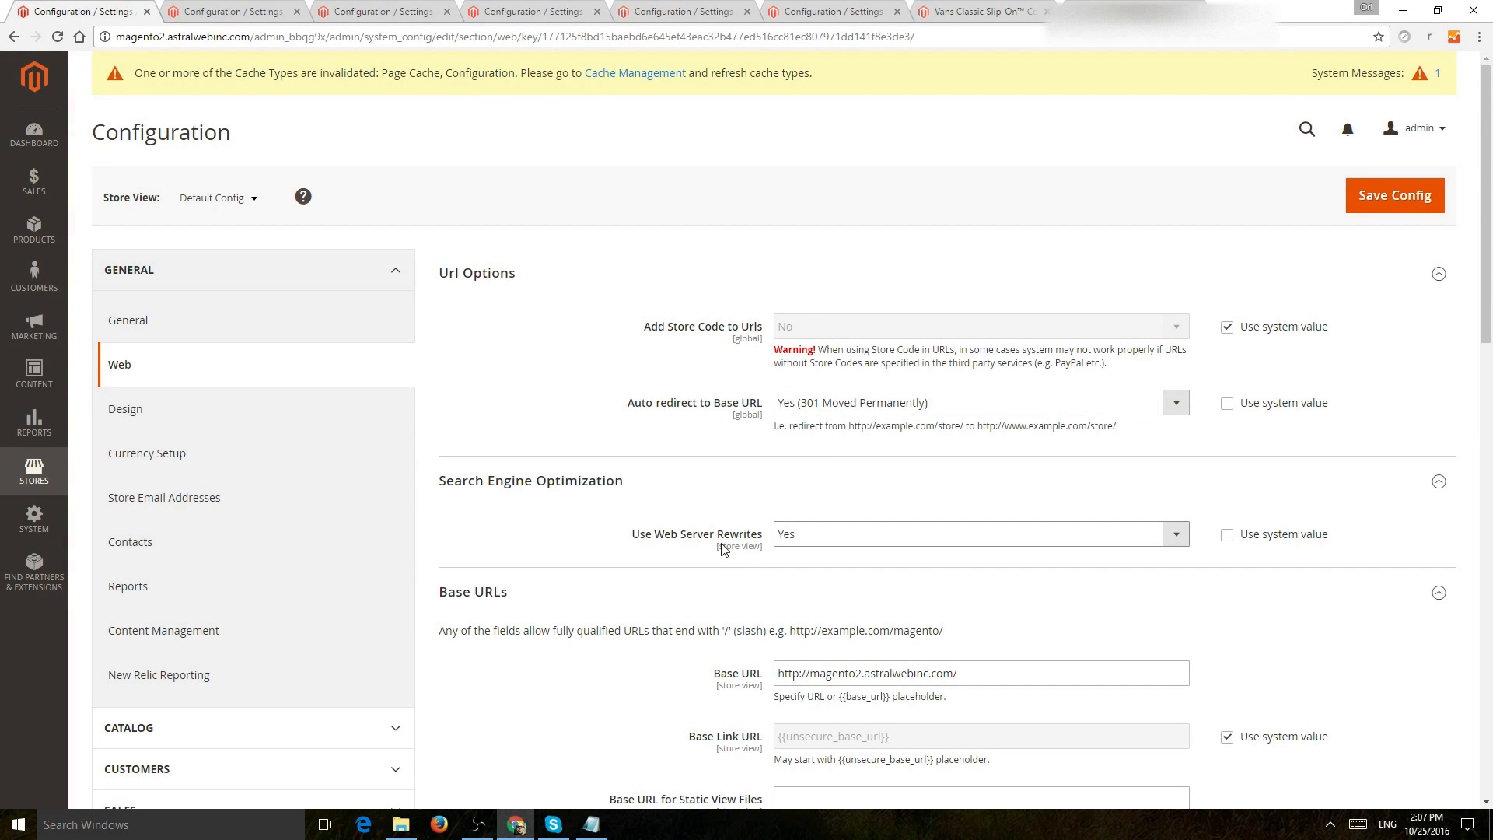
mouse_move(806, 534)
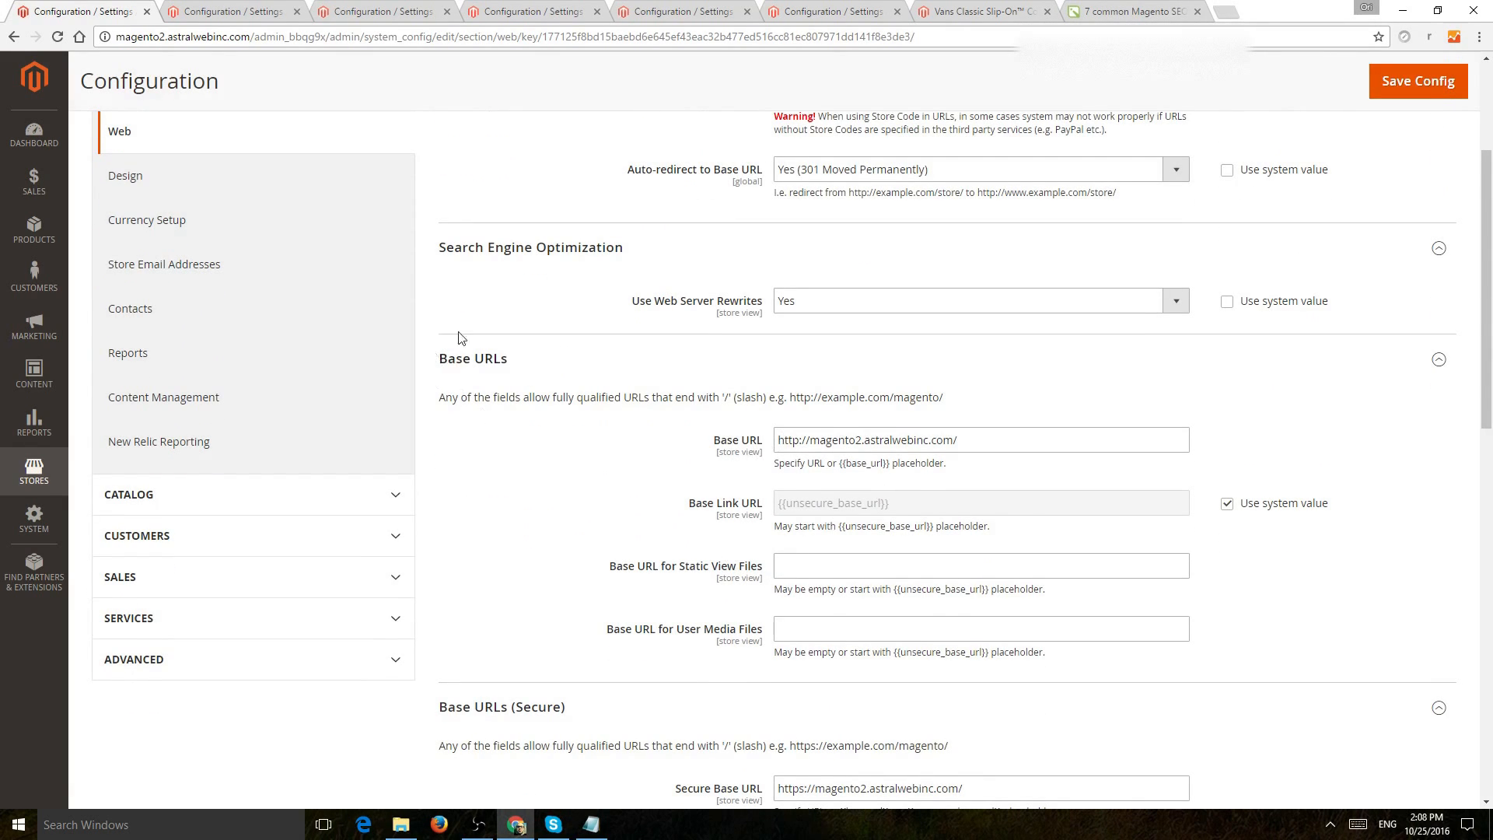
scroll(down, 3)
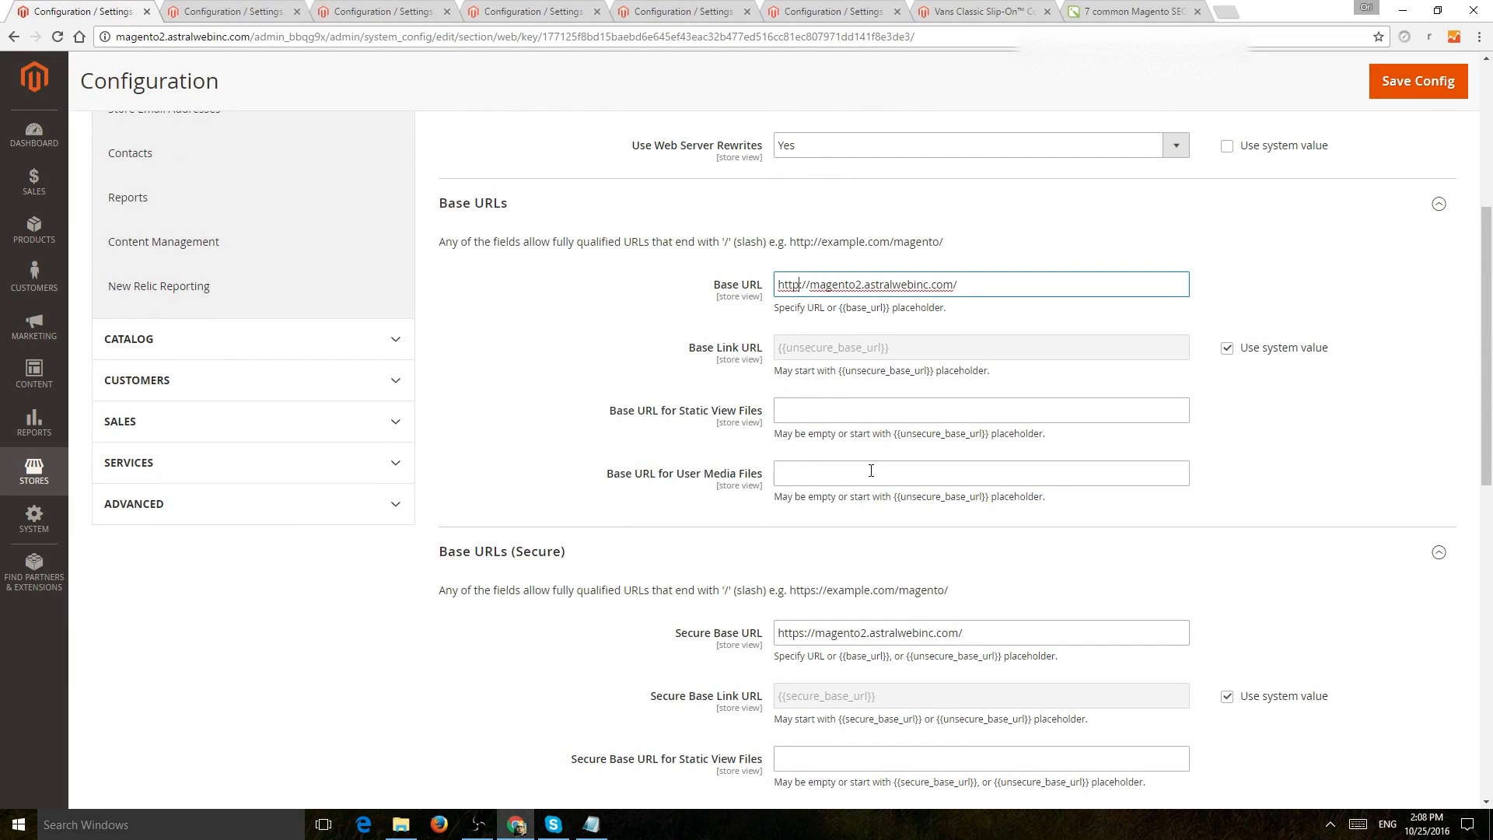
scroll(down, 3)
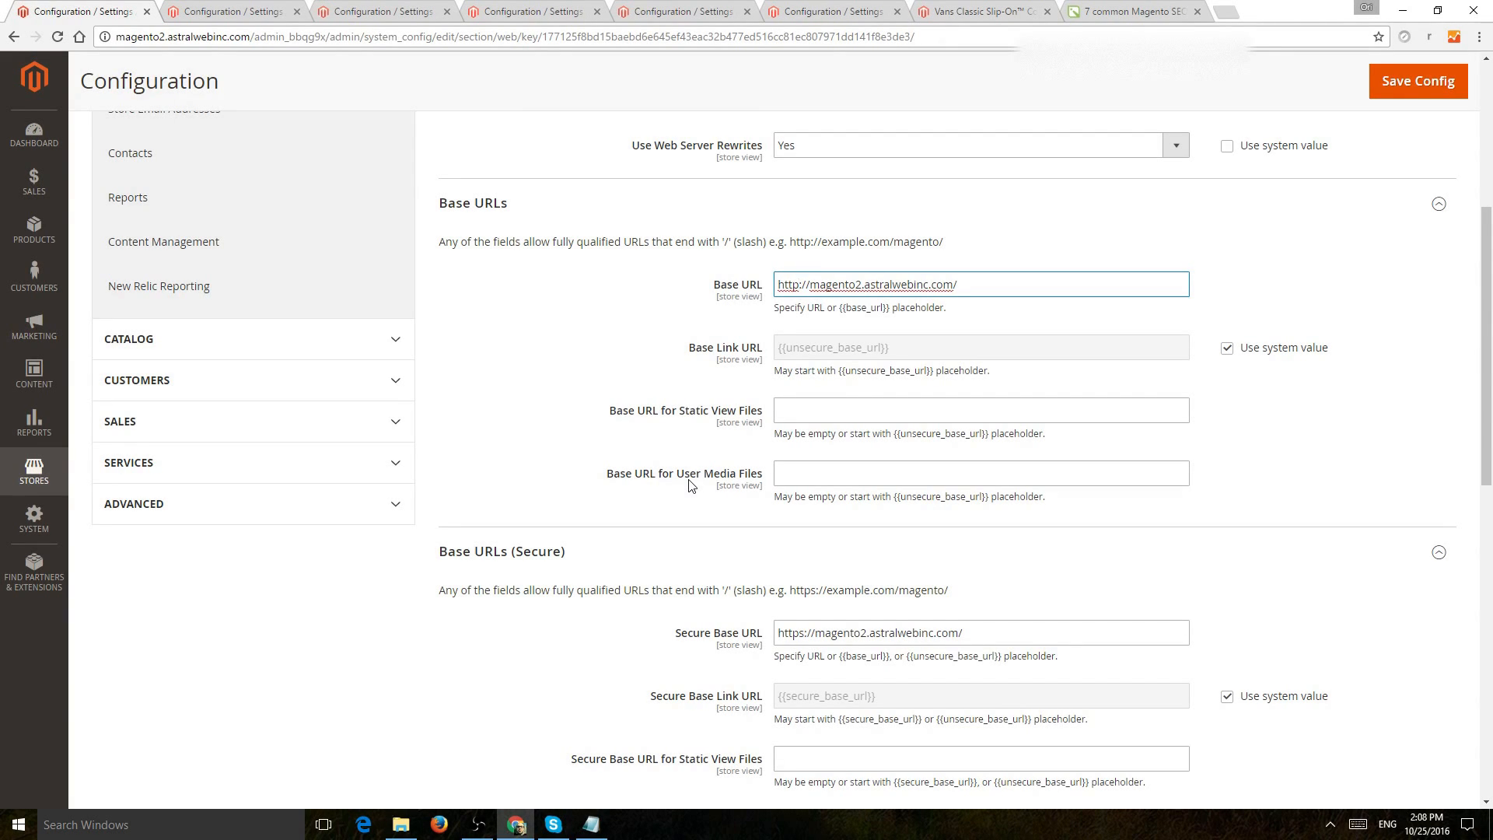
click(807, 283)
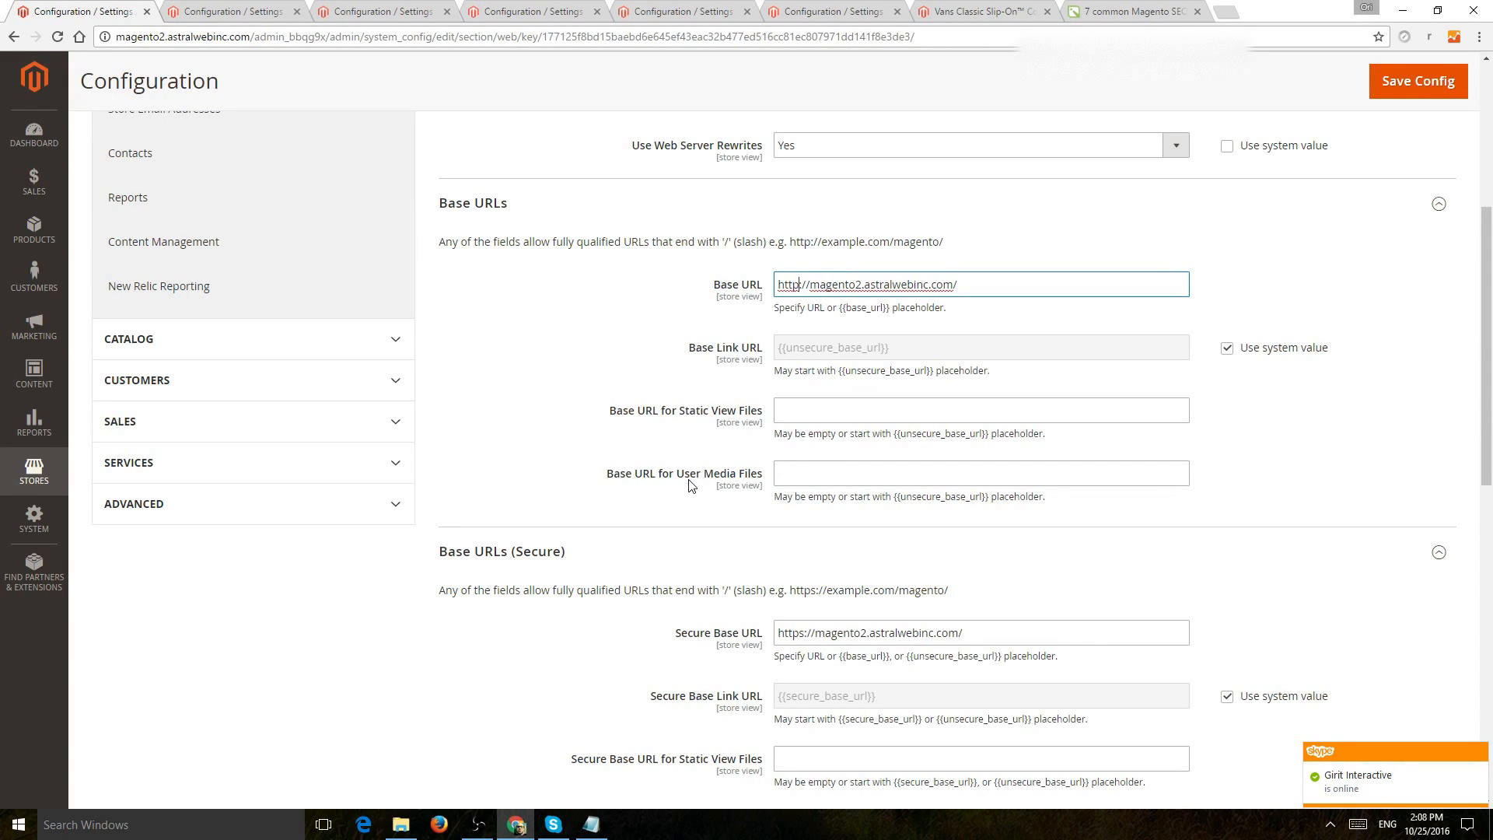
click(853, 284)
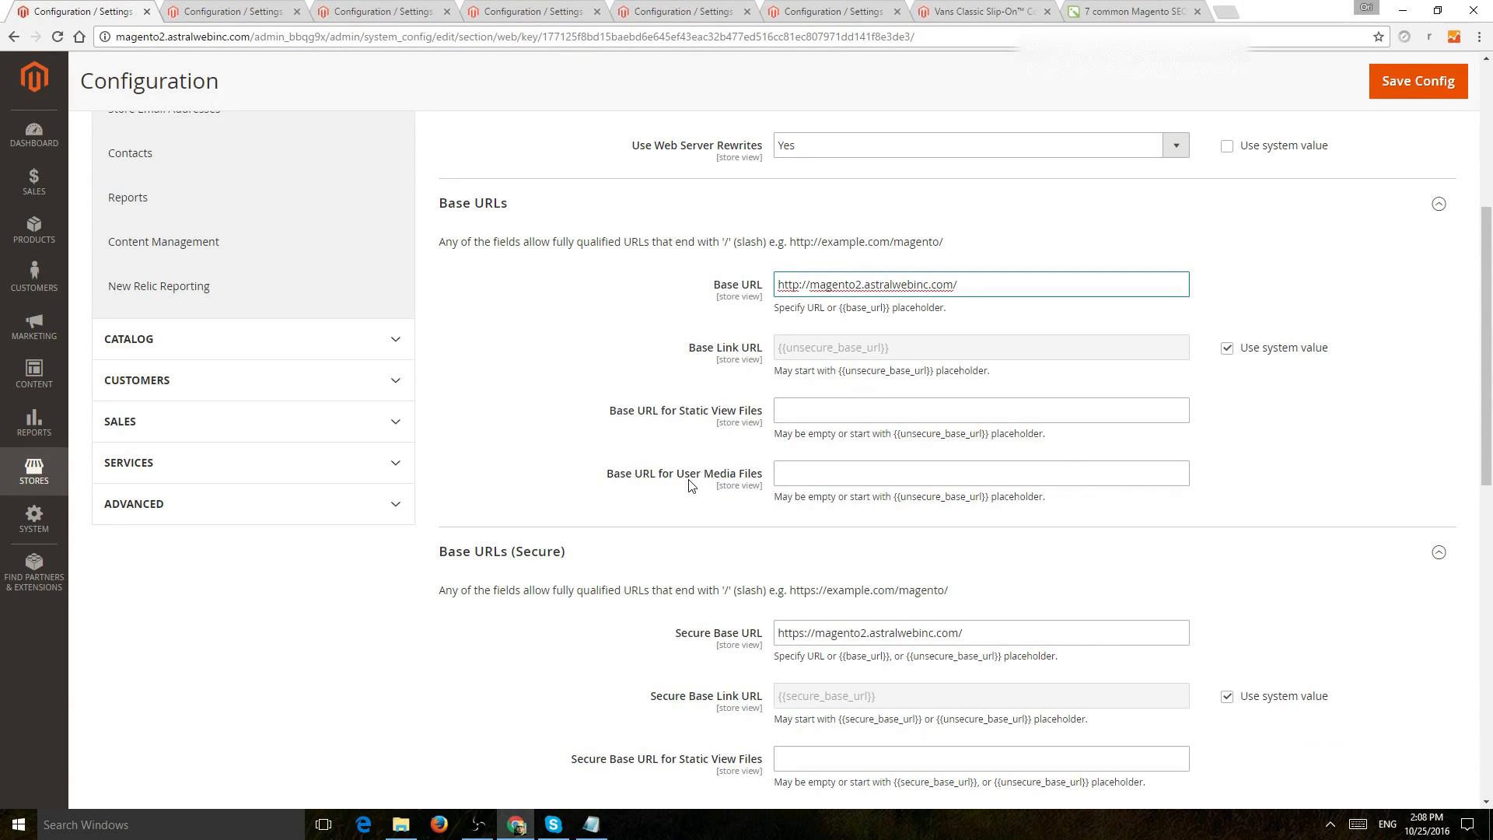
click(801, 283)
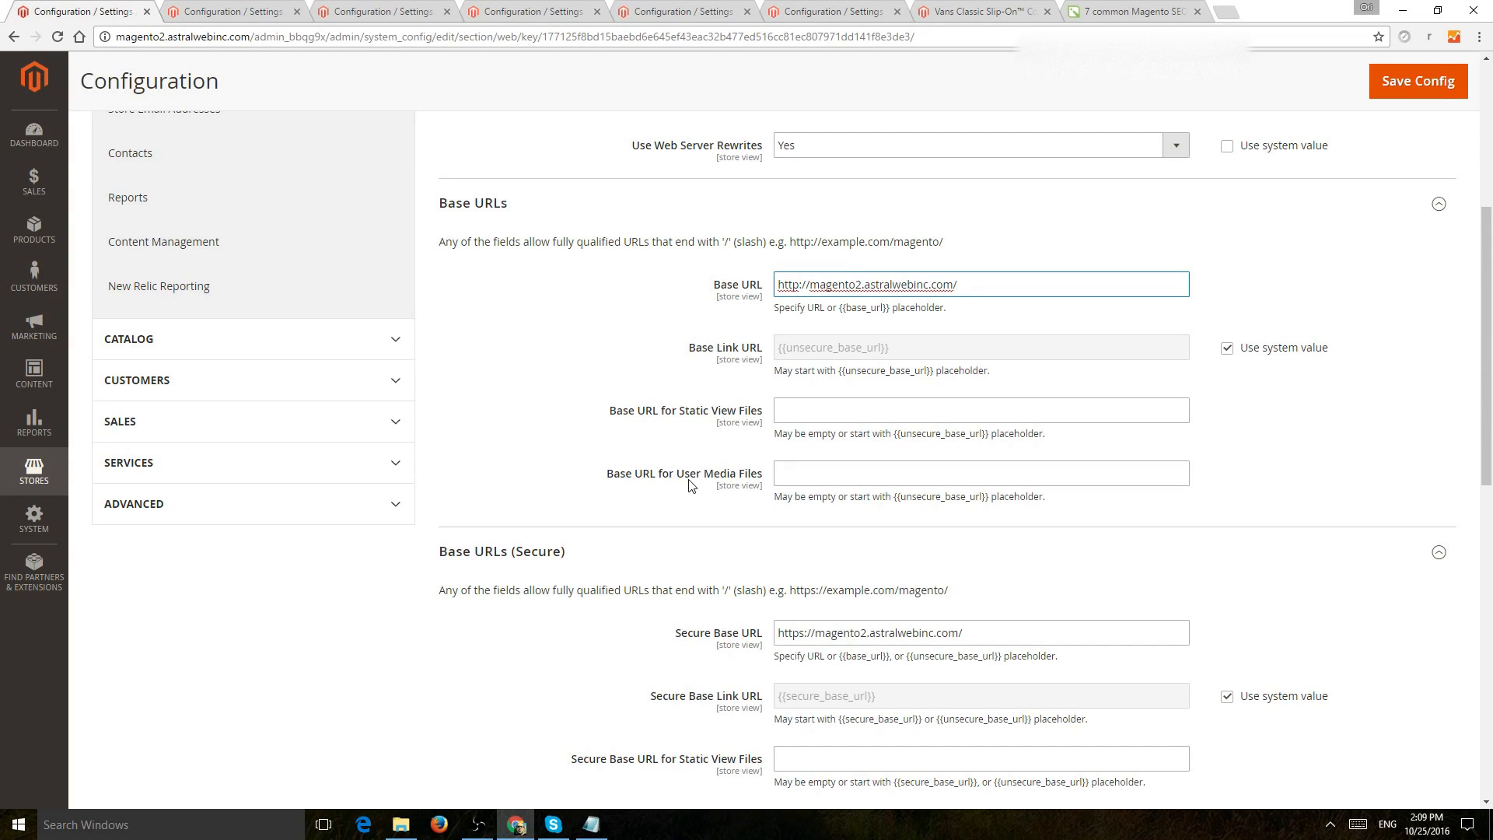
click(802, 284)
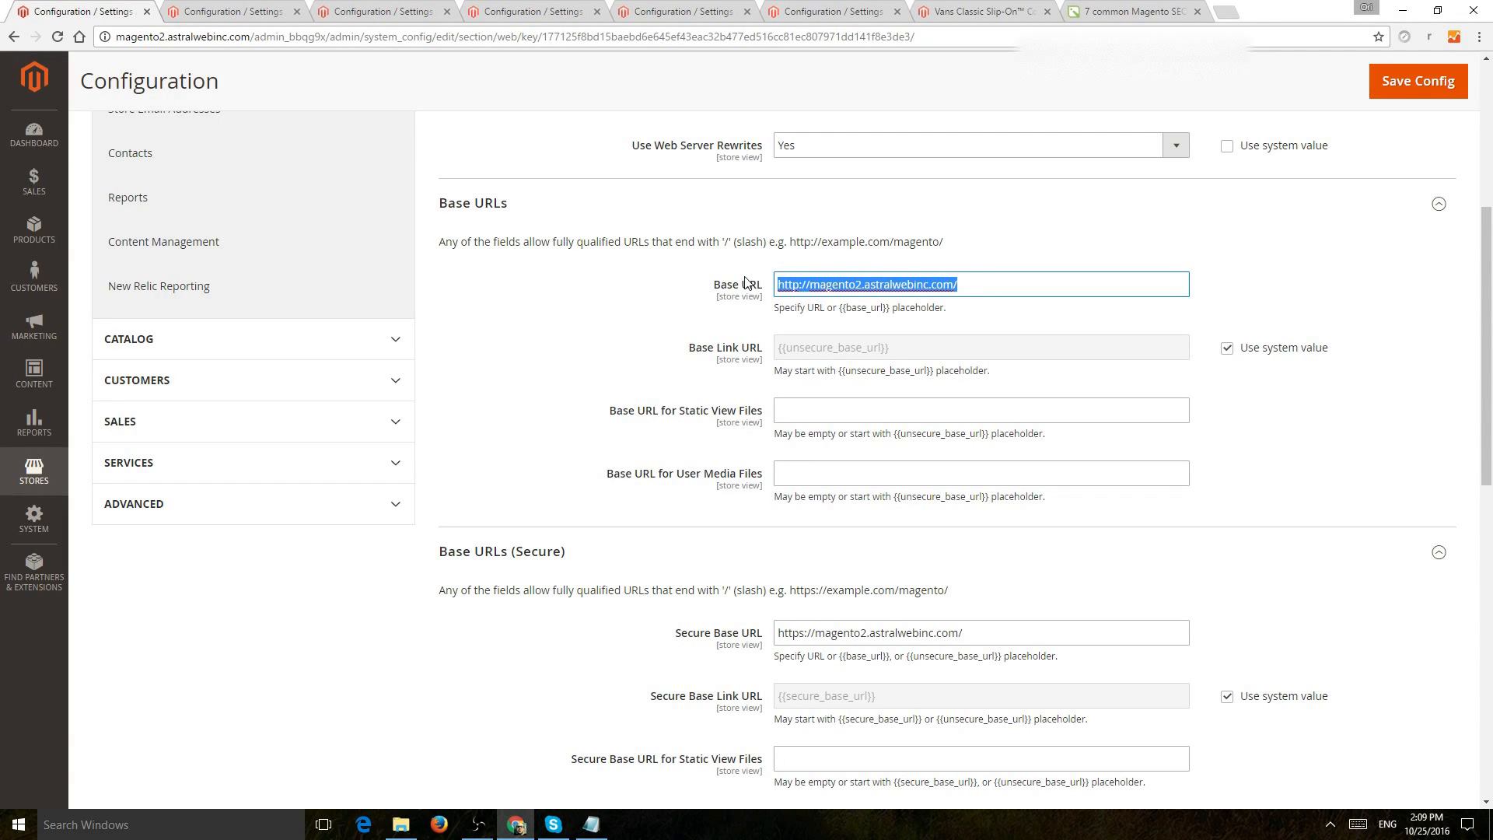
mouse_move(621, 284)
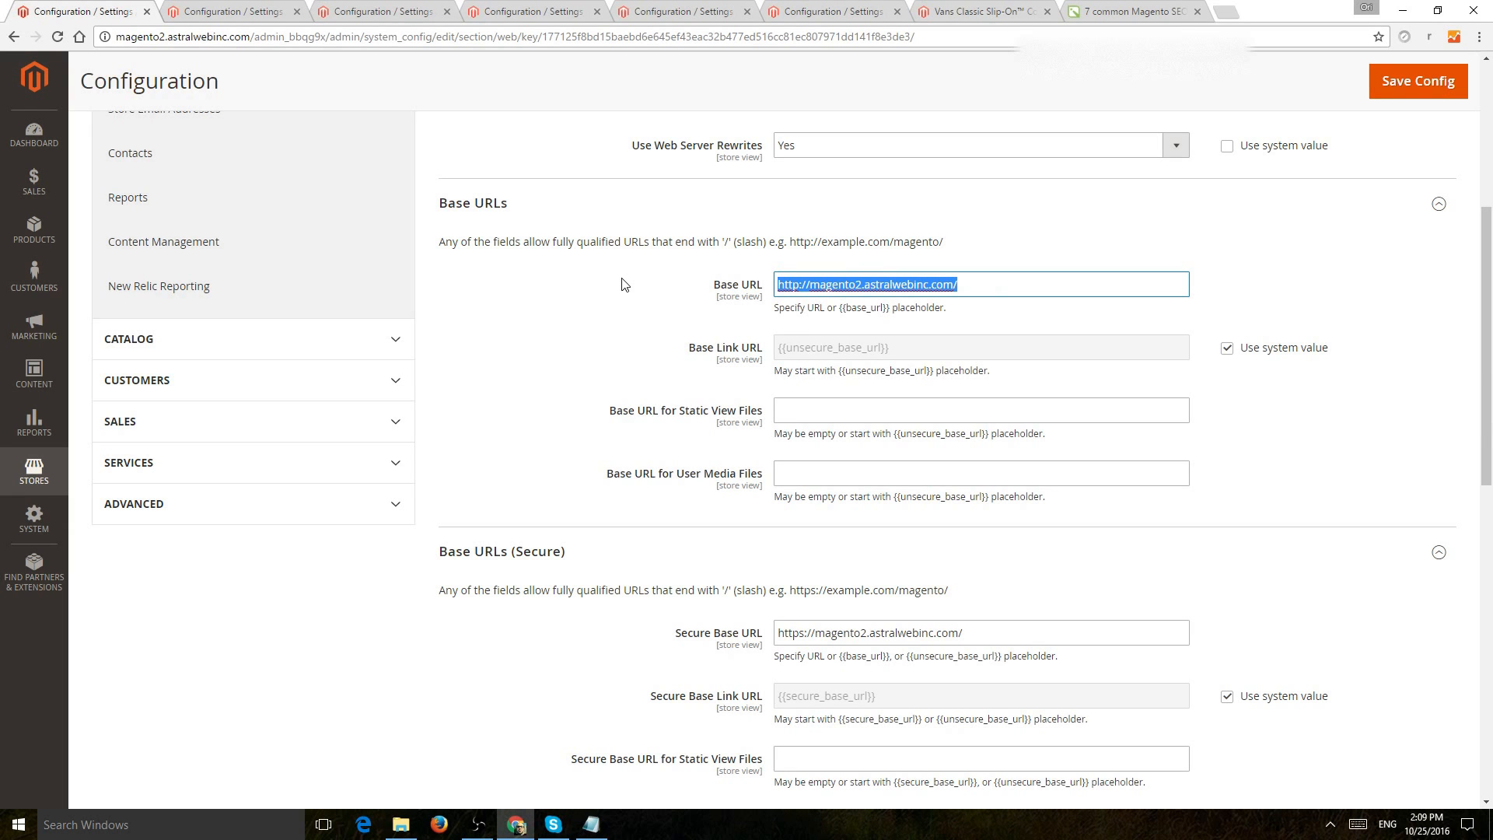
Review the Default Robots choices, keeping INDEX, FOLLOW as the default
scroll(down, 3)
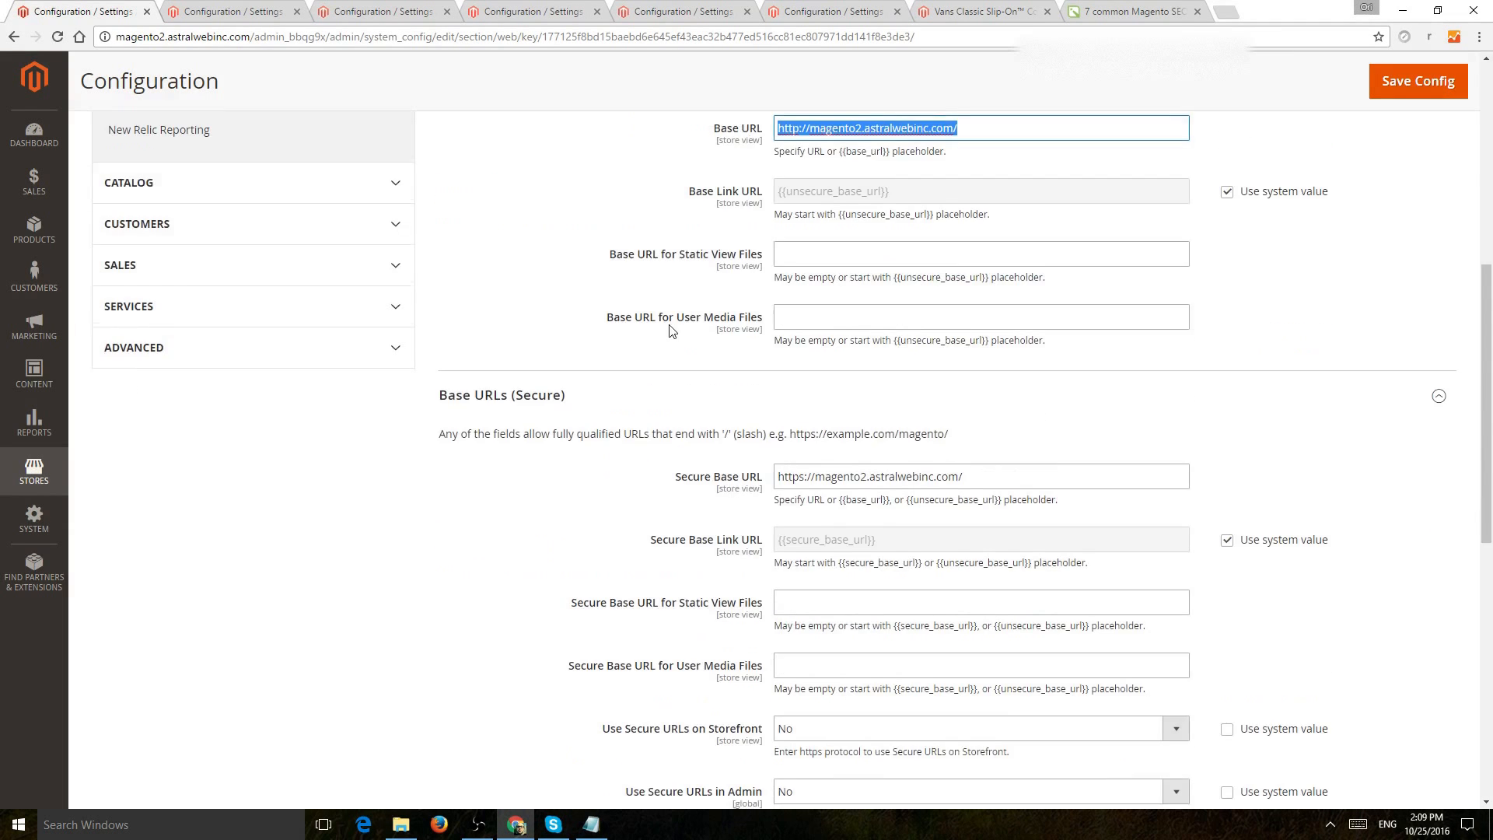
scroll(down, 3)
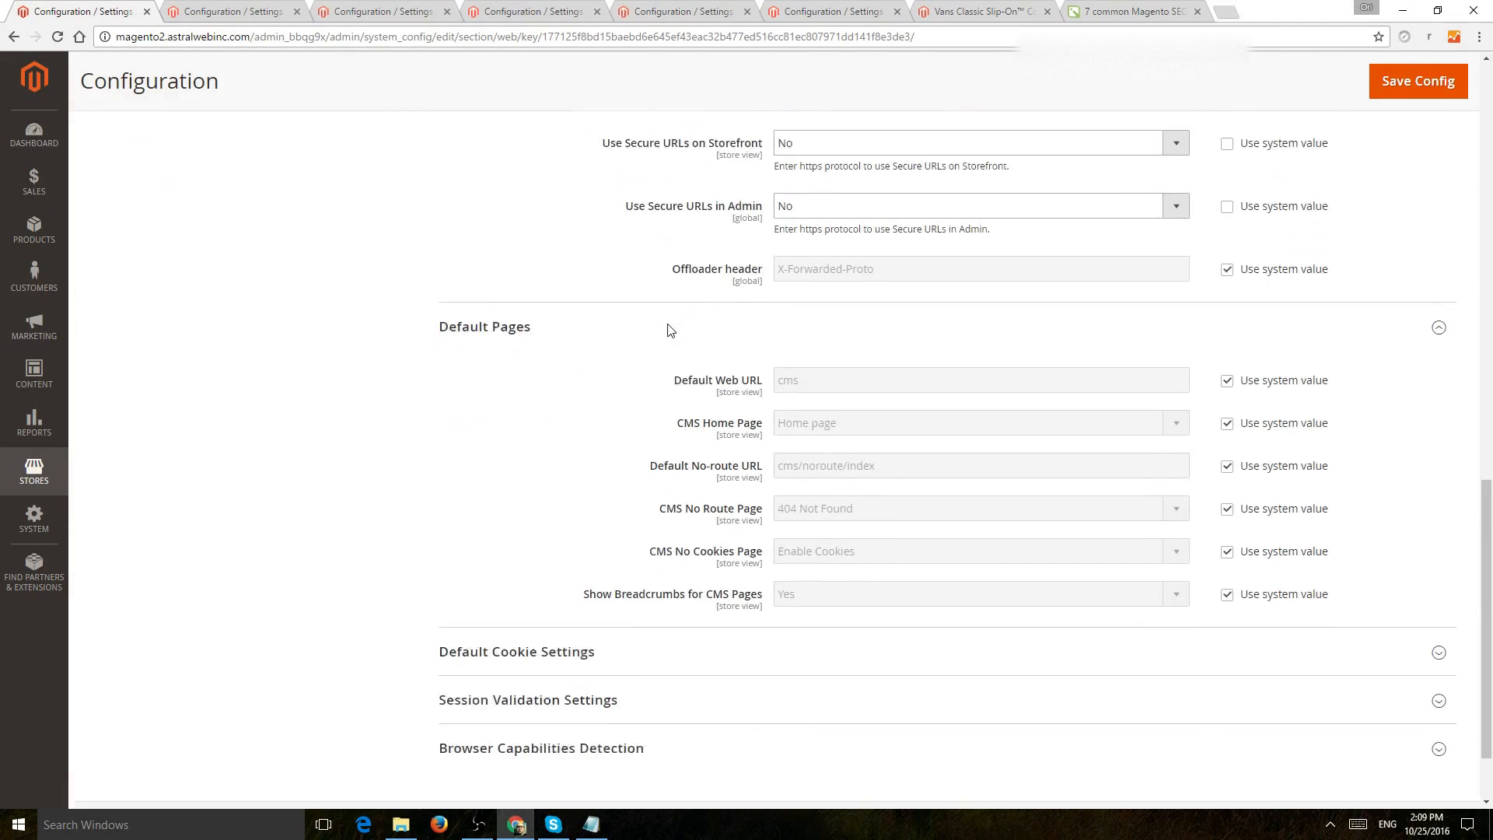
scroll(up, 3)
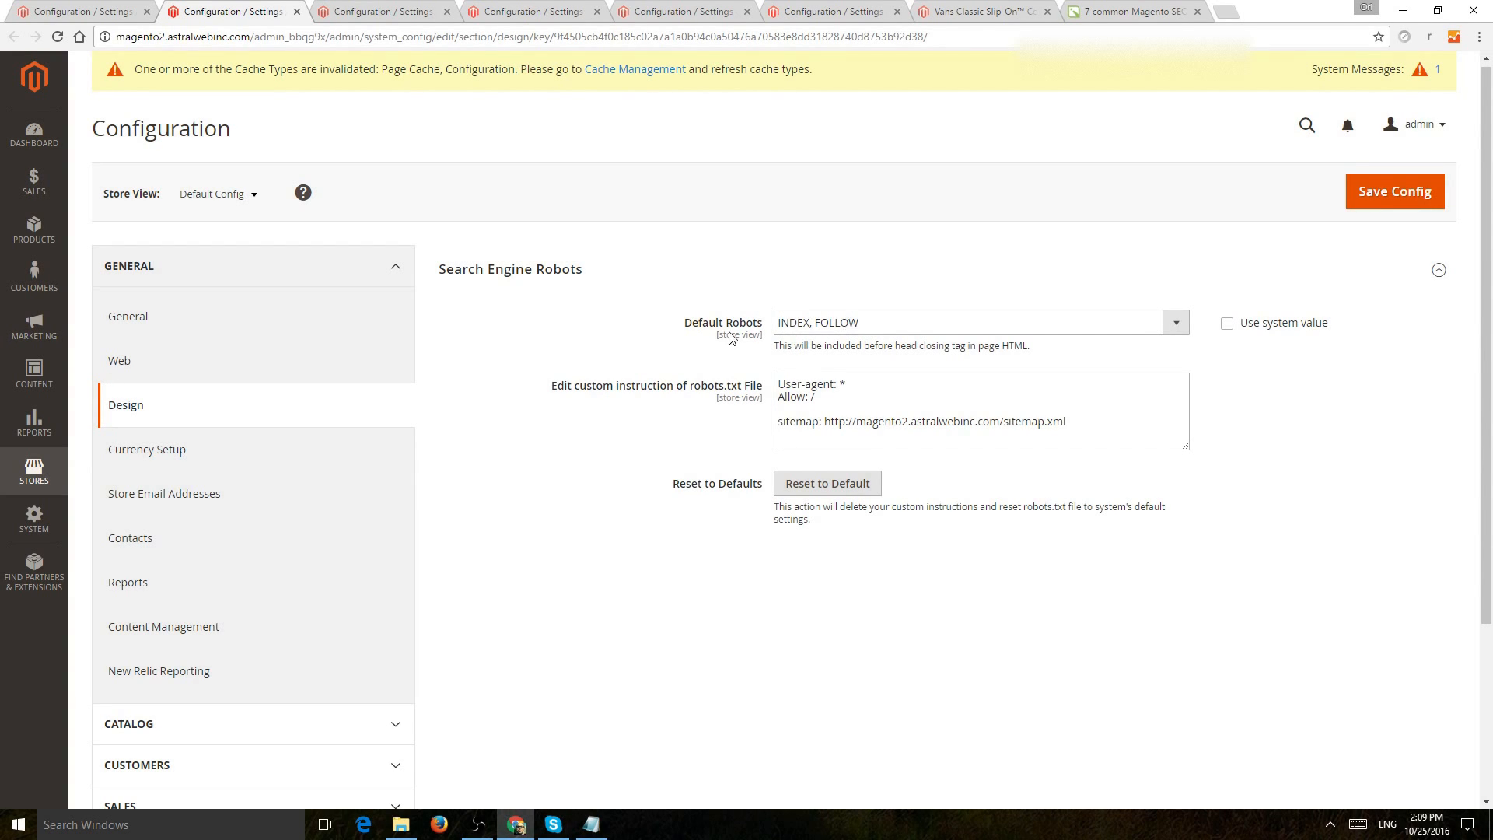
mouse_move(874, 322)
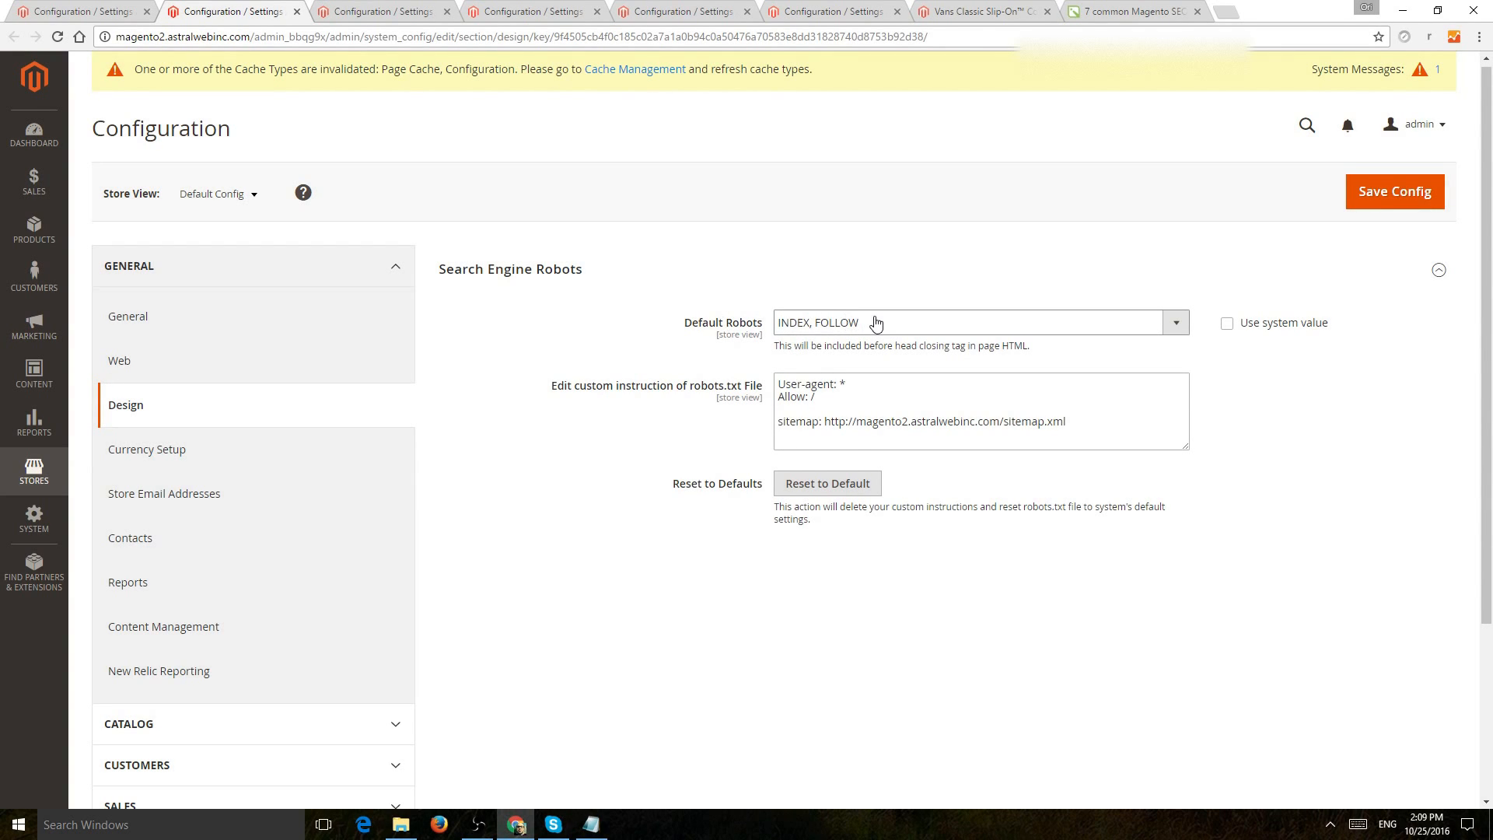
click(978, 322)
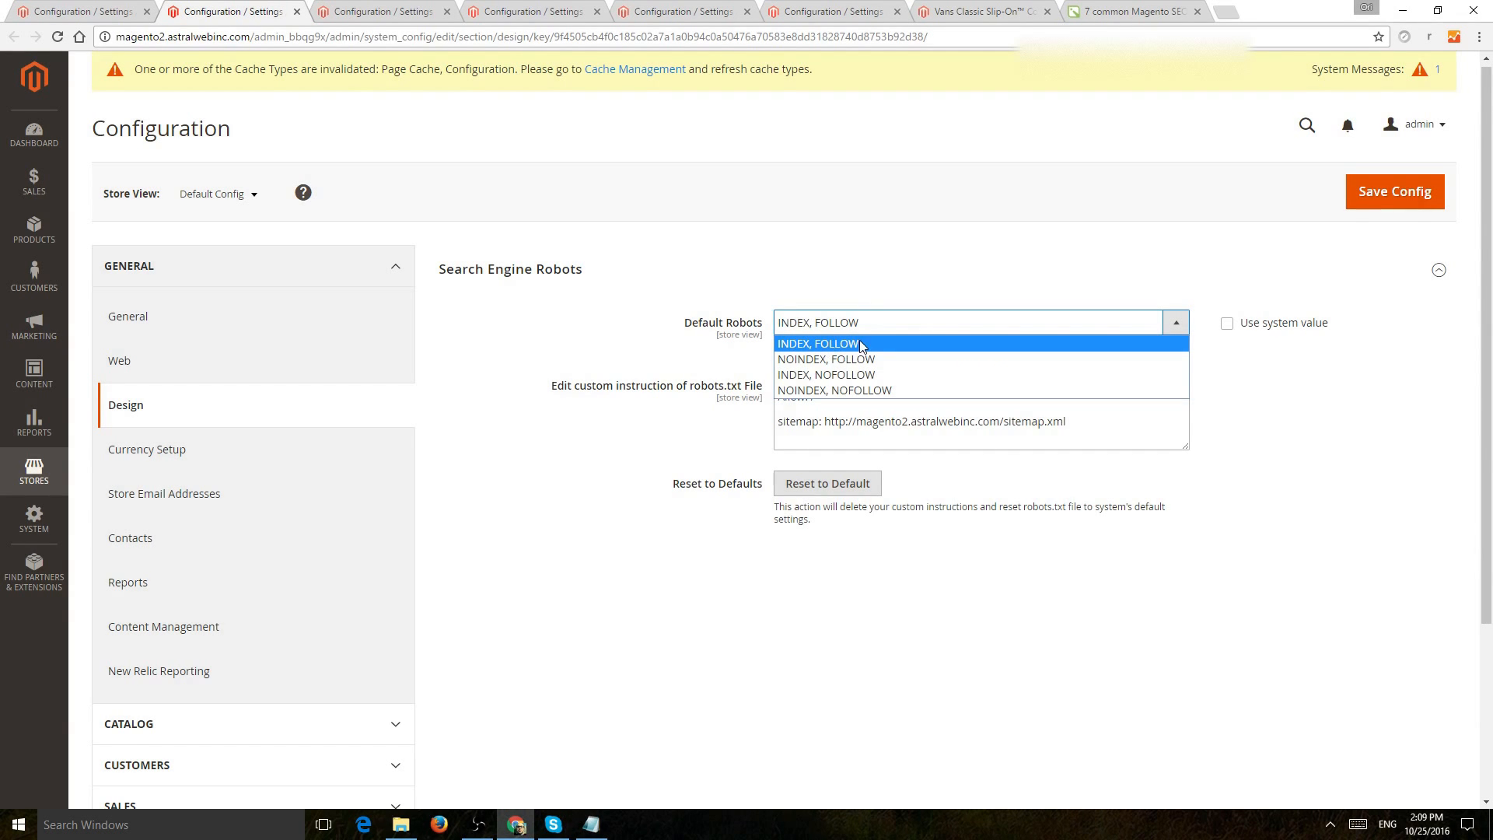
click(1438, 269)
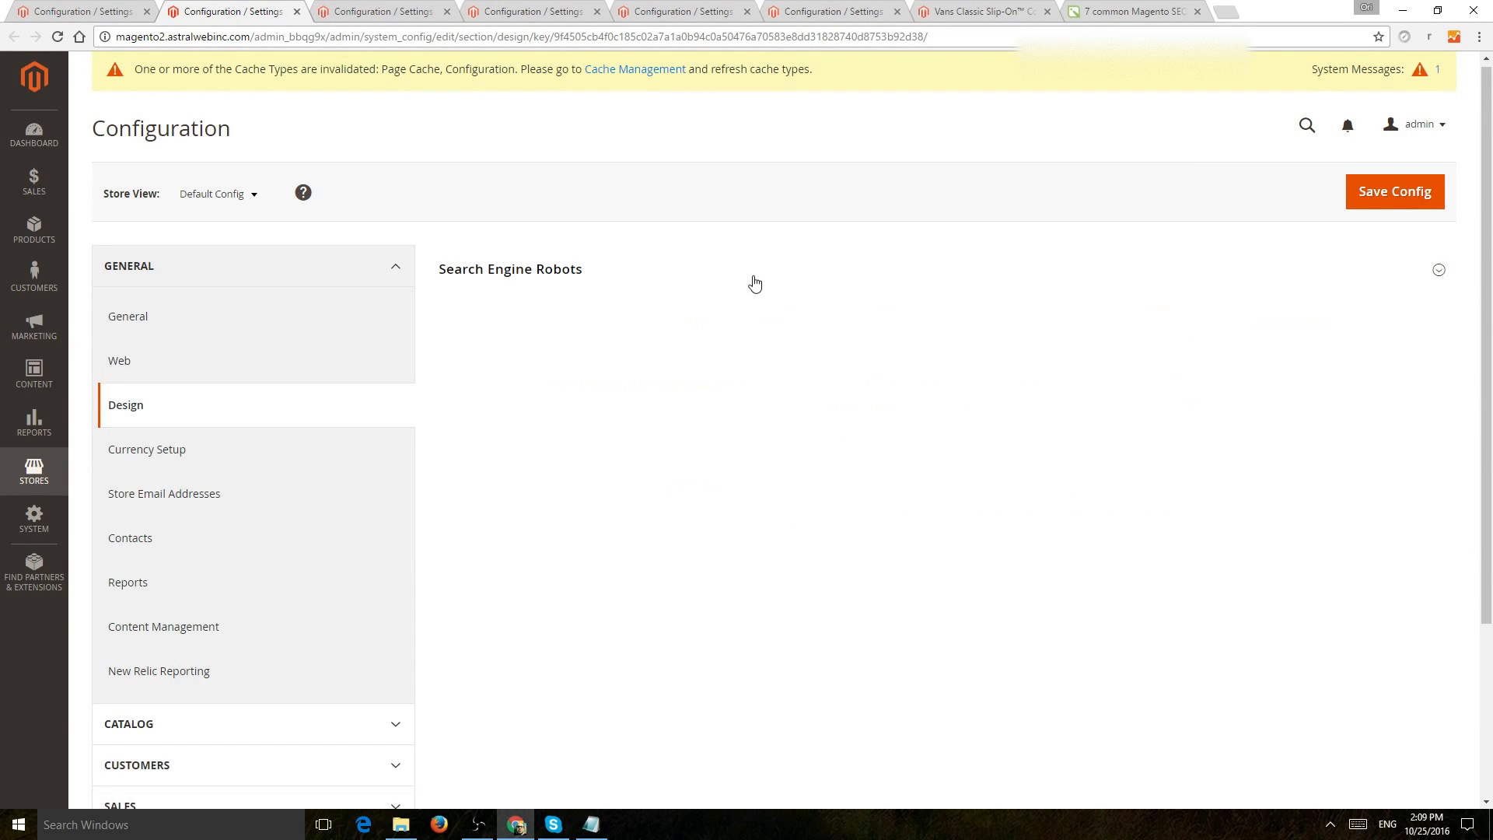
click(1438, 270)
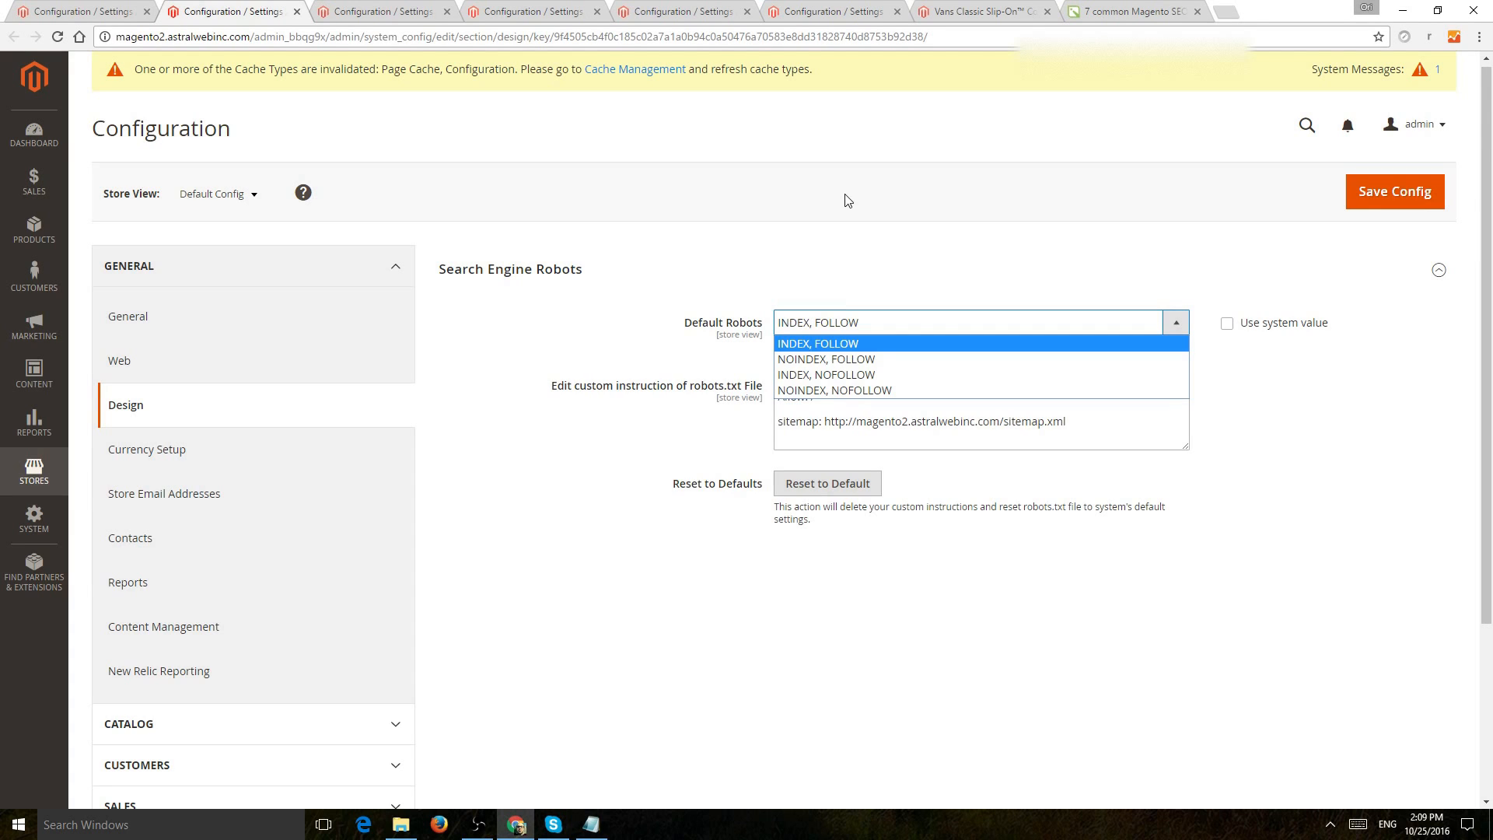
click(817, 343)
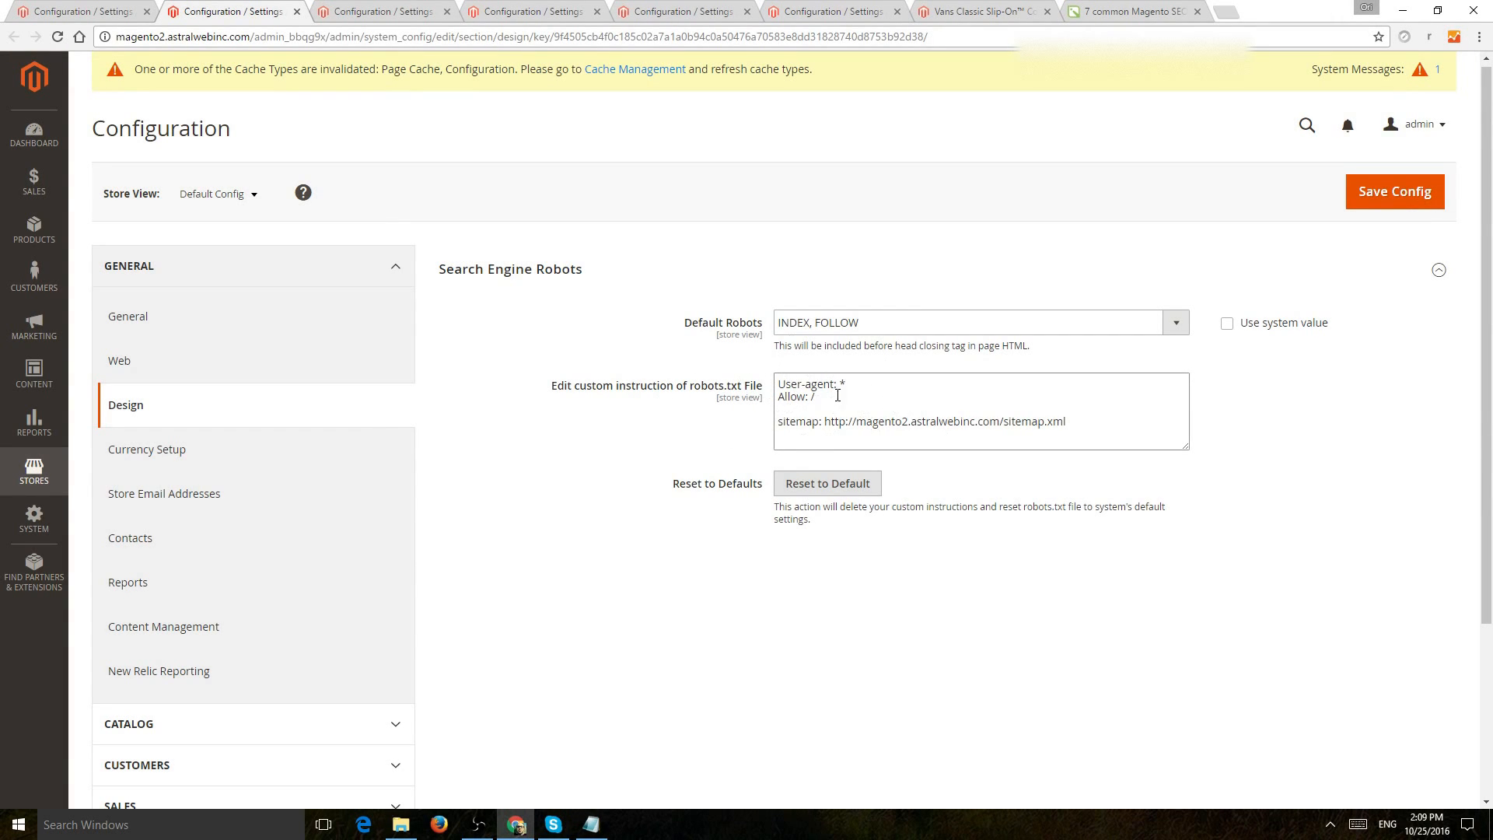
double_click(807, 383)
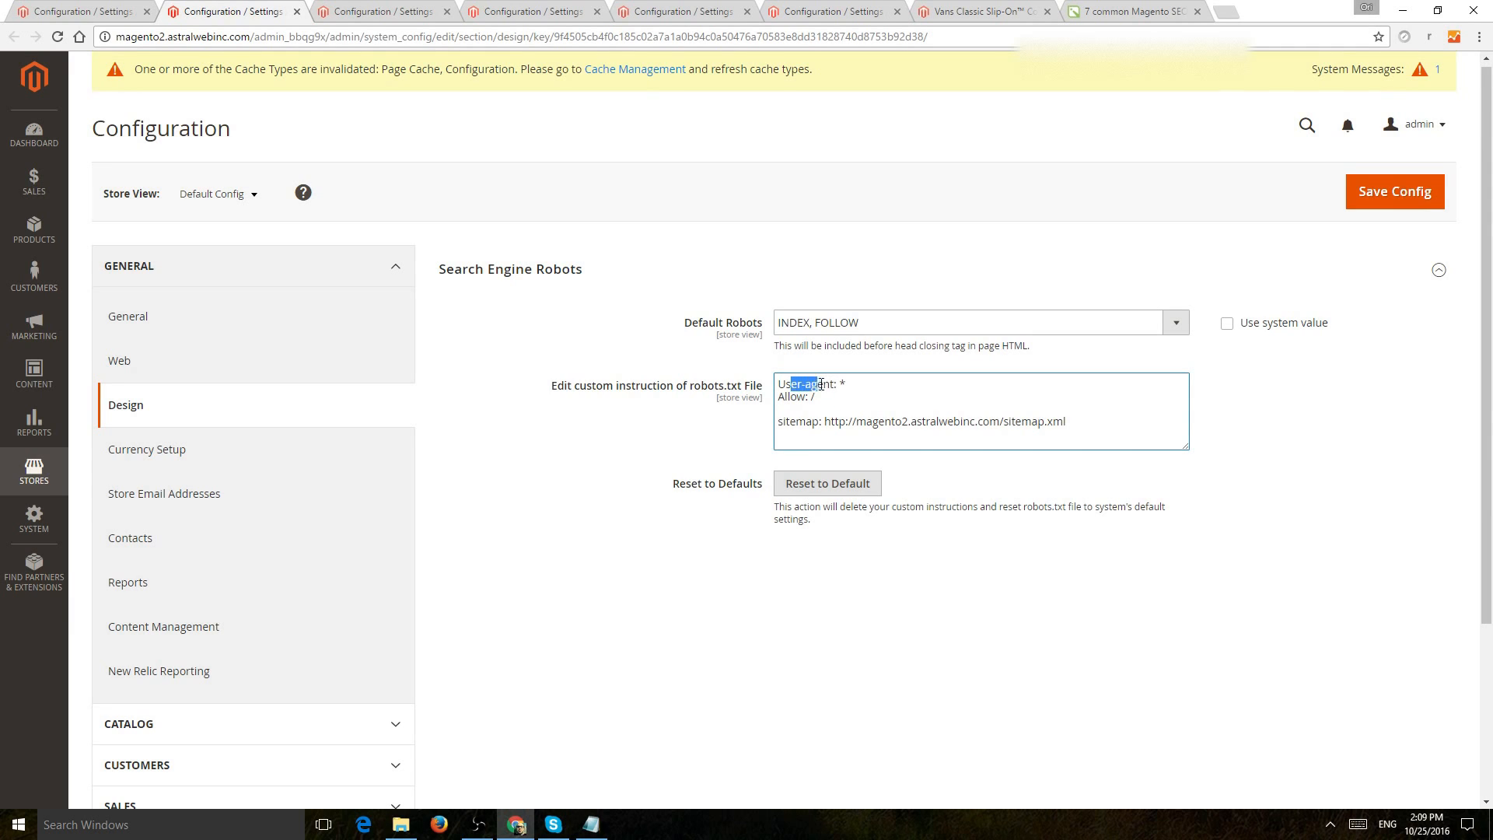
drag(809, 382, 845, 383)
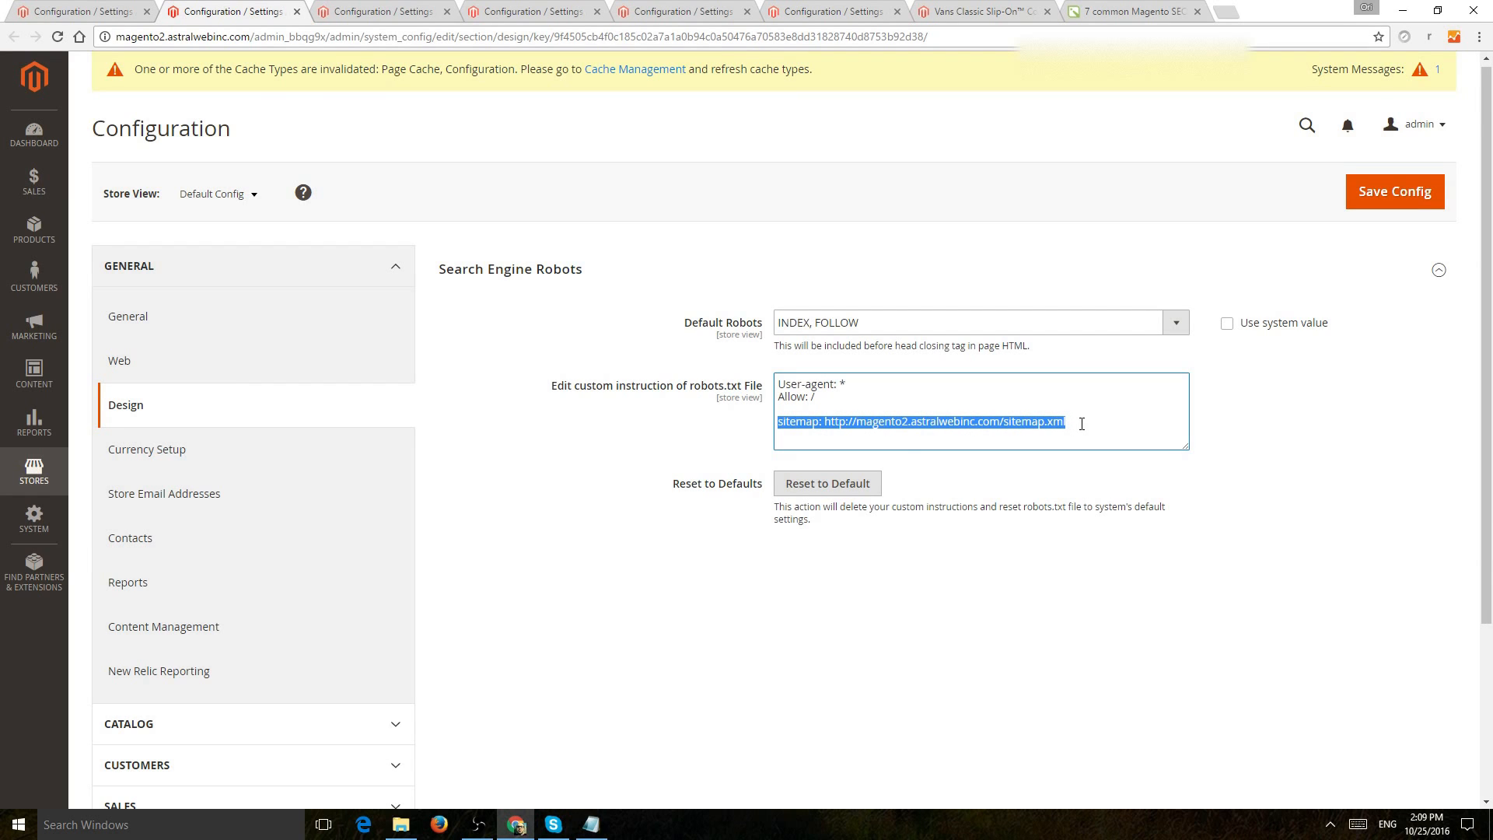
mouse_move(1188, 430)
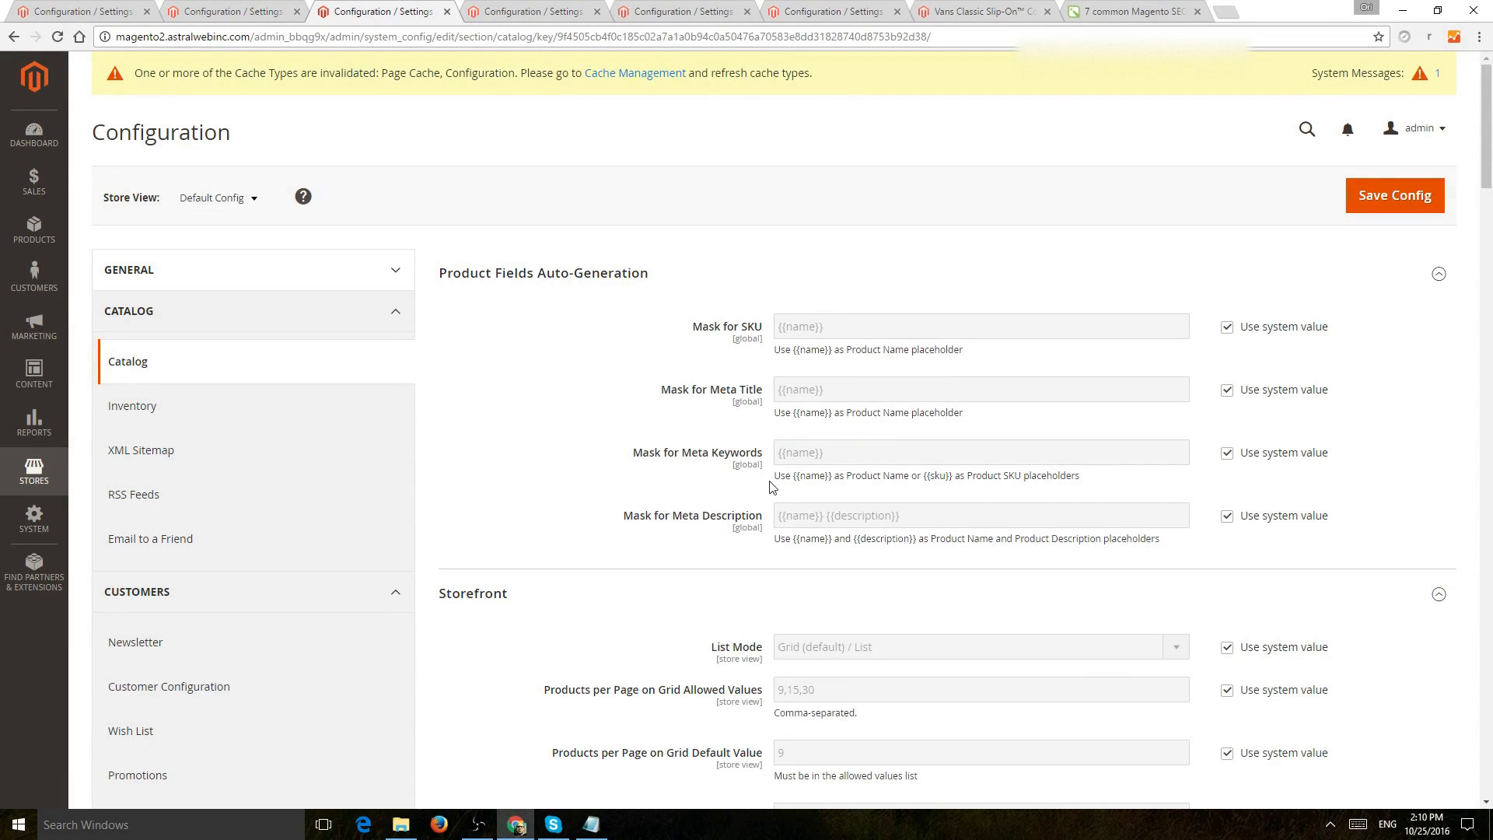
mouse_move(848, 523)
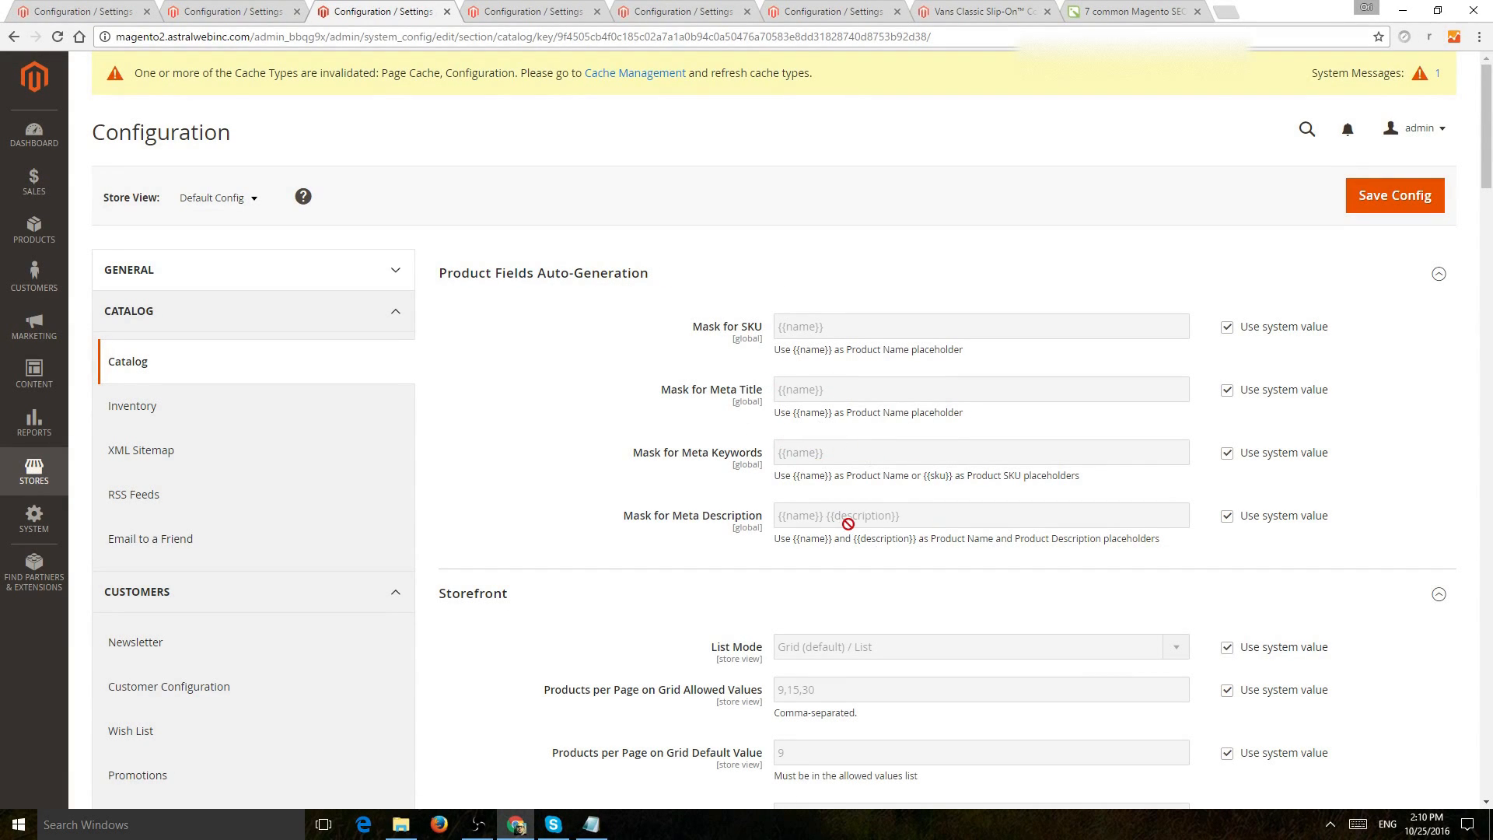
mouse_move(873, 425)
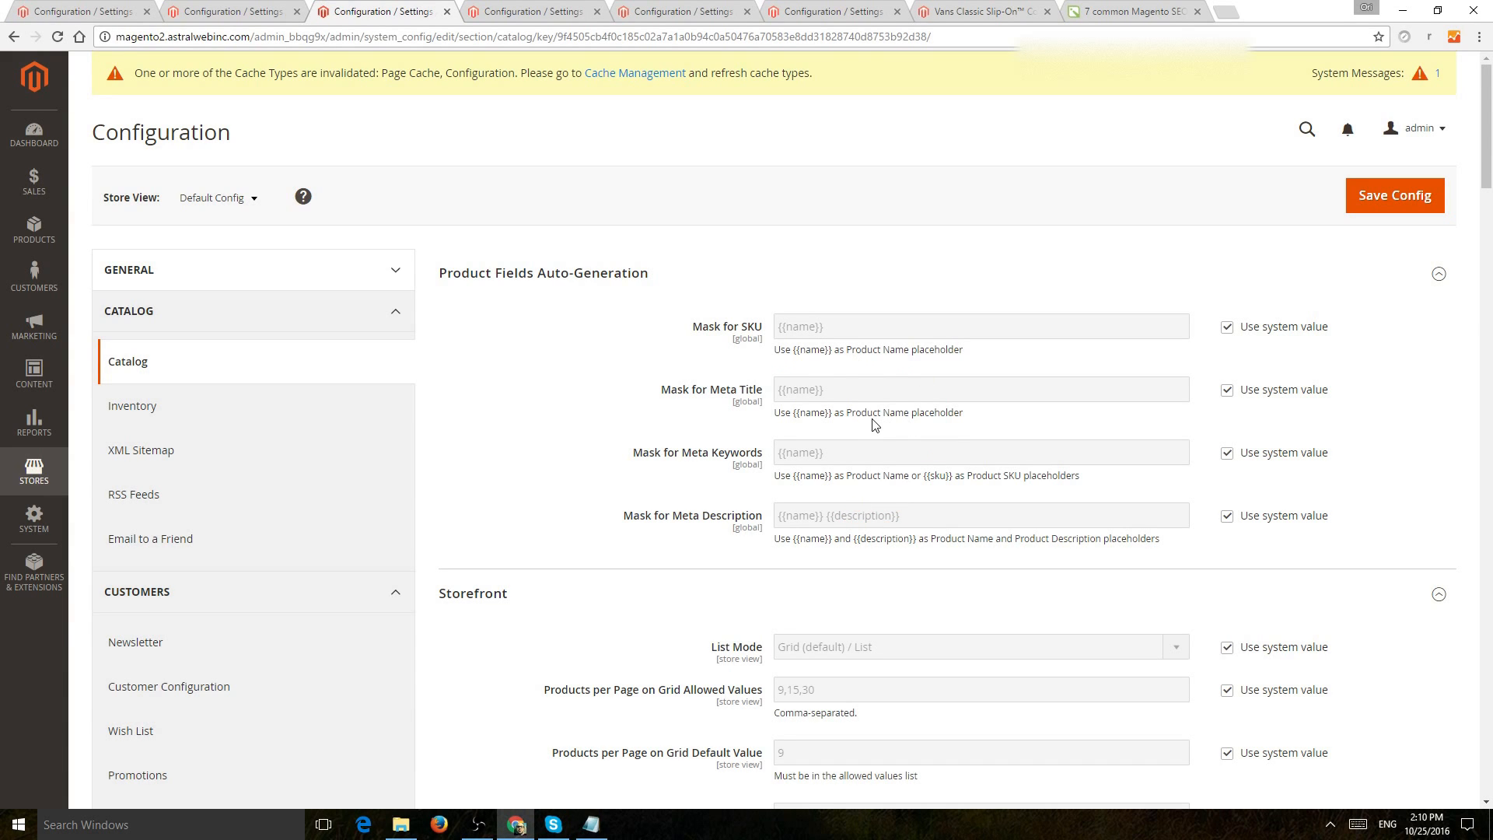
mouse_move(871, 398)
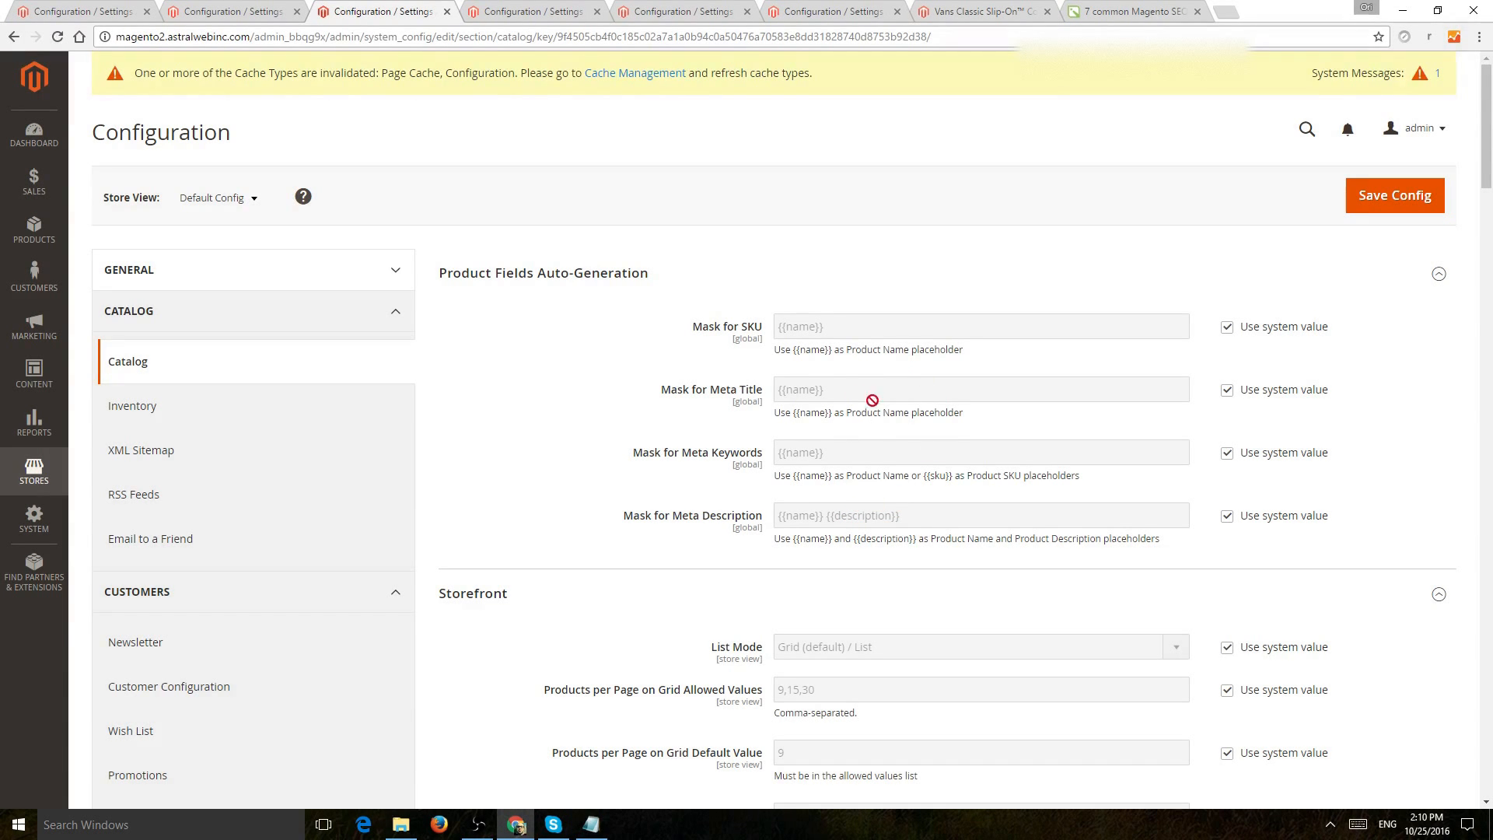
mouse_move(886, 536)
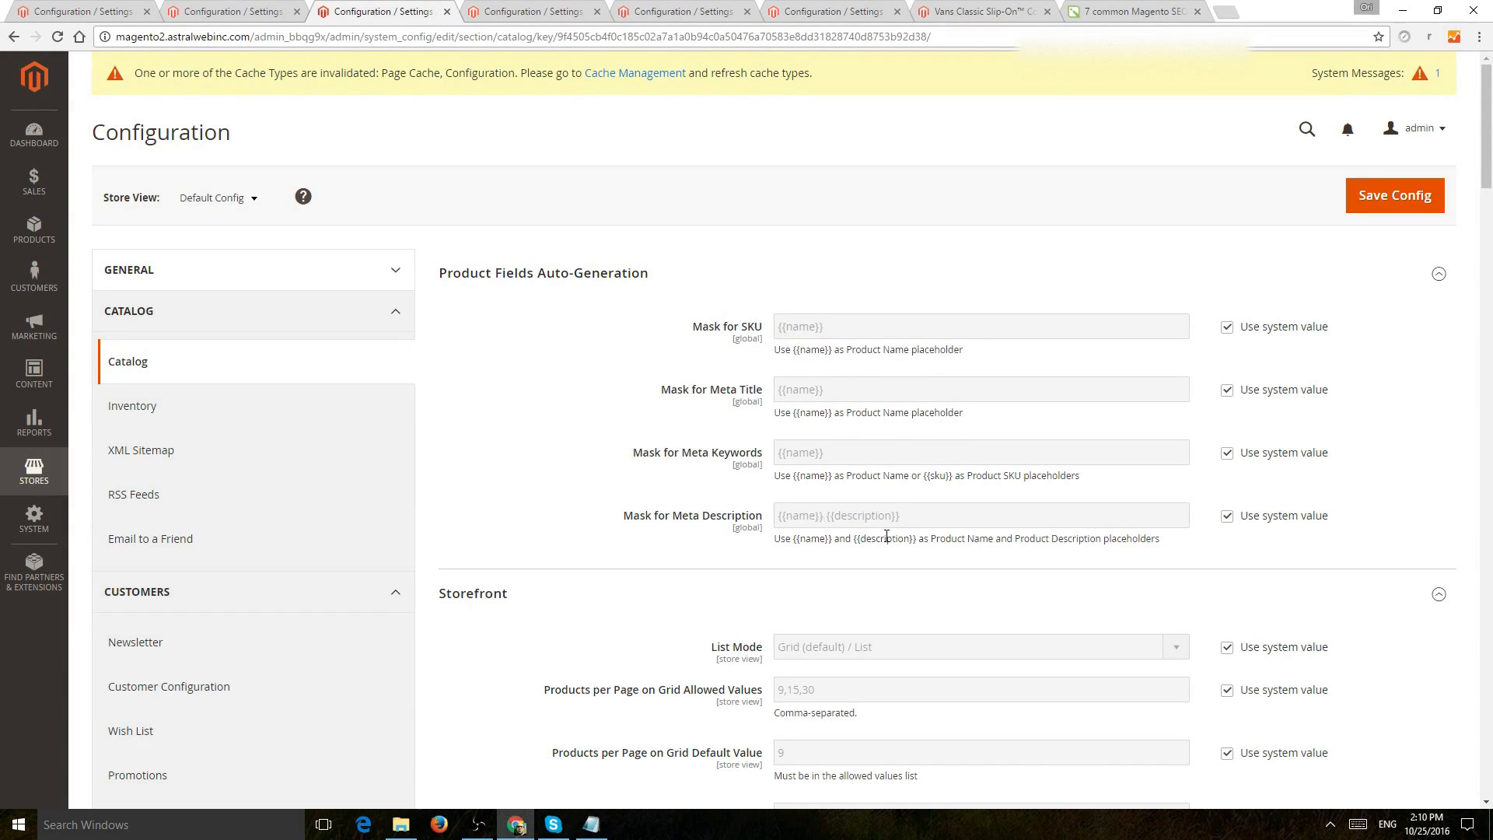
mouse_move(973, 377)
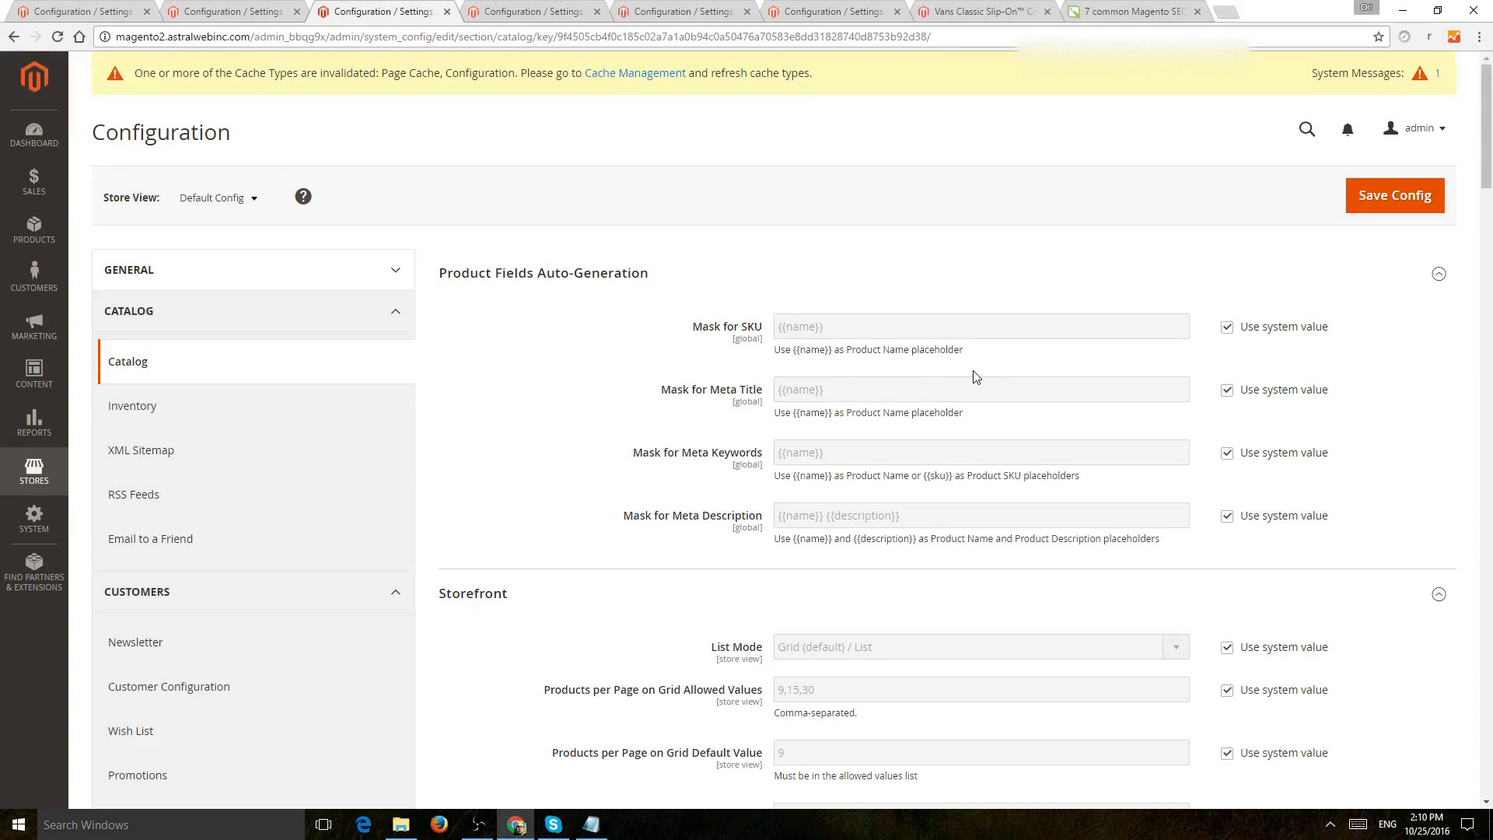
Scroll through the Product Fields Auto-Generation masks and Storefront listing options
scroll(down, 3)
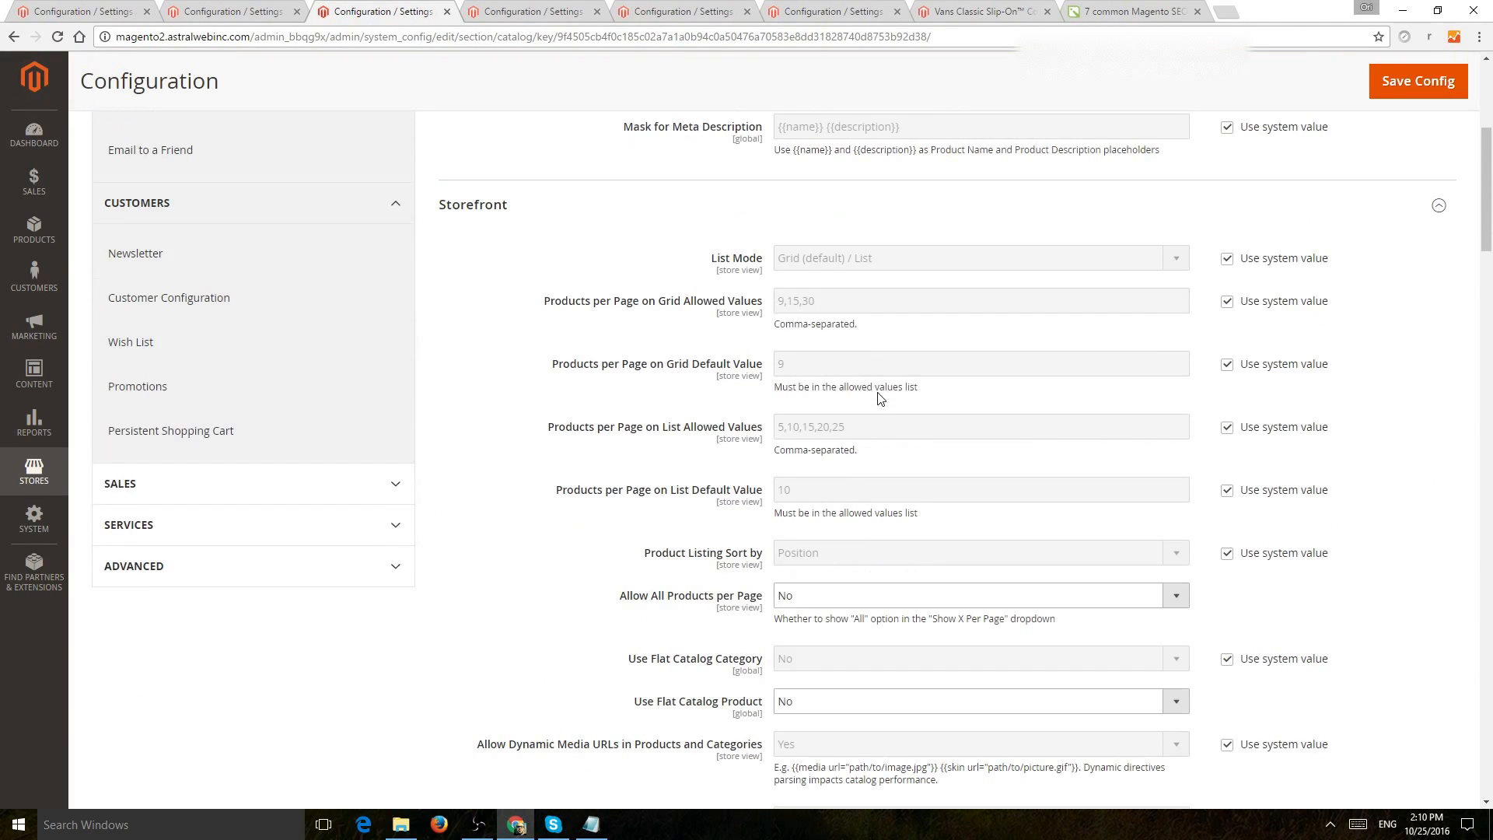
scroll(down, 3)
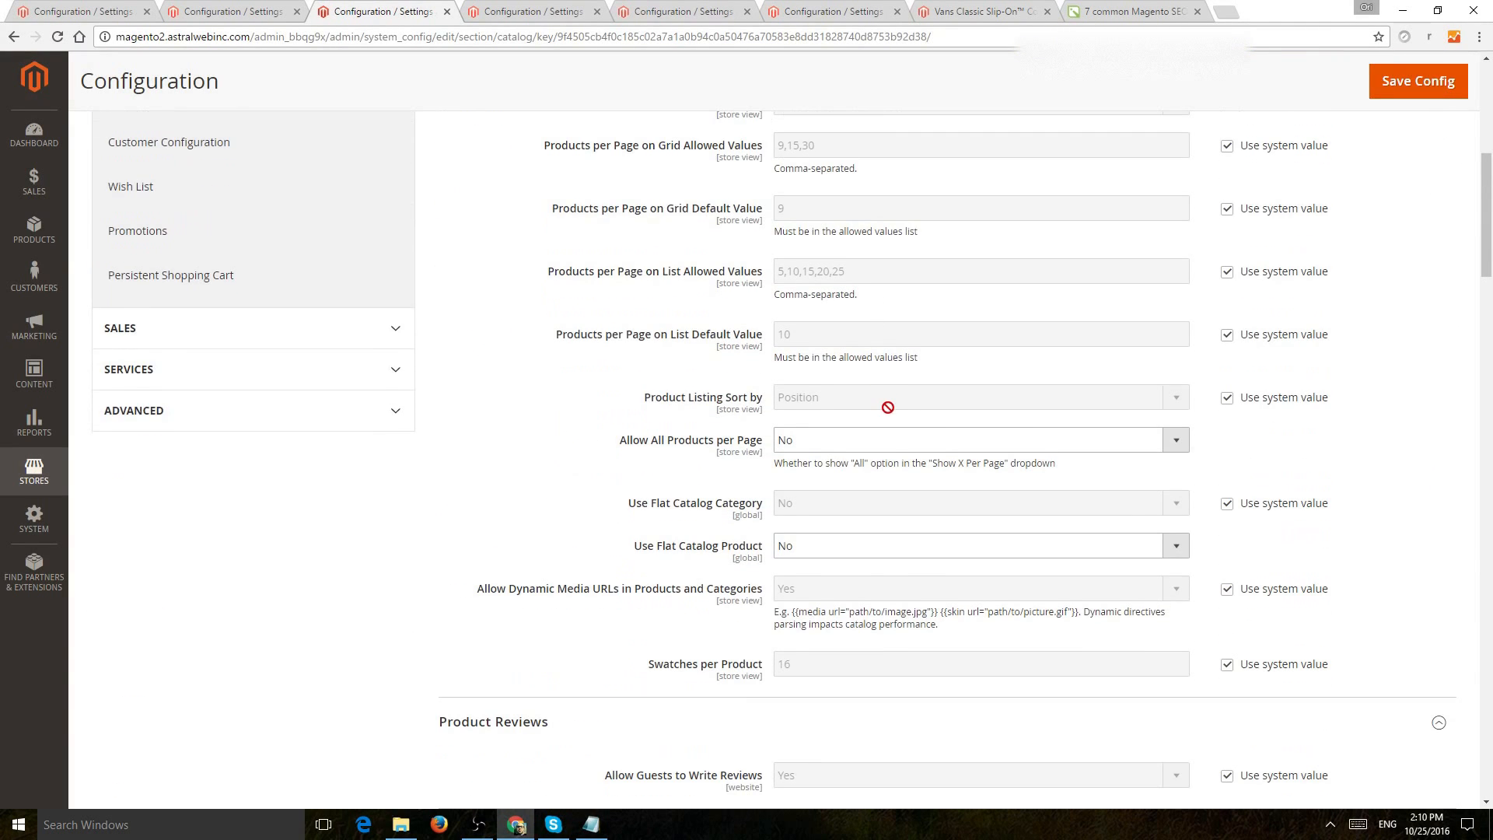
scroll(down, 3)
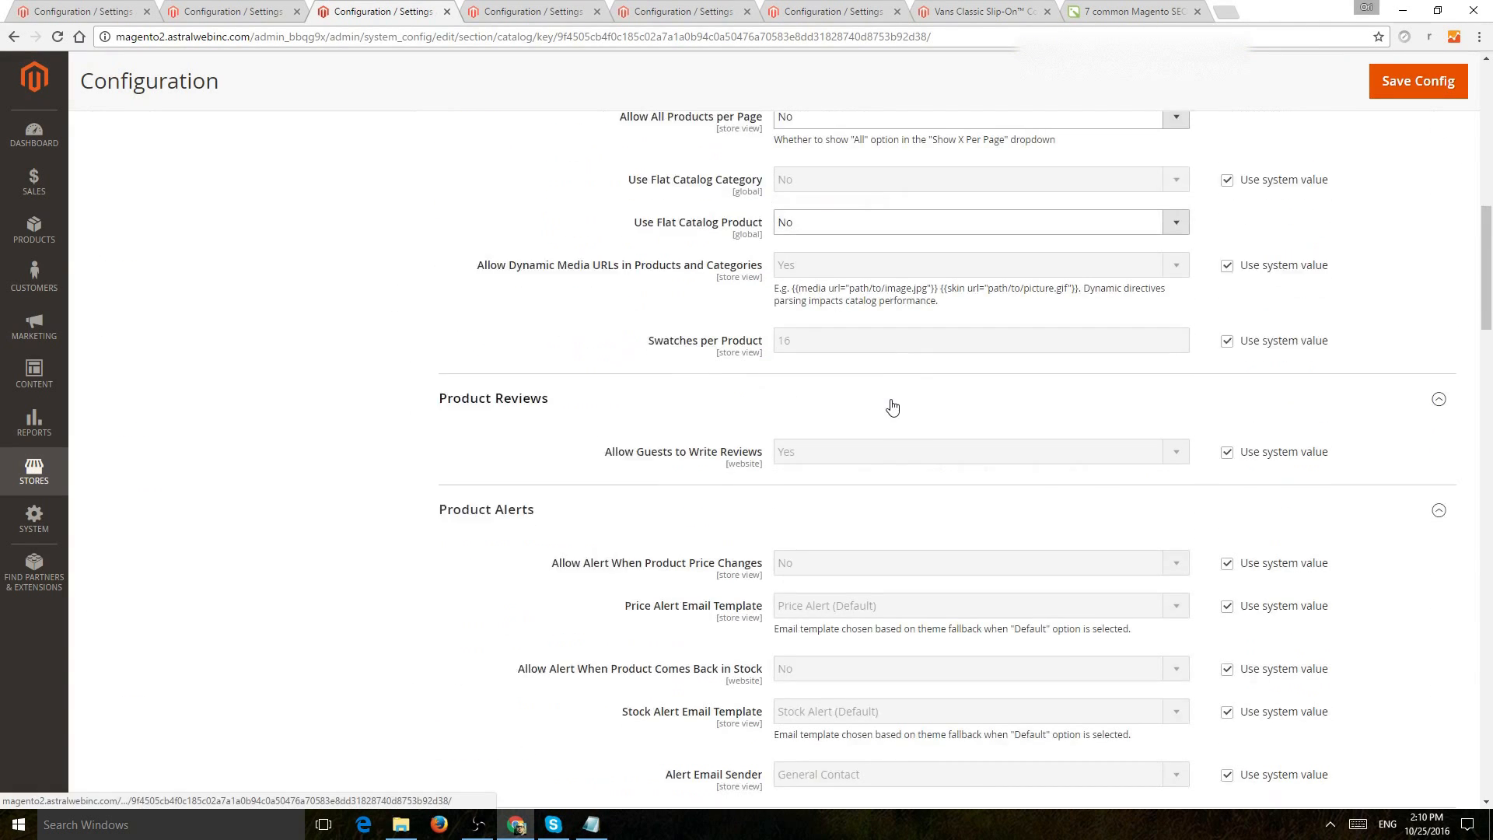
Scroll past Product Reviews, Alerts, Image Placeholders and Product Video to Search Engine Optimization
scroll(down, 3)
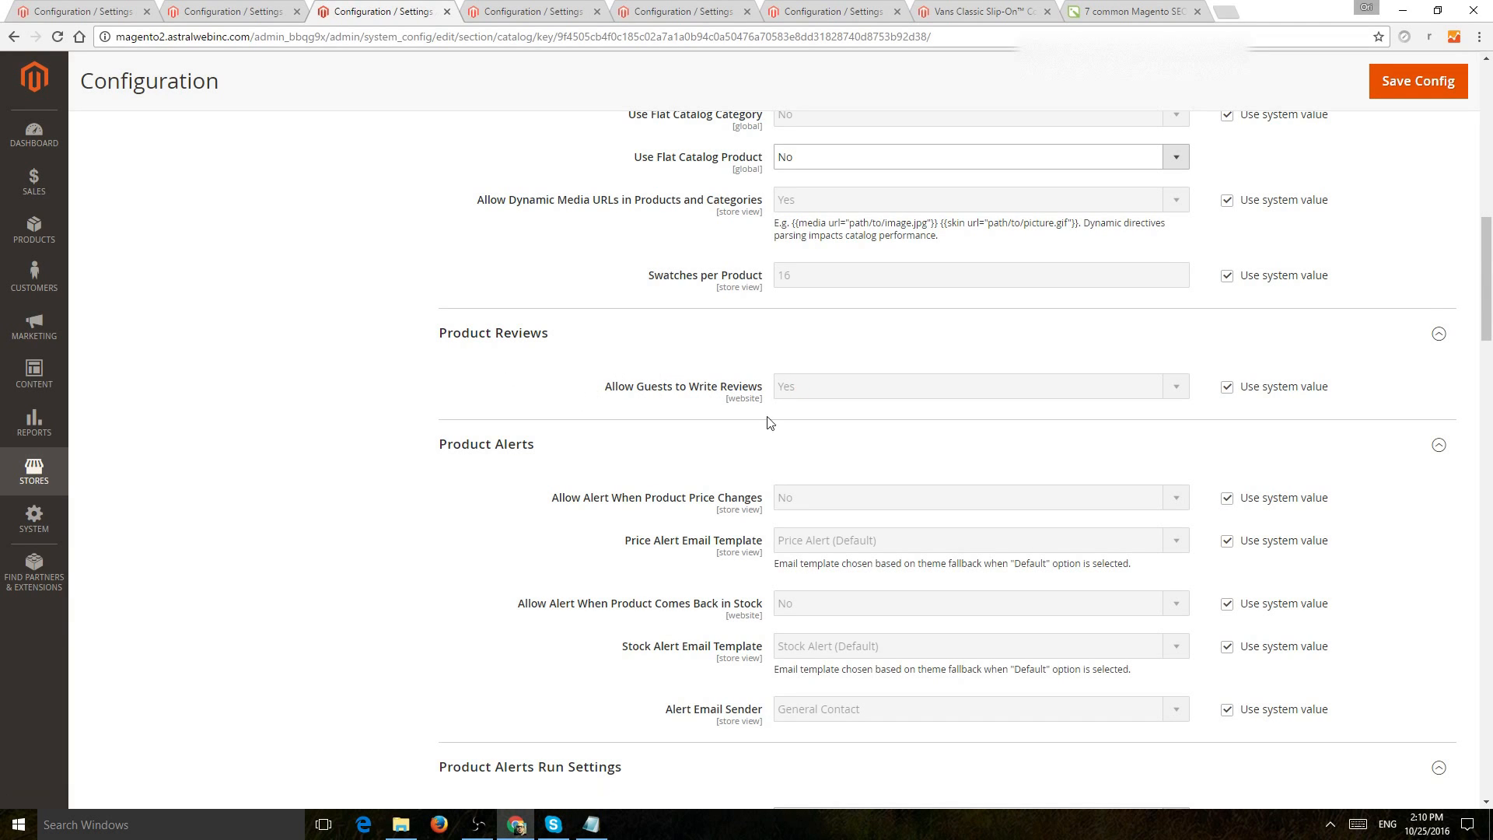
mouse_move(689, 387)
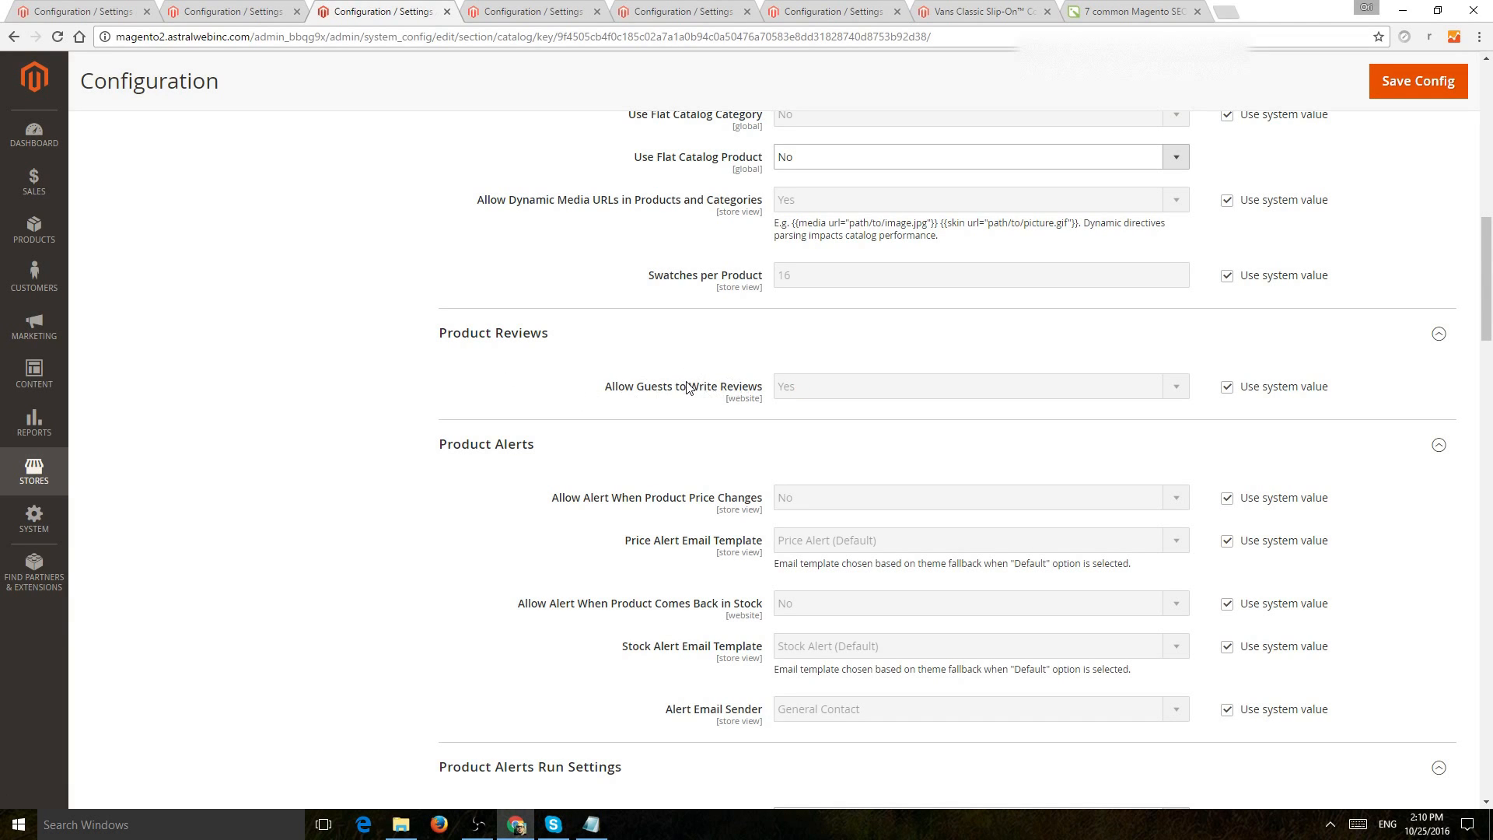
mouse_move(772, 334)
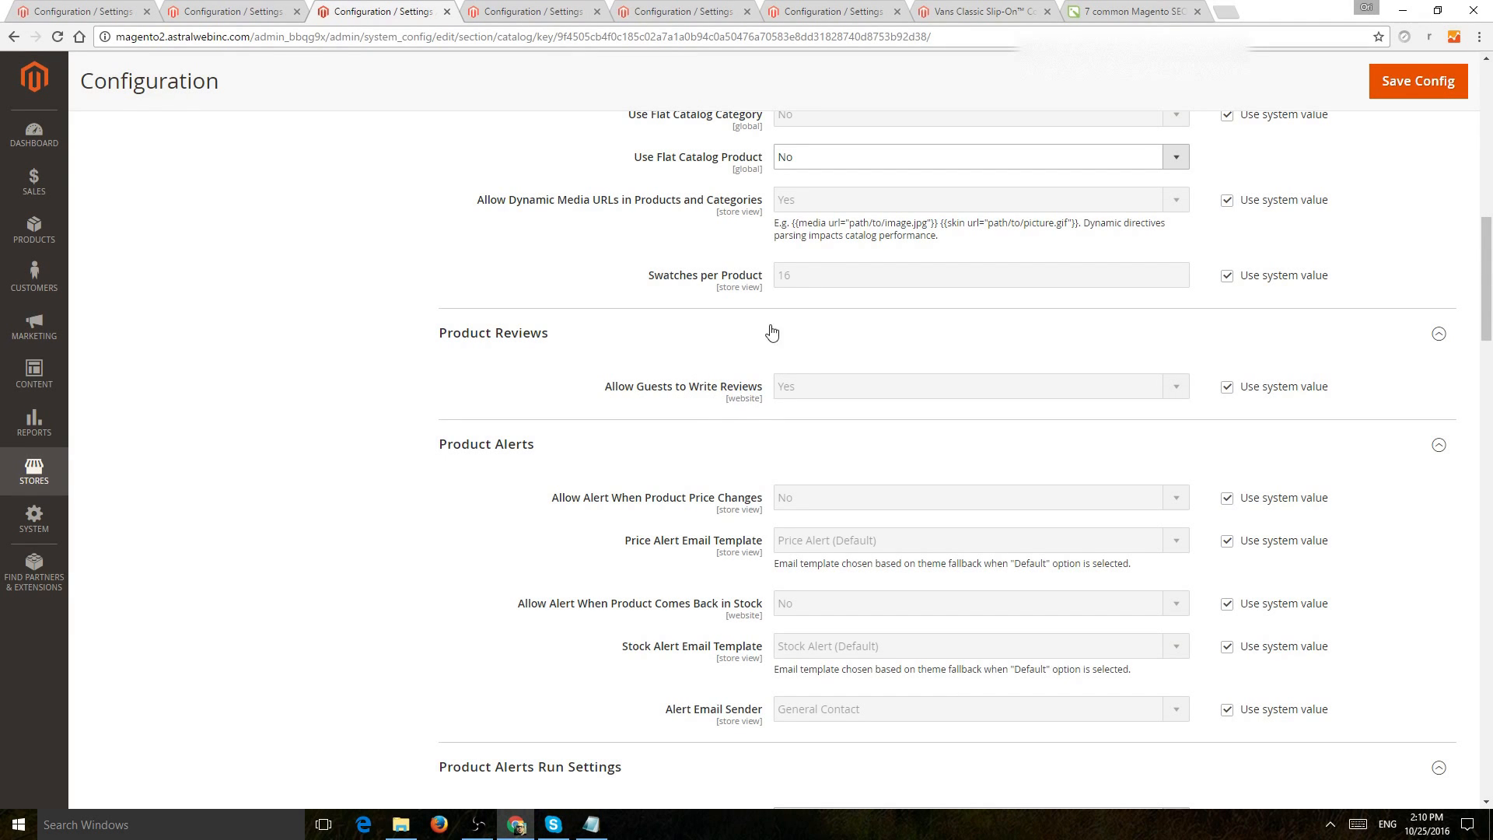
scroll(down, 3)
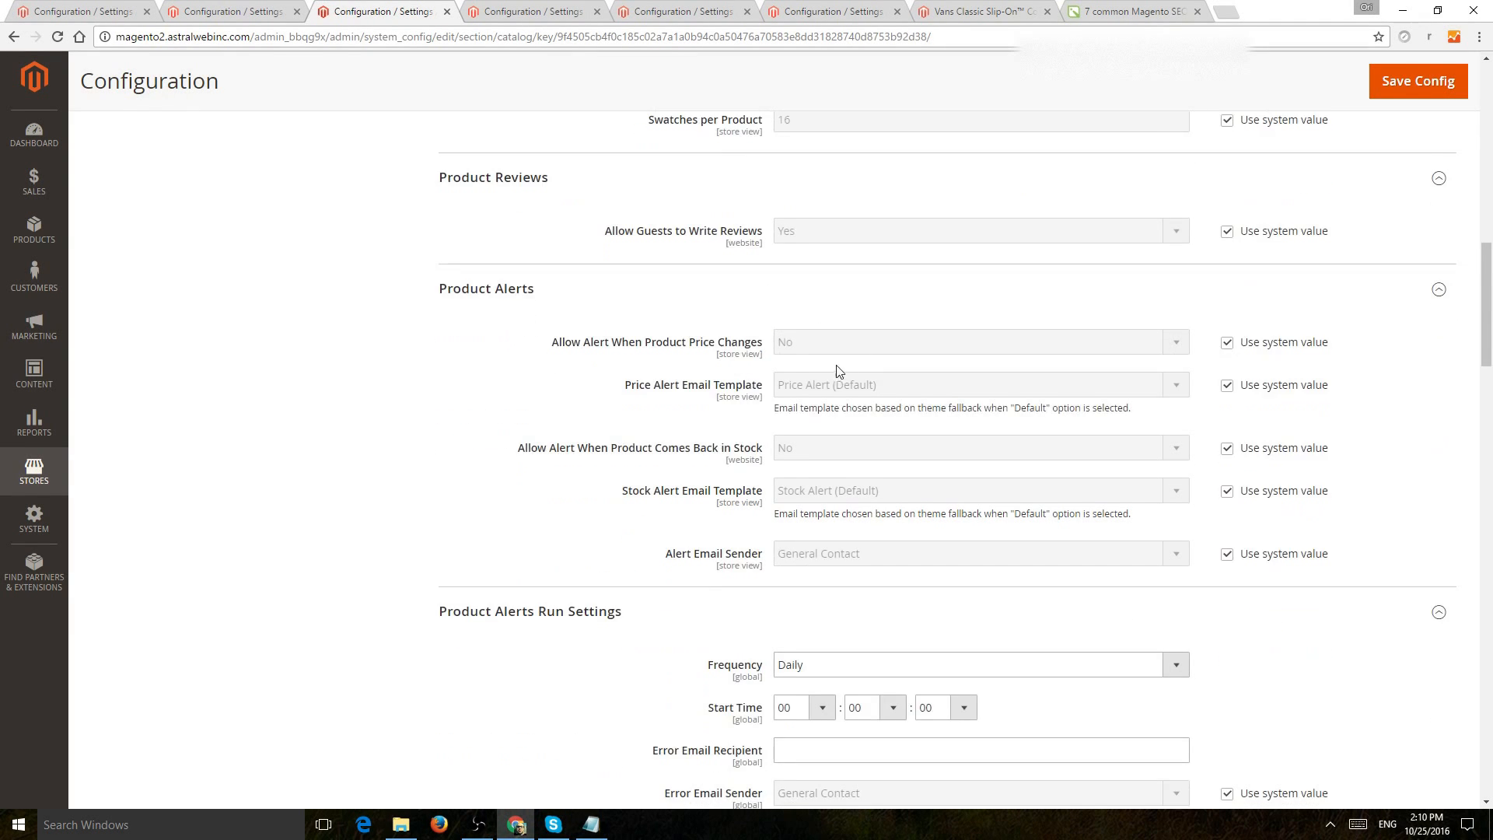
scroll(down, 3)
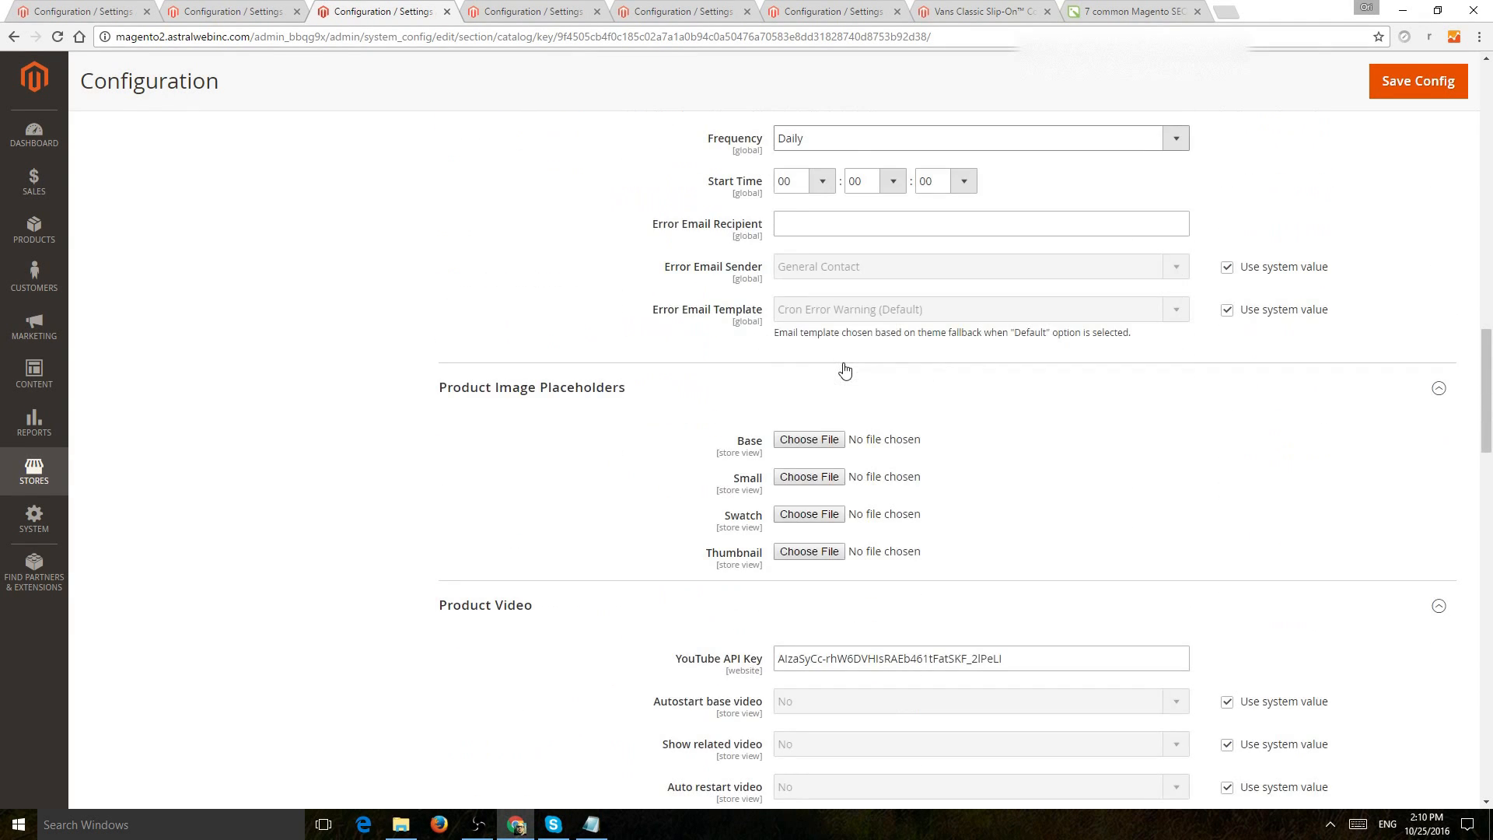
scroll(down, 3)
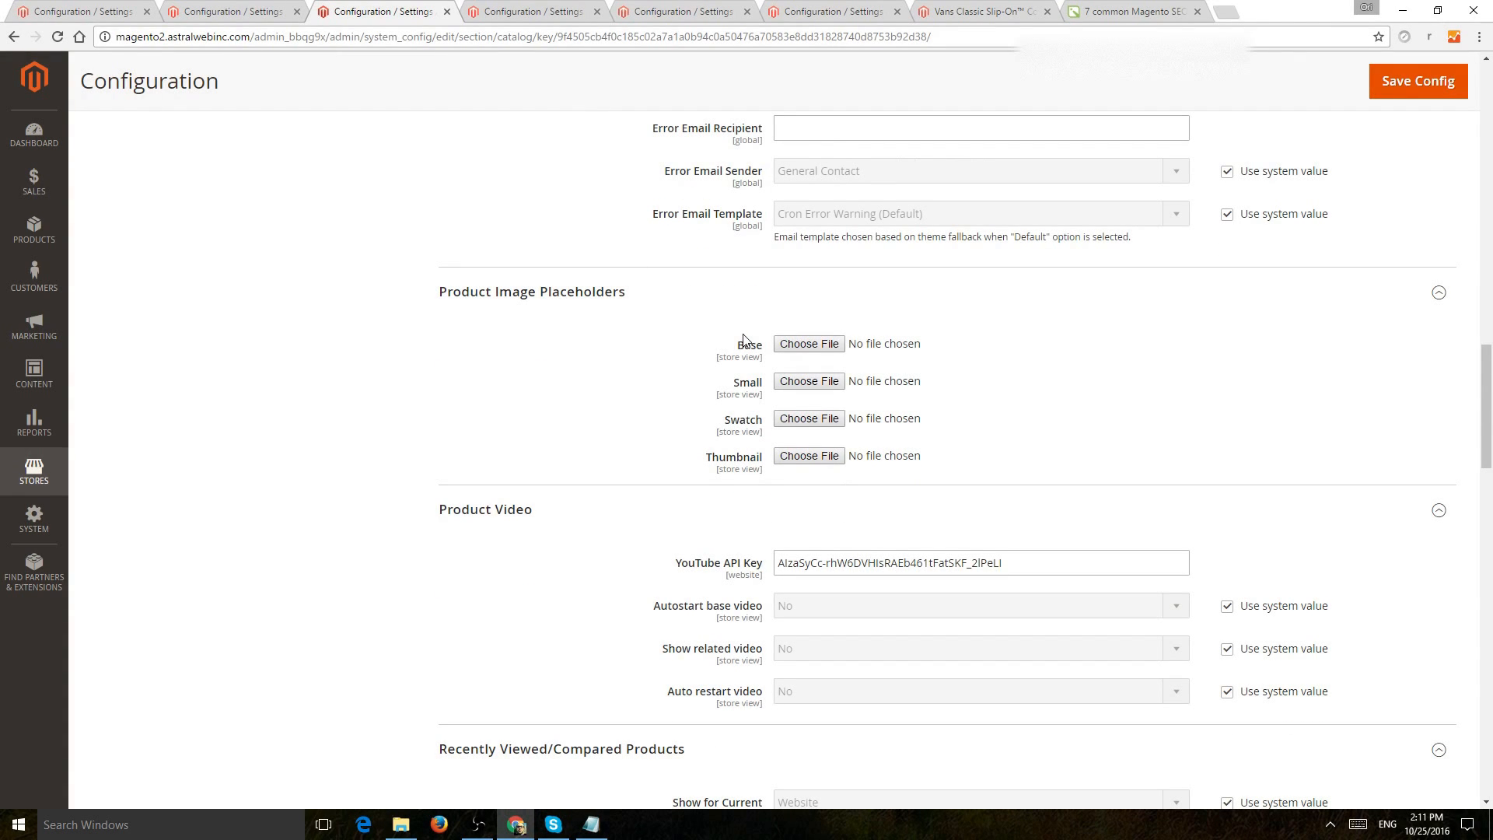
scroll(down, 3)
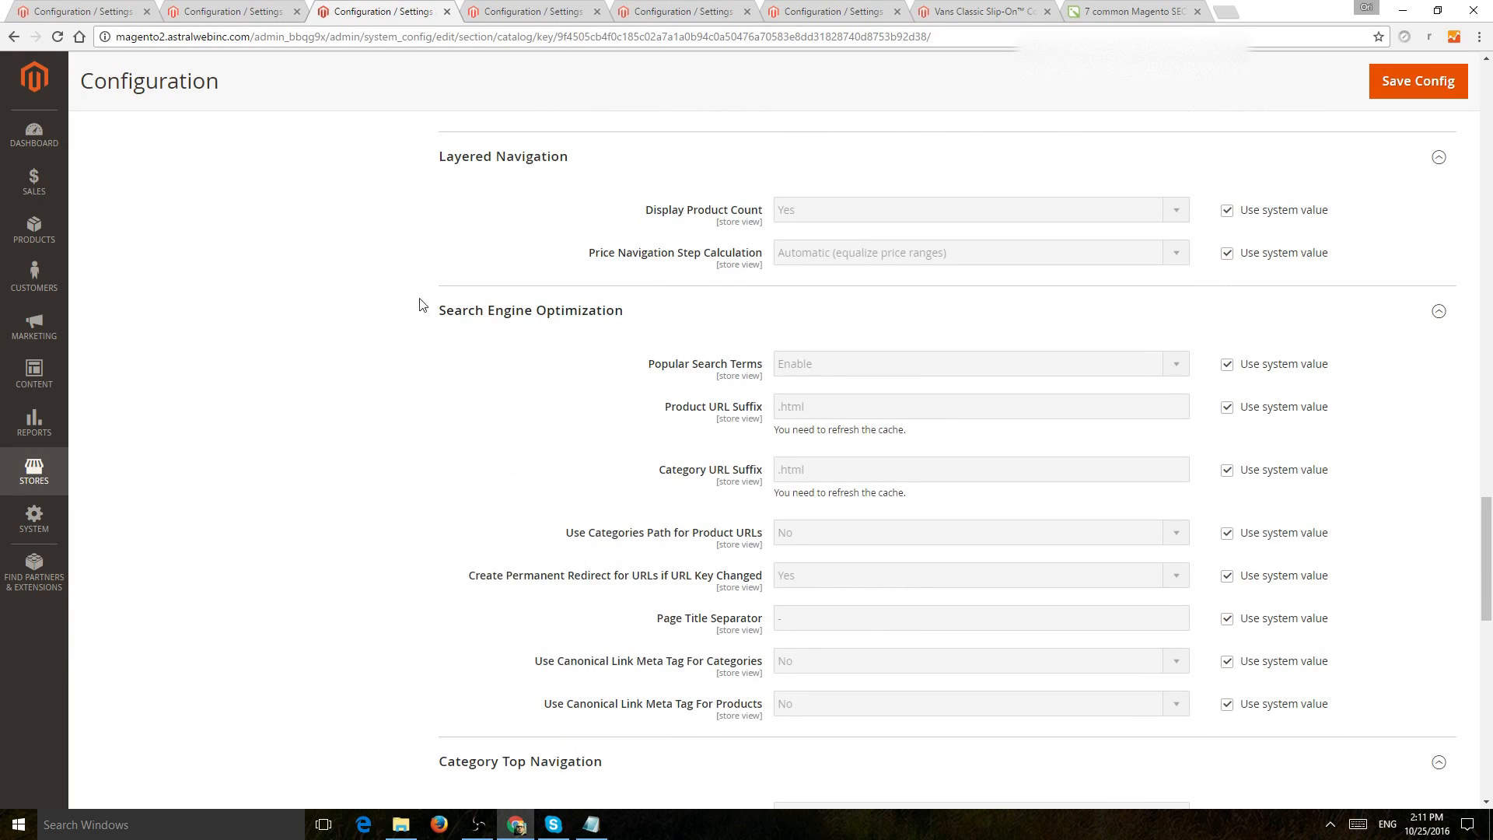
Read the SEO settings, then show the Vans Classic Slip-On storefront page
scroll(down, 3)
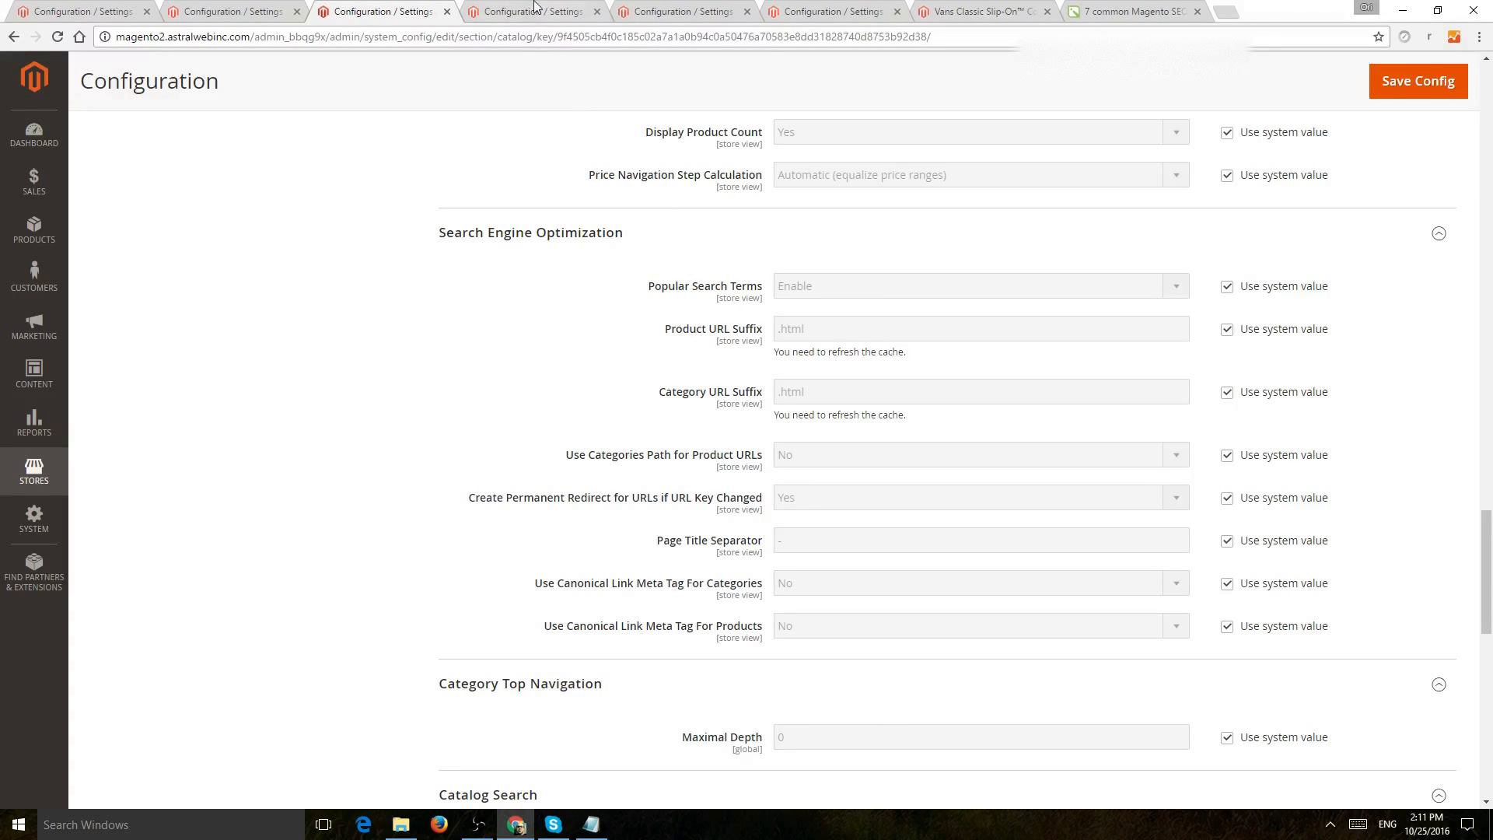
click(982, 12)
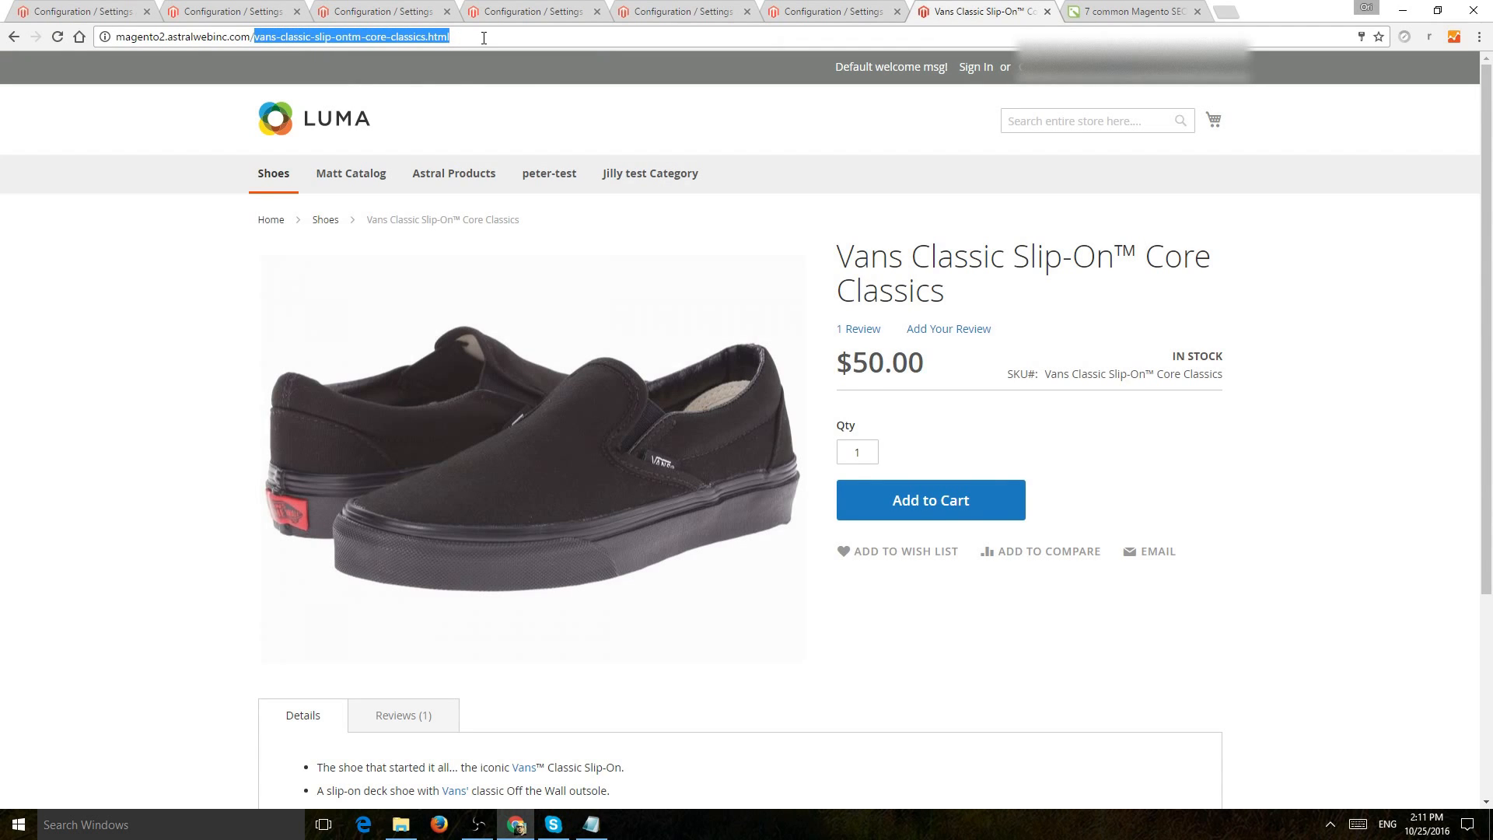
Select the product URL path and compare its .html ending with the suffix settings
click(252, 38)
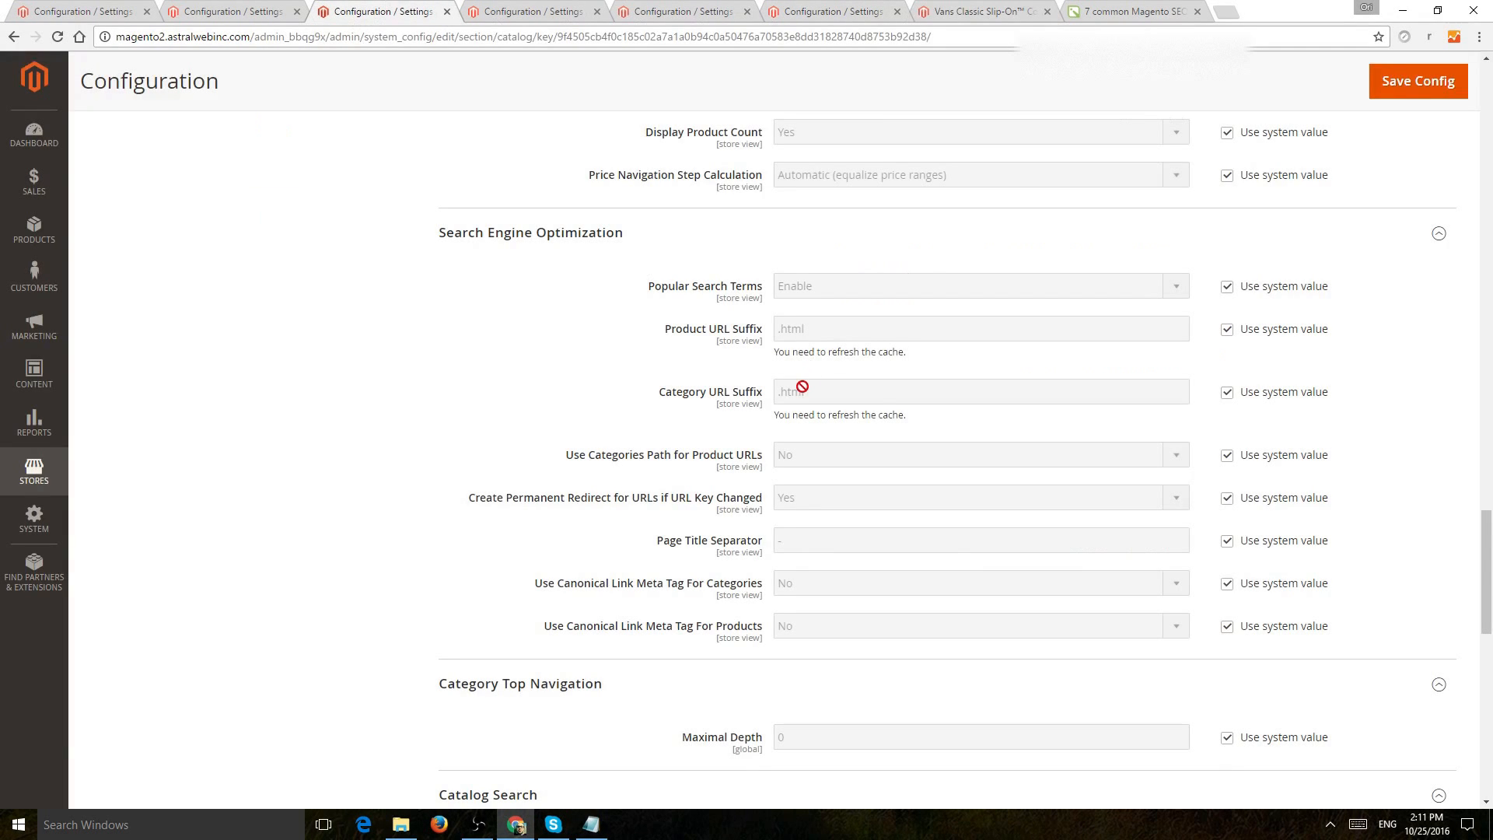
click(971, 11)
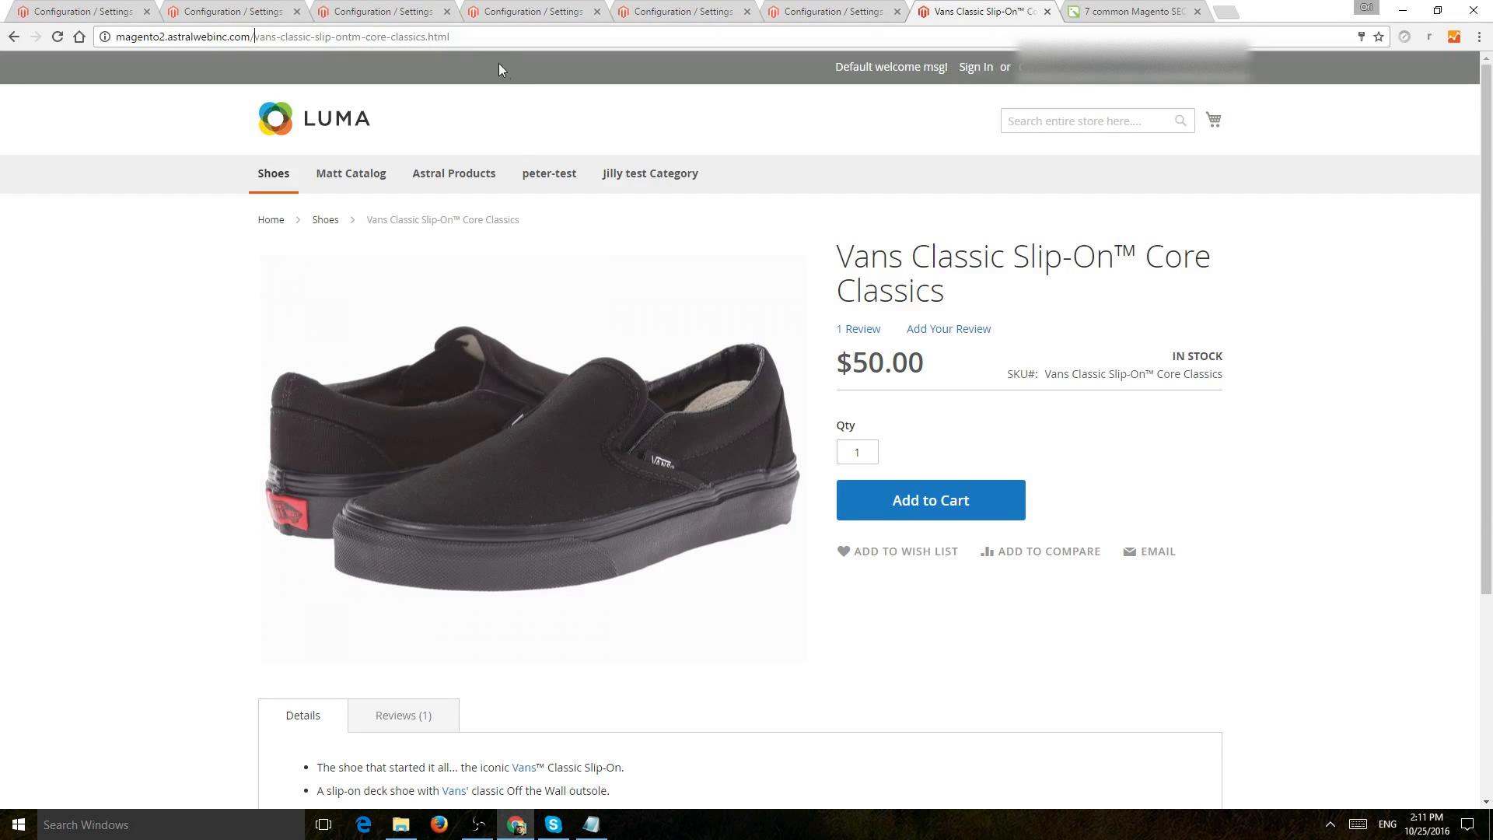
mouse_move(119, 152)
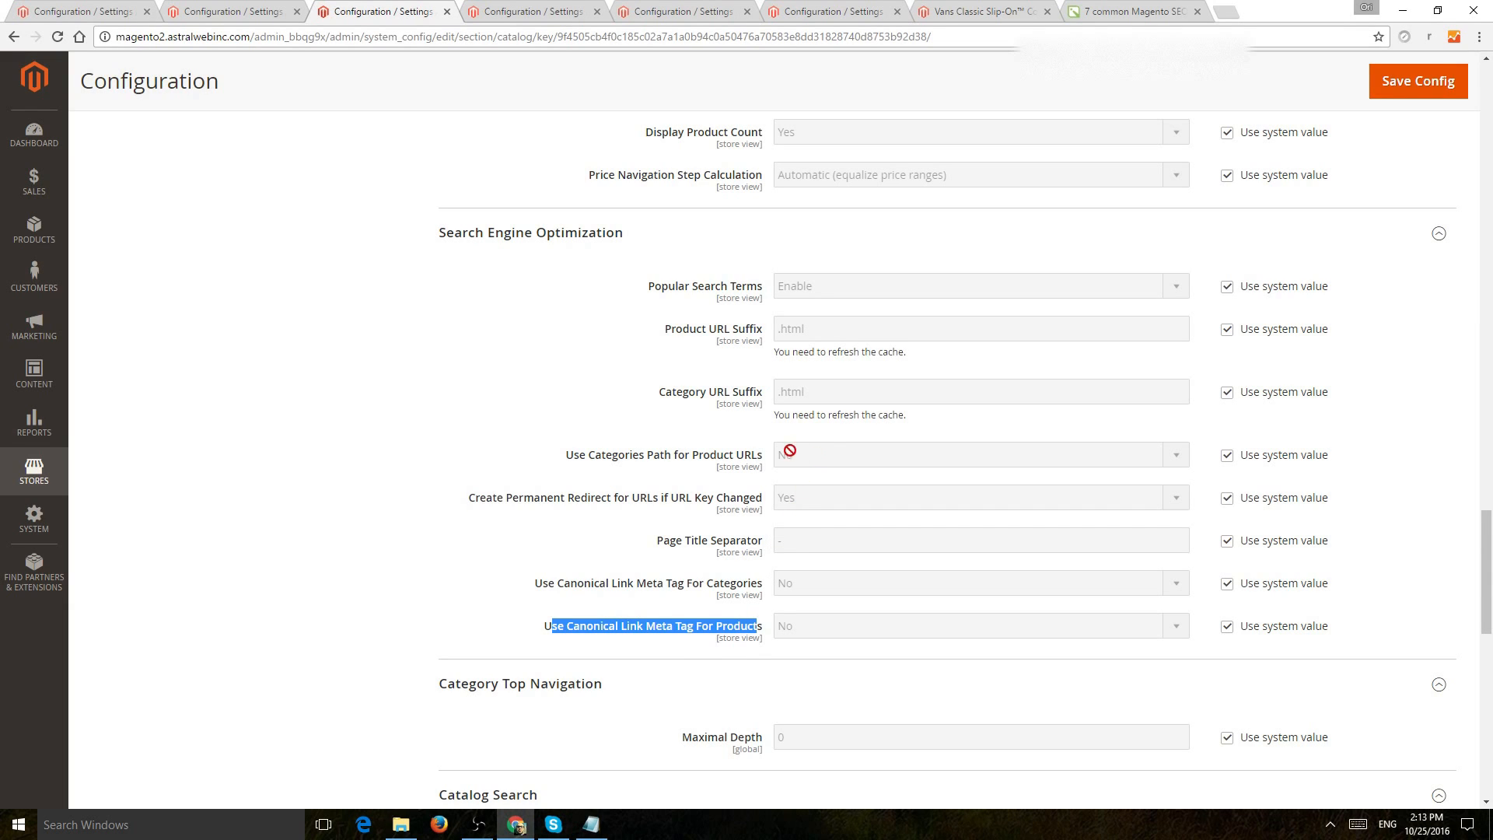
mouse_move(606, 466)
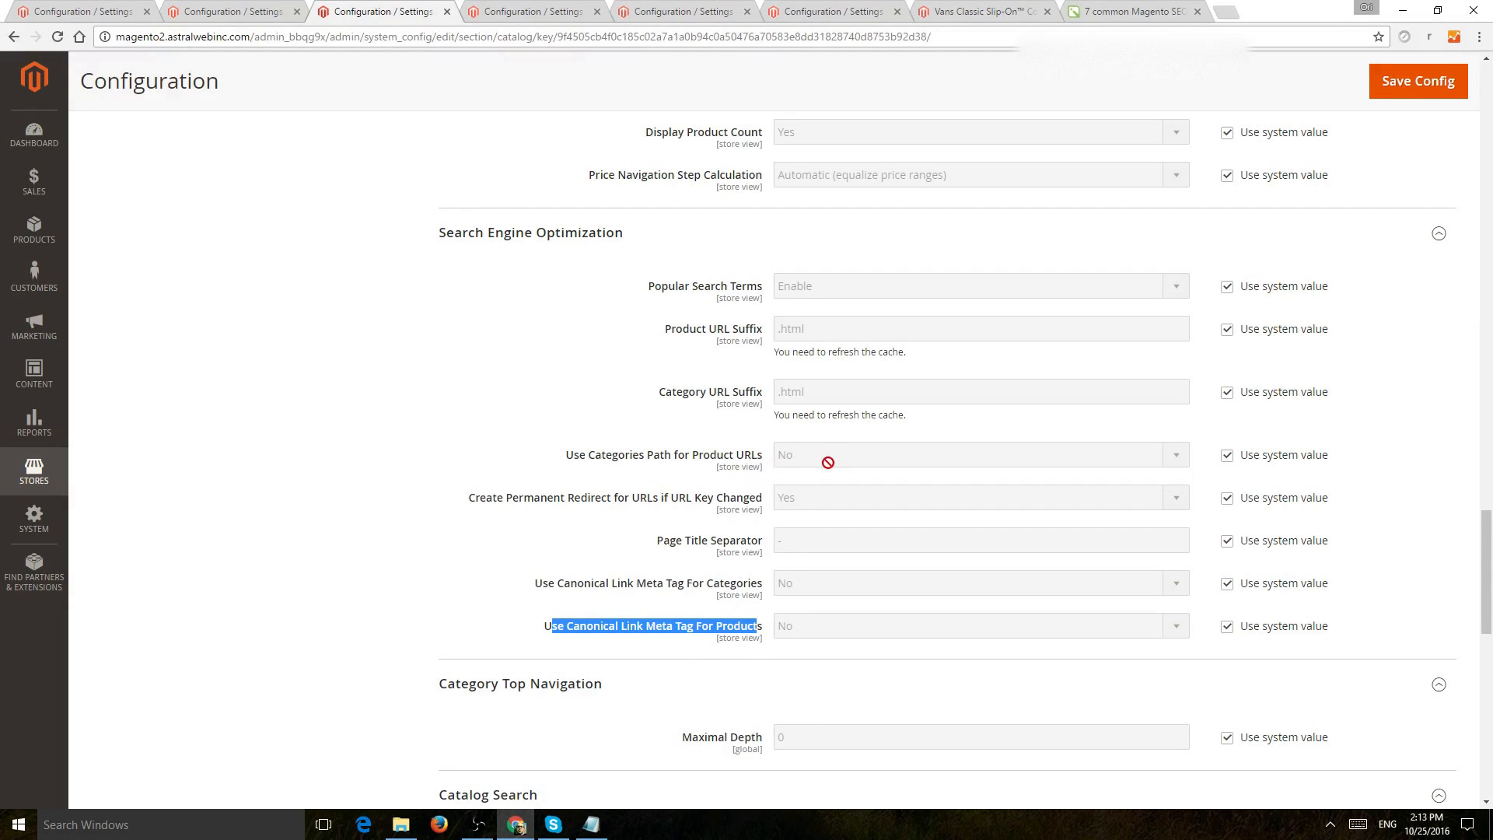
Highlight the Vans product page's URL path again
click(983, 10)
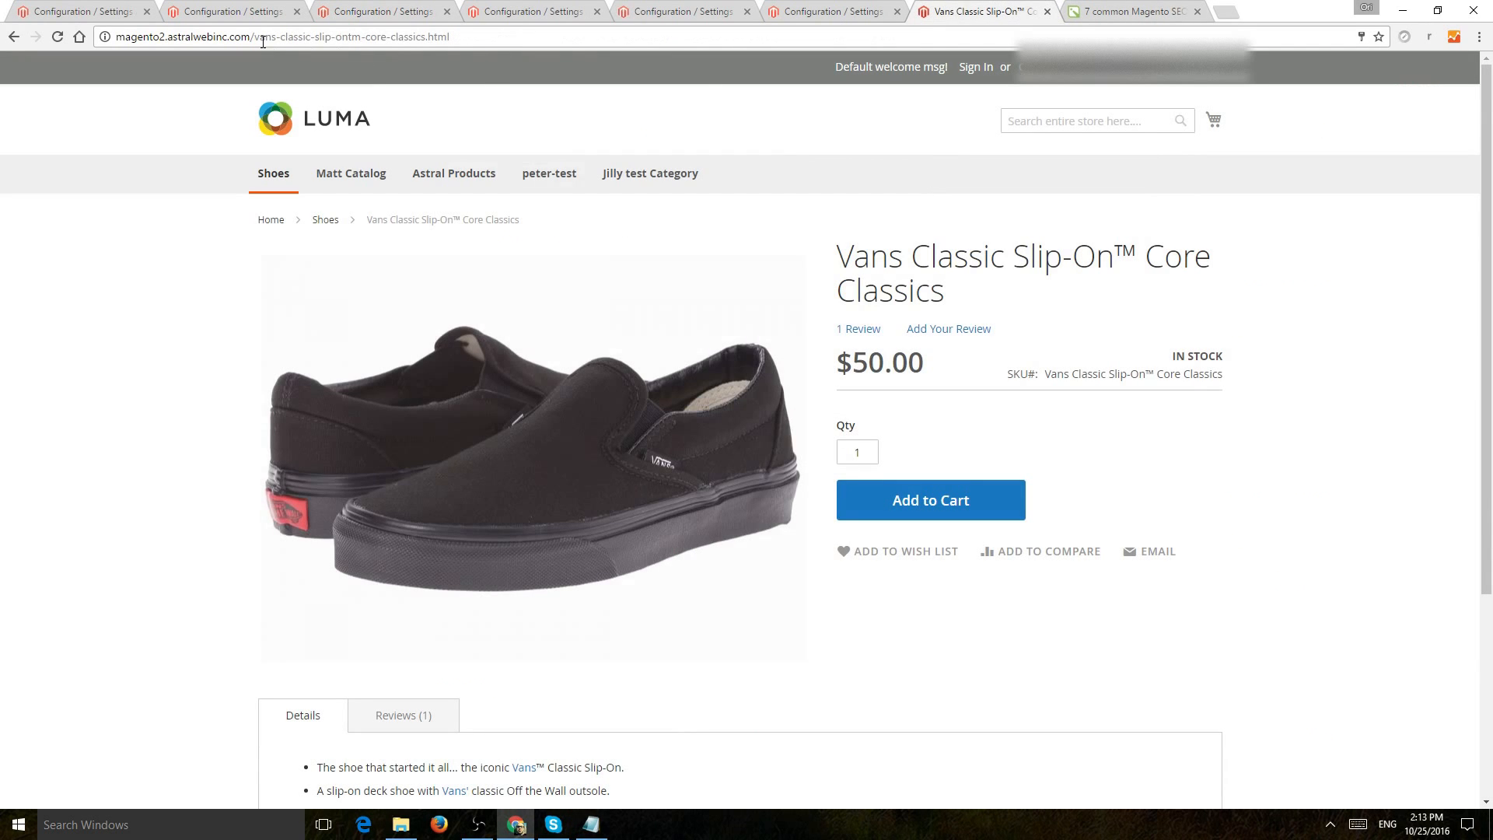
double_click(176, 36)
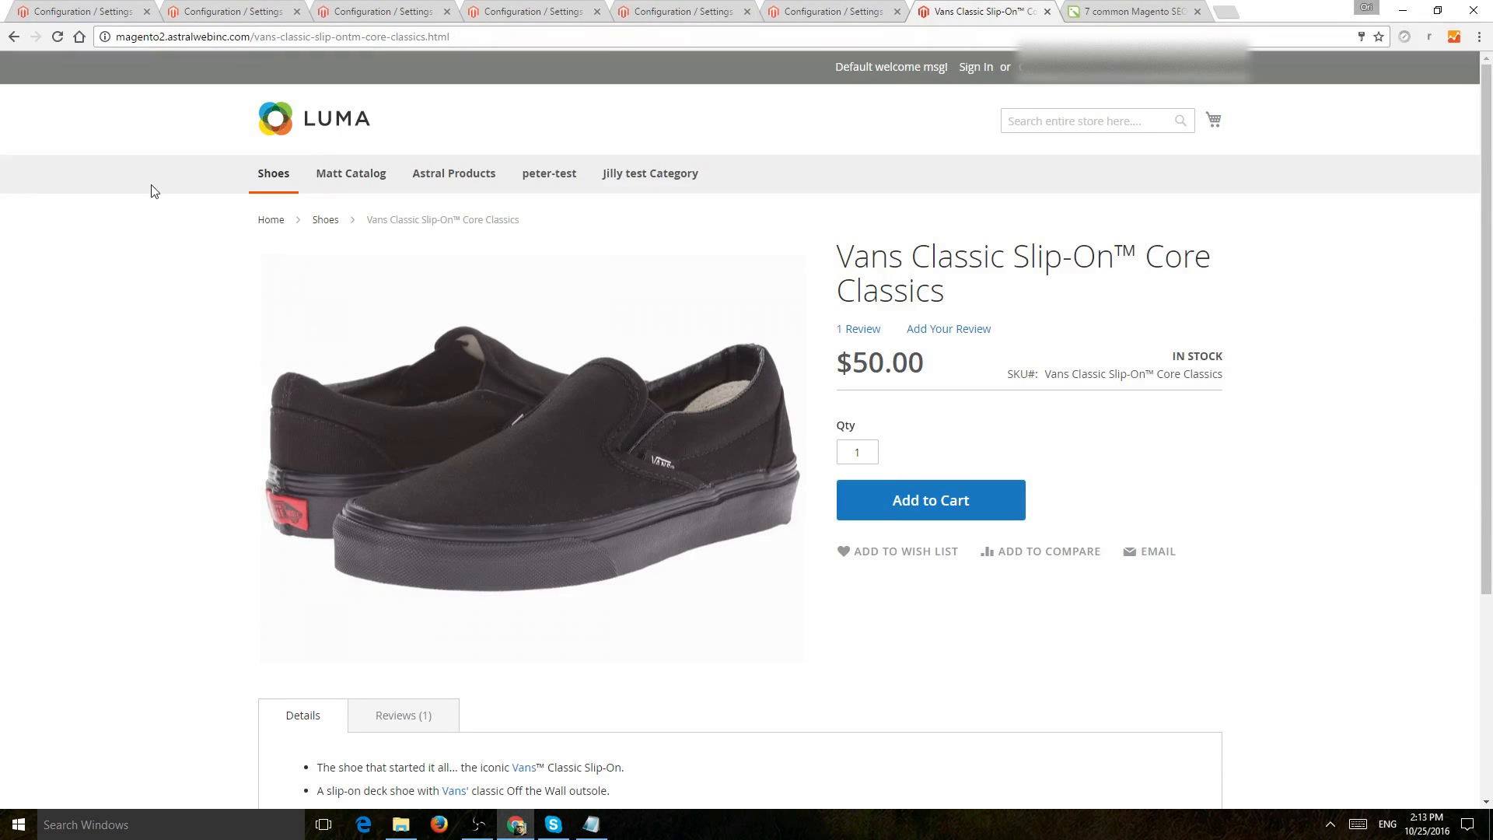
double_click(366, 37)
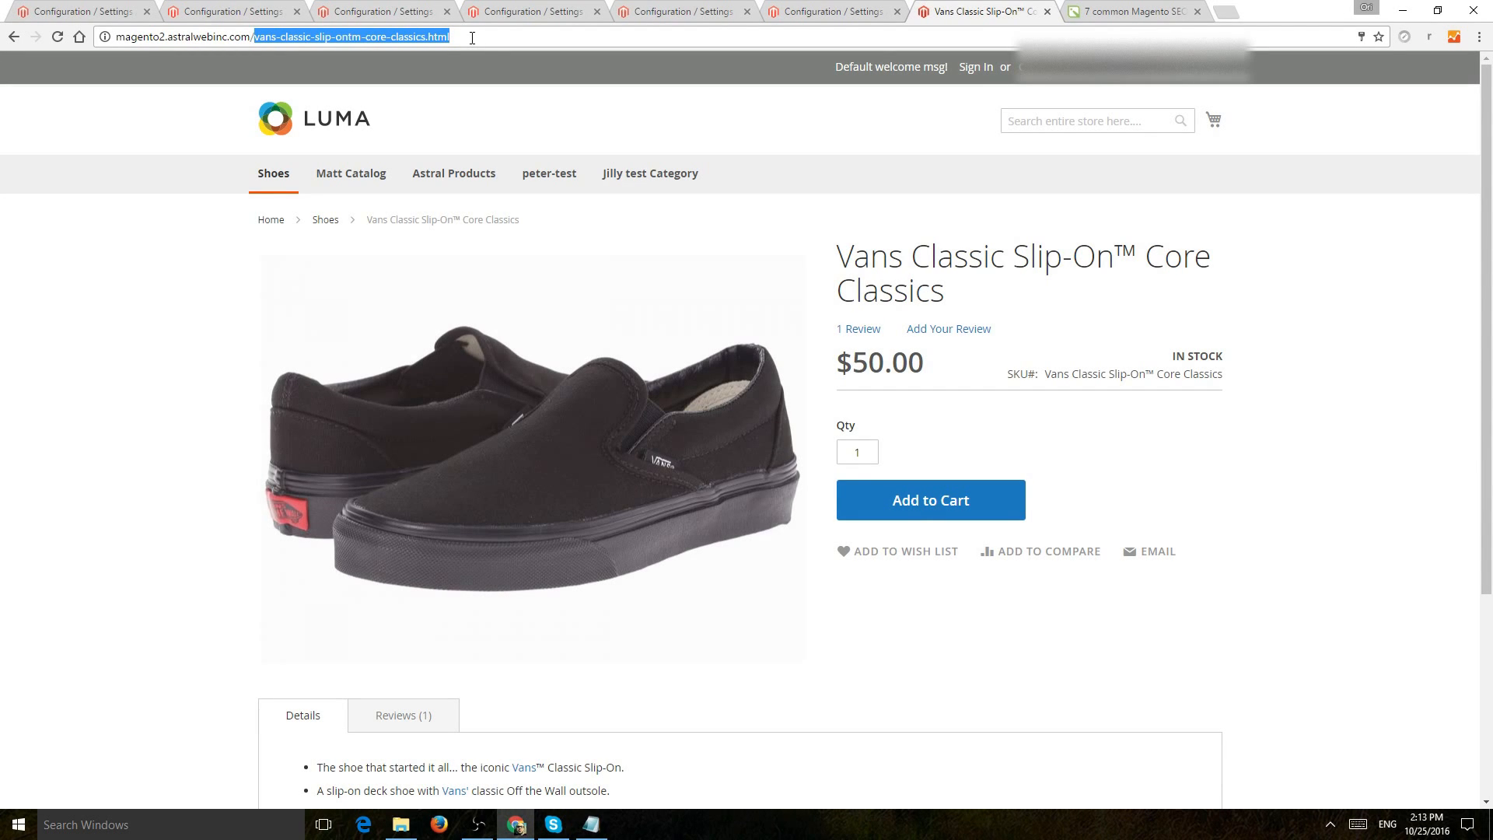
Return to the catalog SEO settings and bring up the XML Sitemap configuration
click(381, 11)
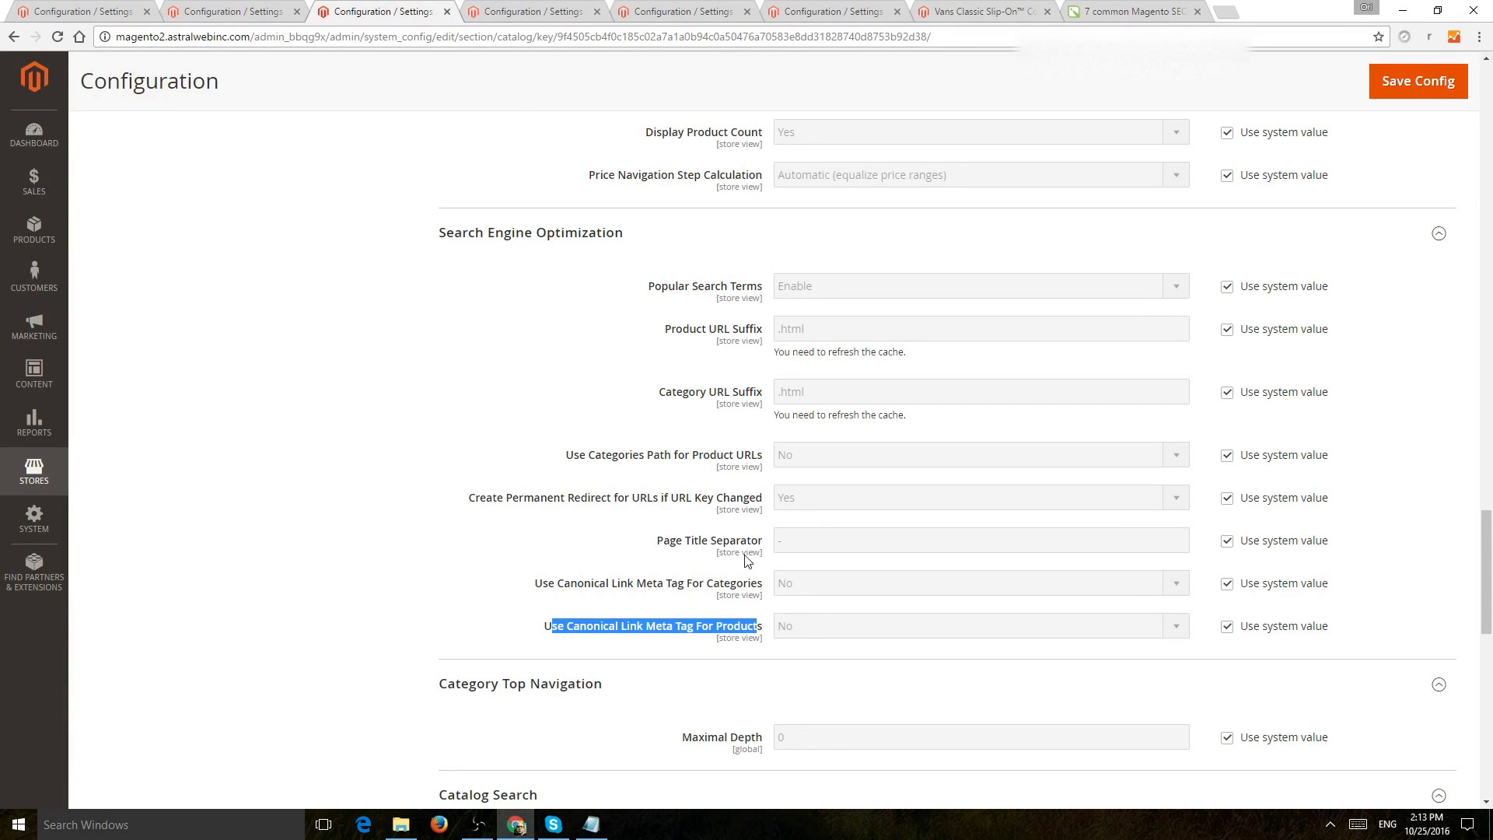
scroll(down, 3)
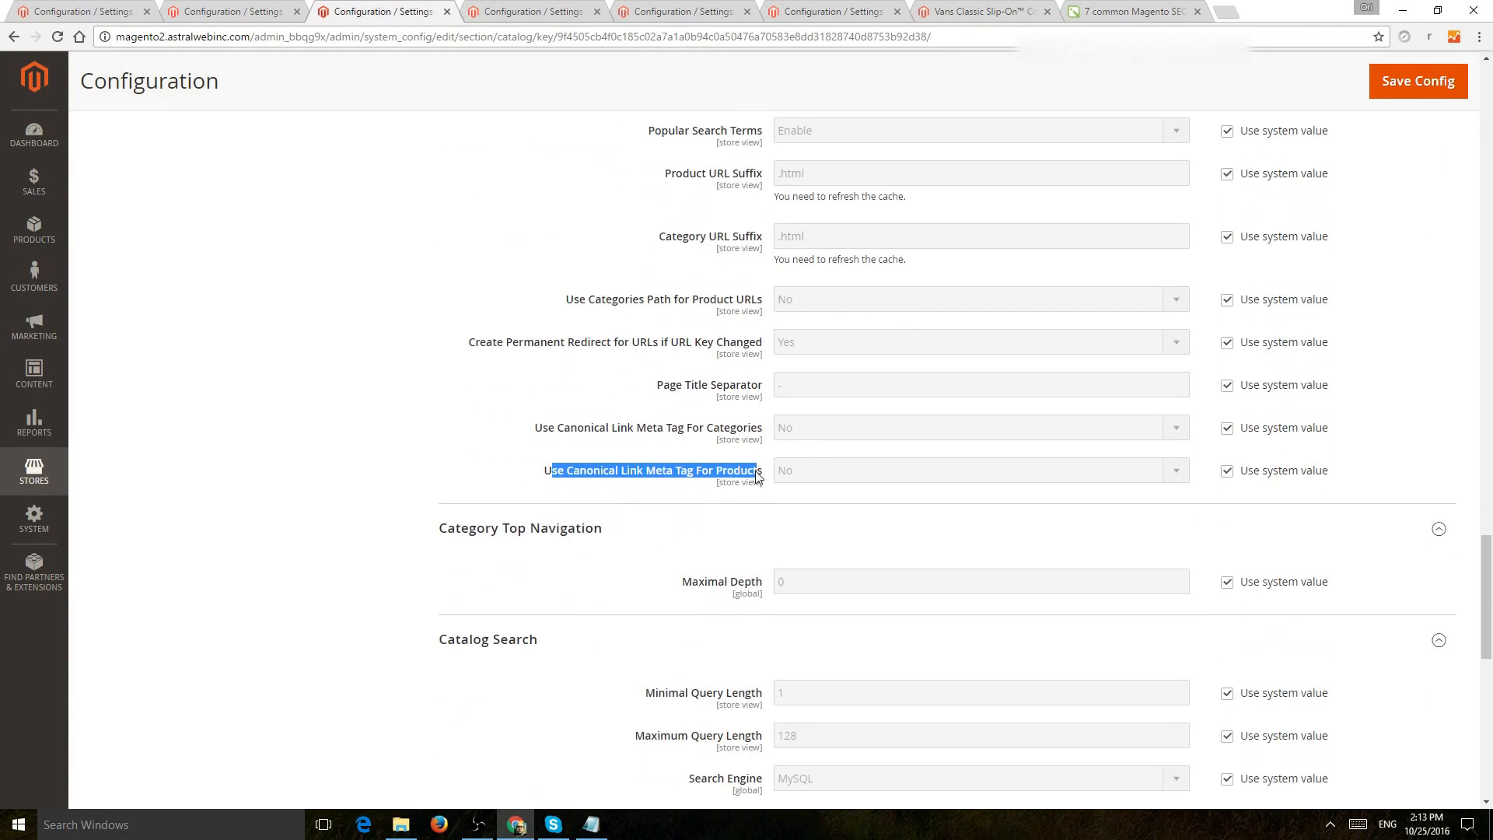
scroll(down, 3)
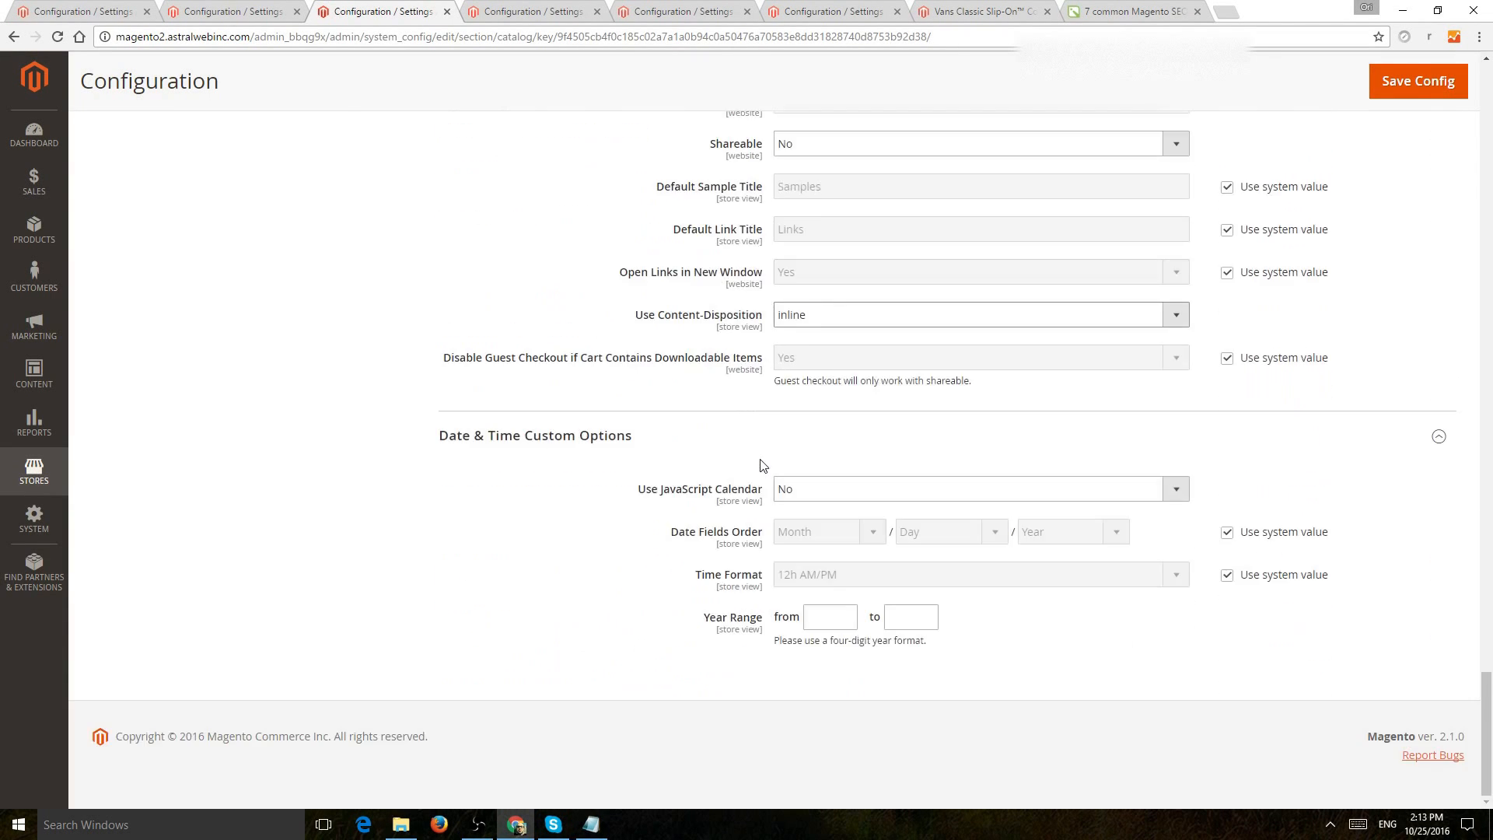
click(141, 449)
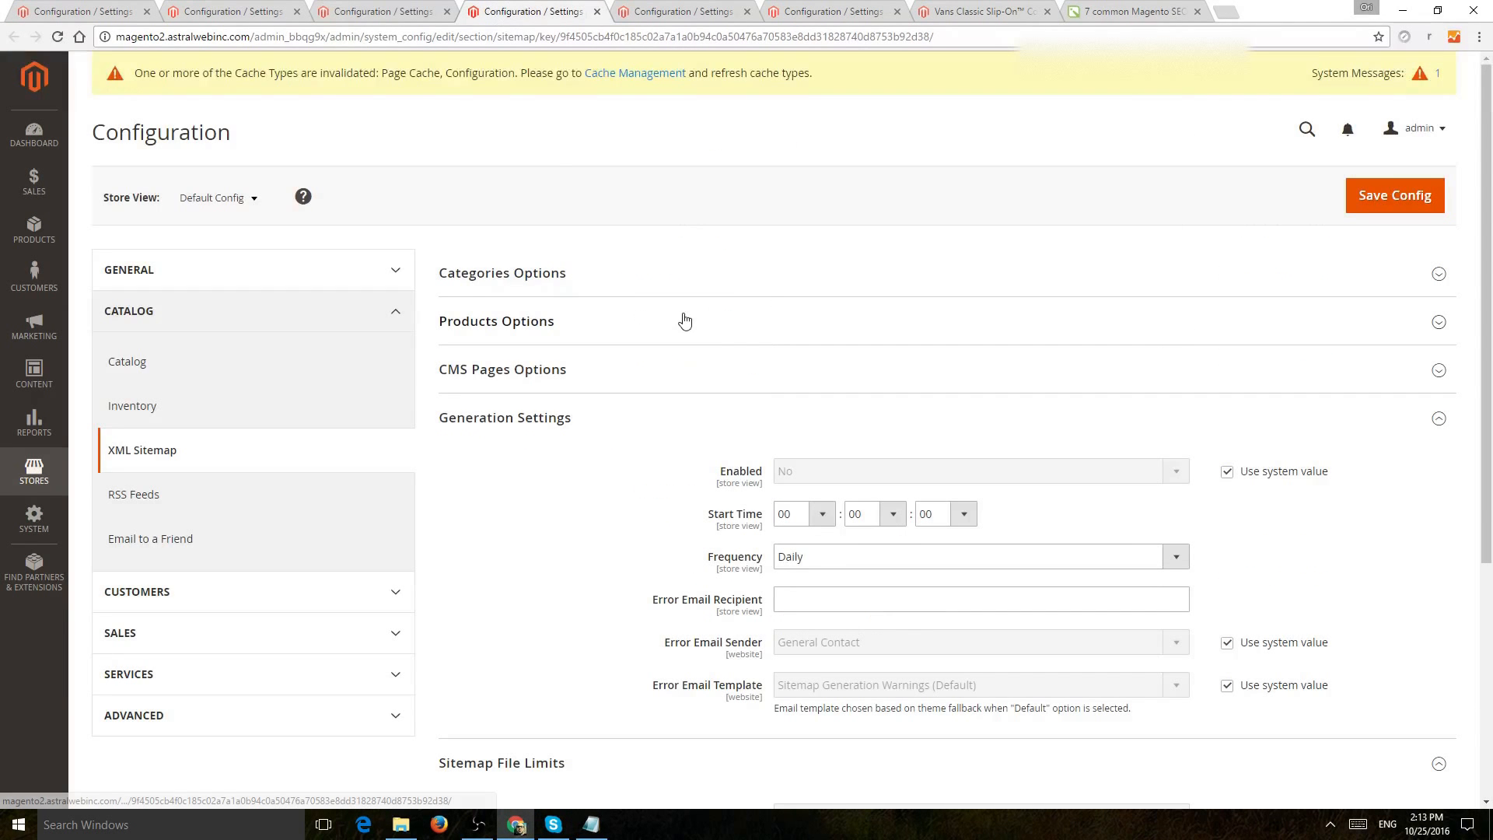
mouse_move(187, 457)
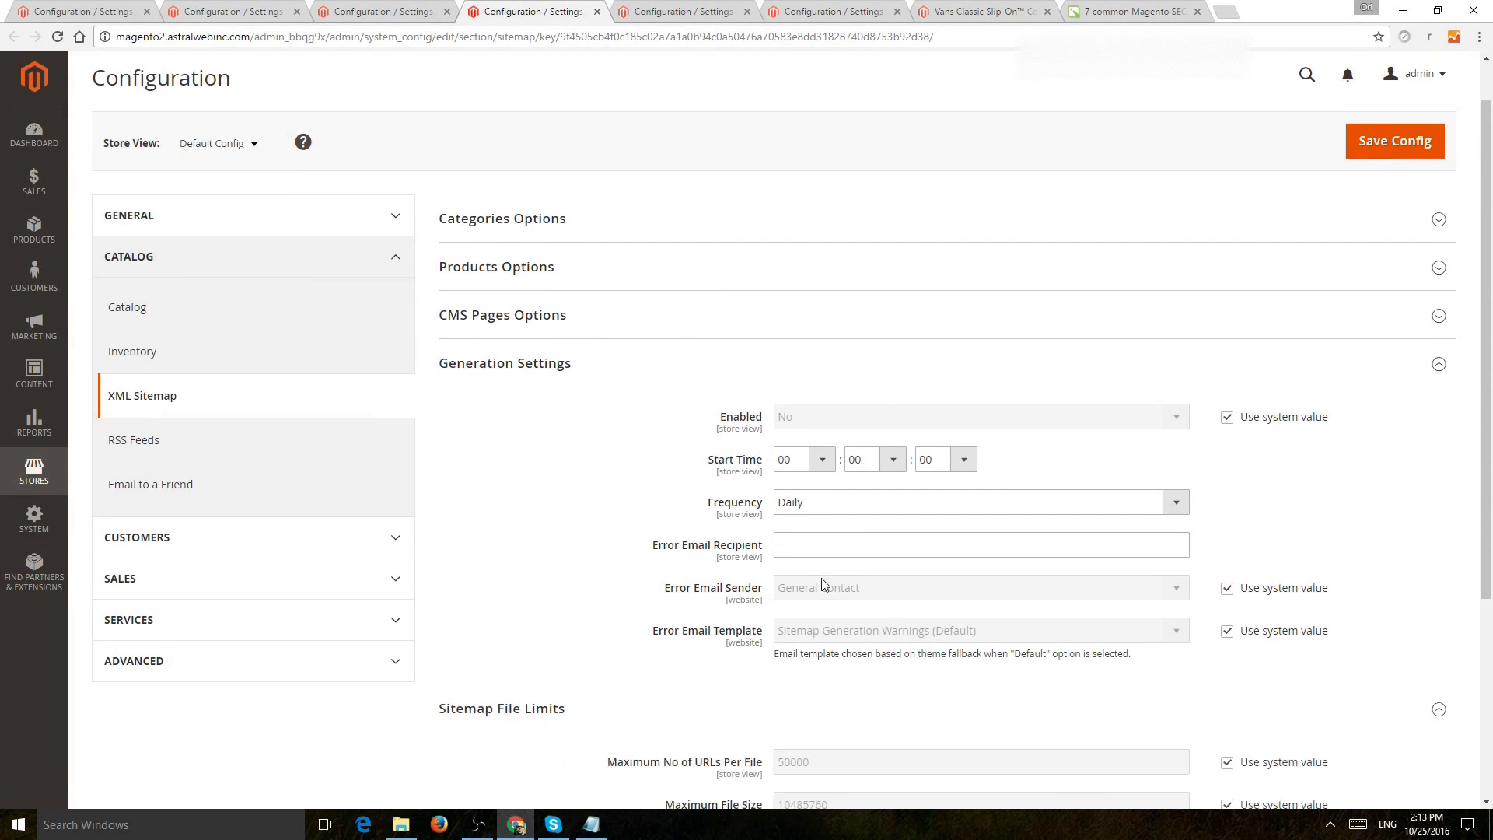
Scroll to the sitemap file limits of 50000 URLs and 10485760 bytes
scroll(down, 3)
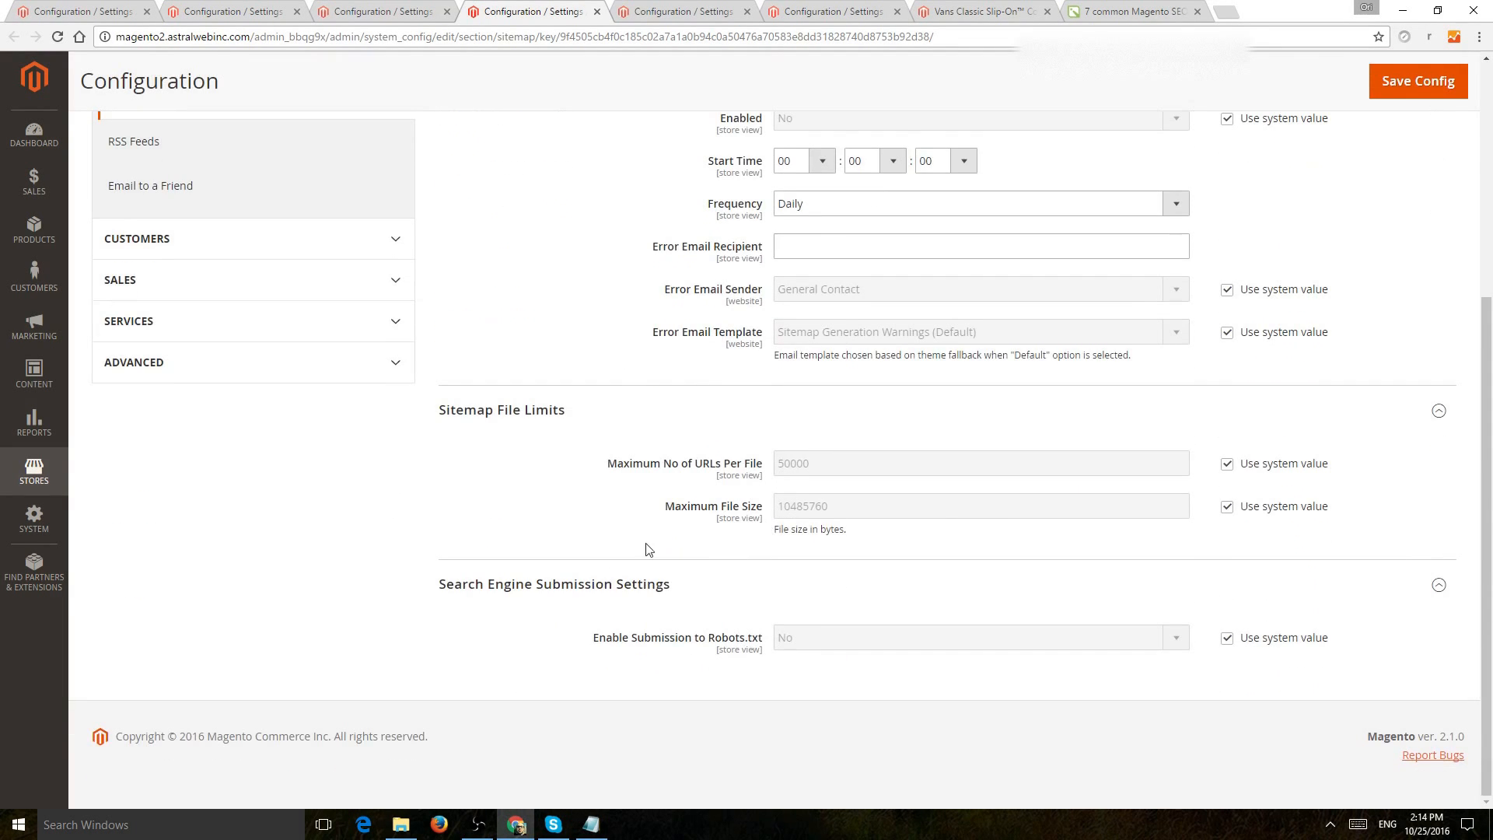
mouse_move(839, 434)
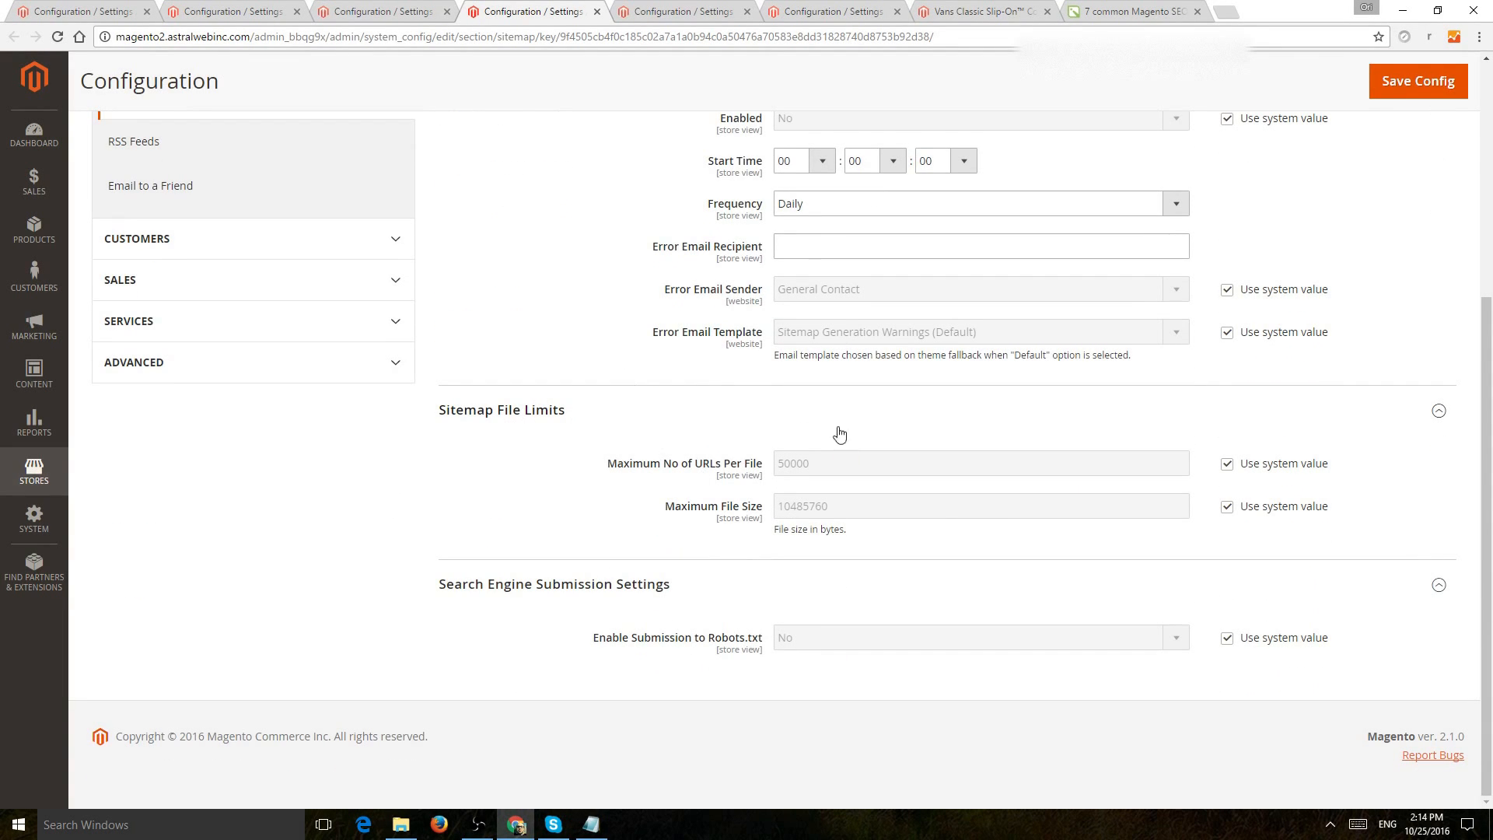
mouse_move(737, 471)
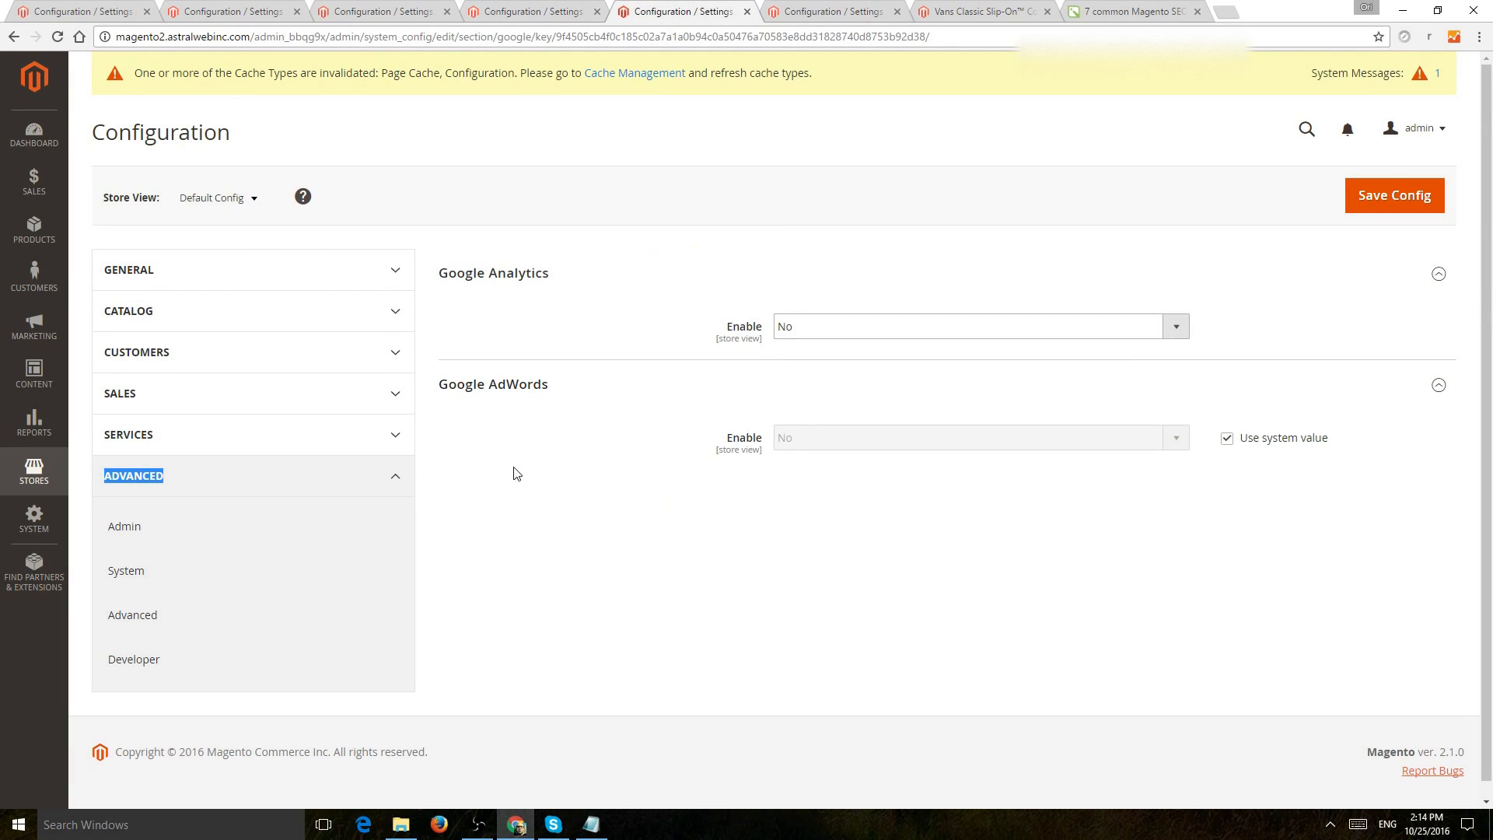
mouse_move(505, 326)
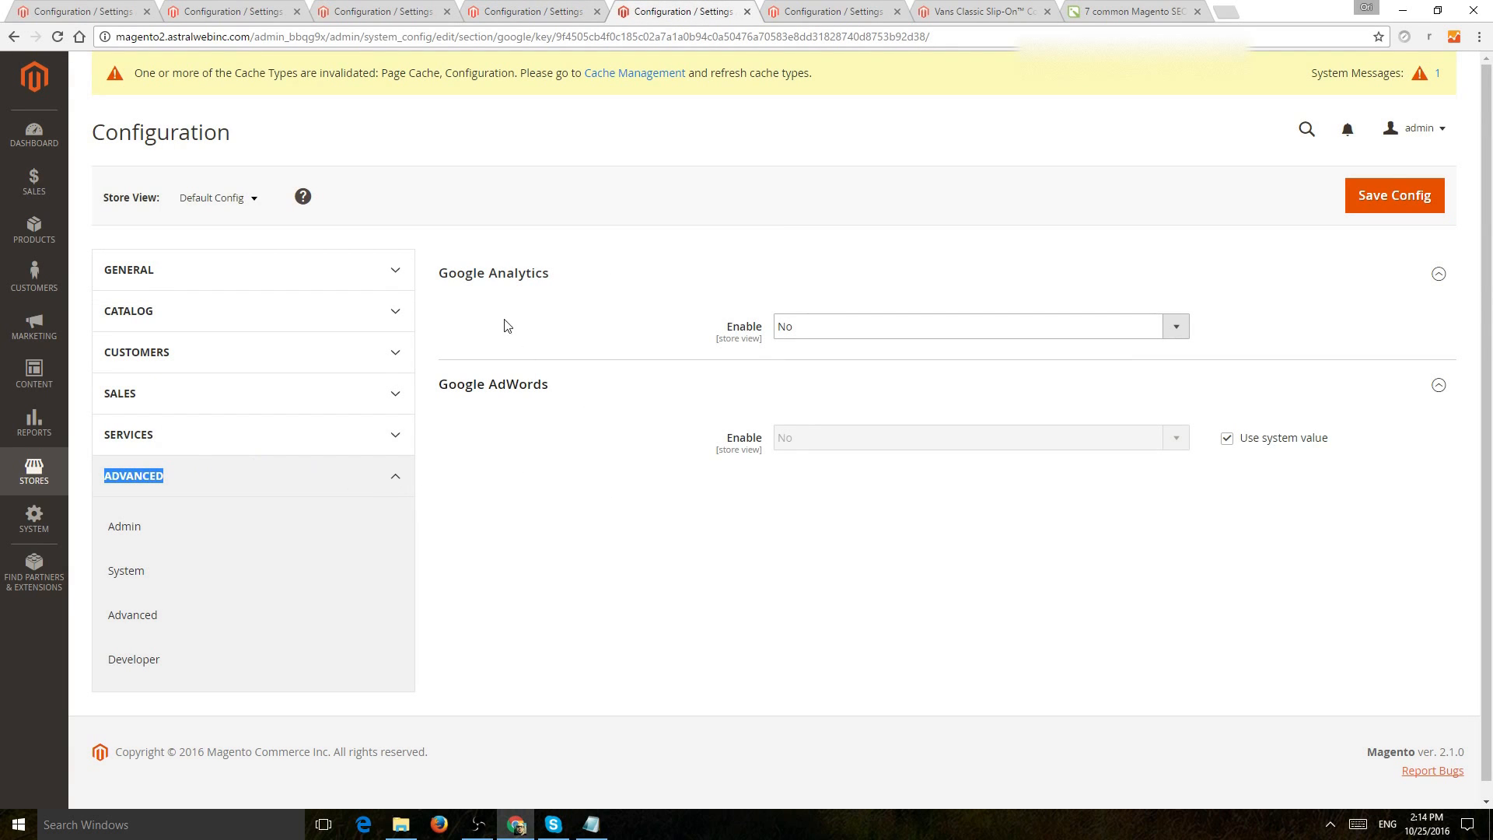
Set Google Analytics Enable to Yes, revealing account number UA-42351260-4
click(976, 325)
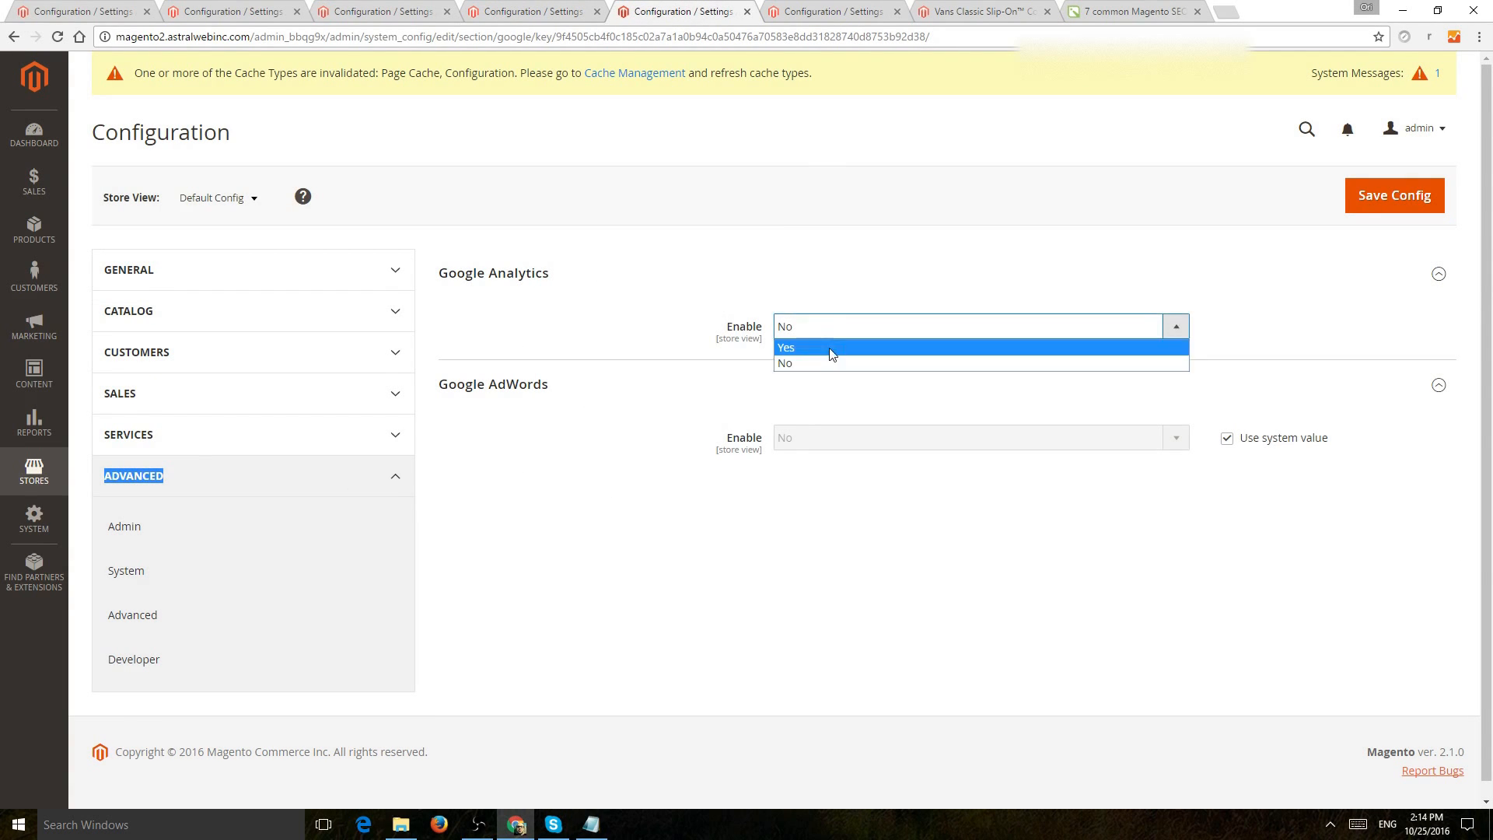
click(786, 347)
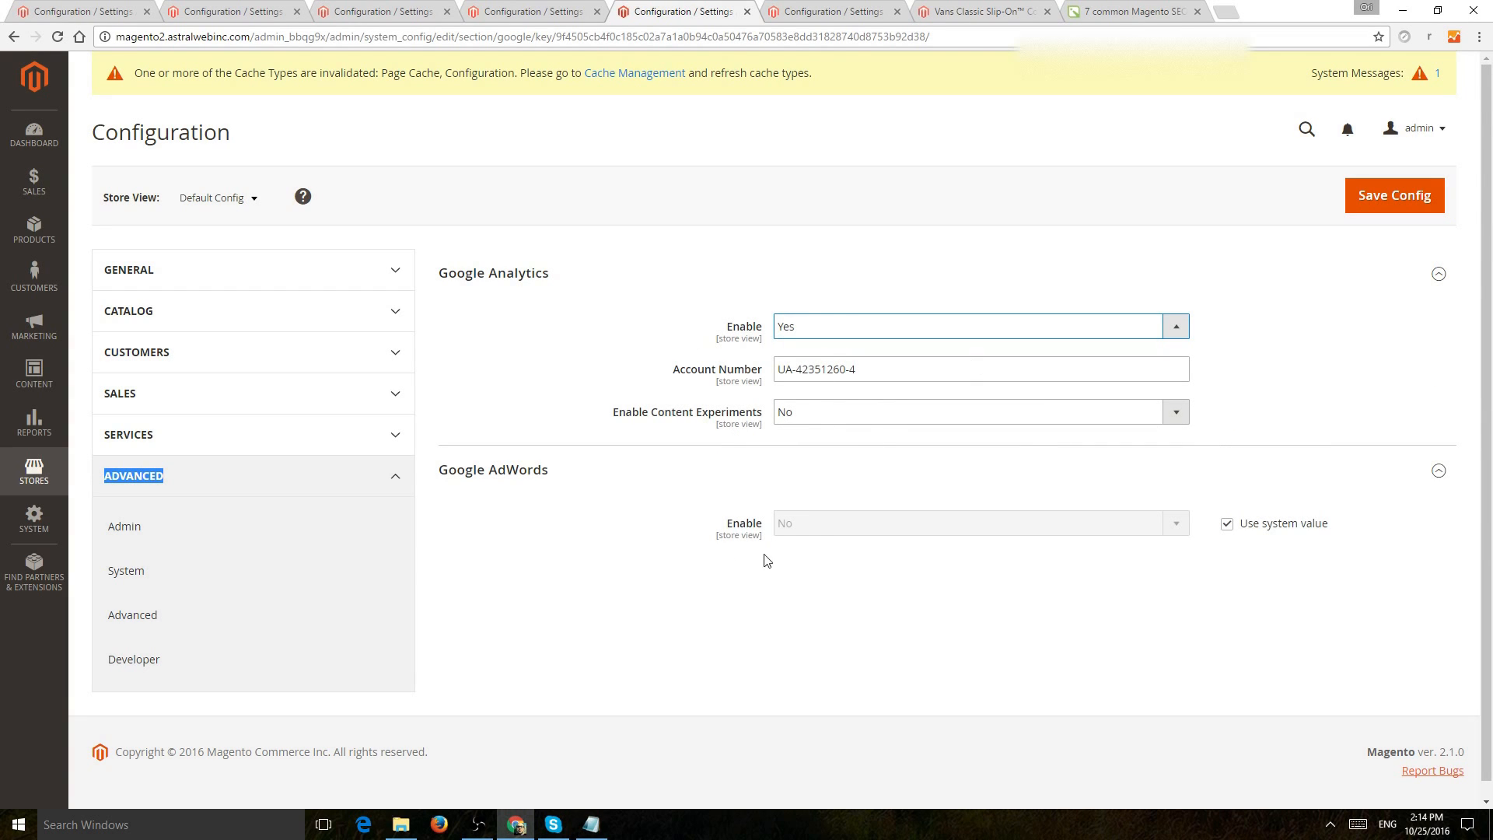
mouse_move(457, 457)
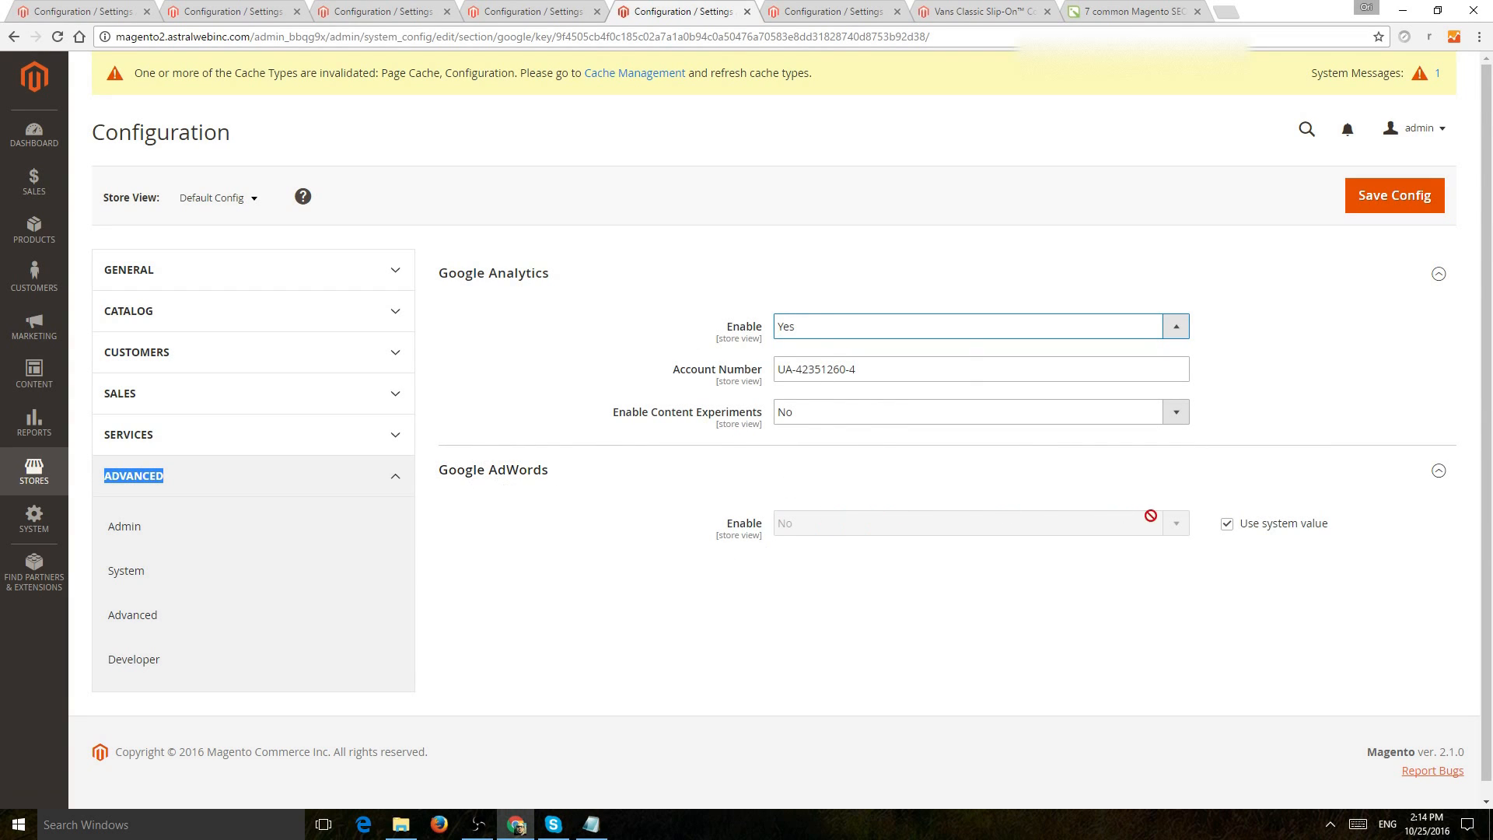
mouse_move(740, 564)
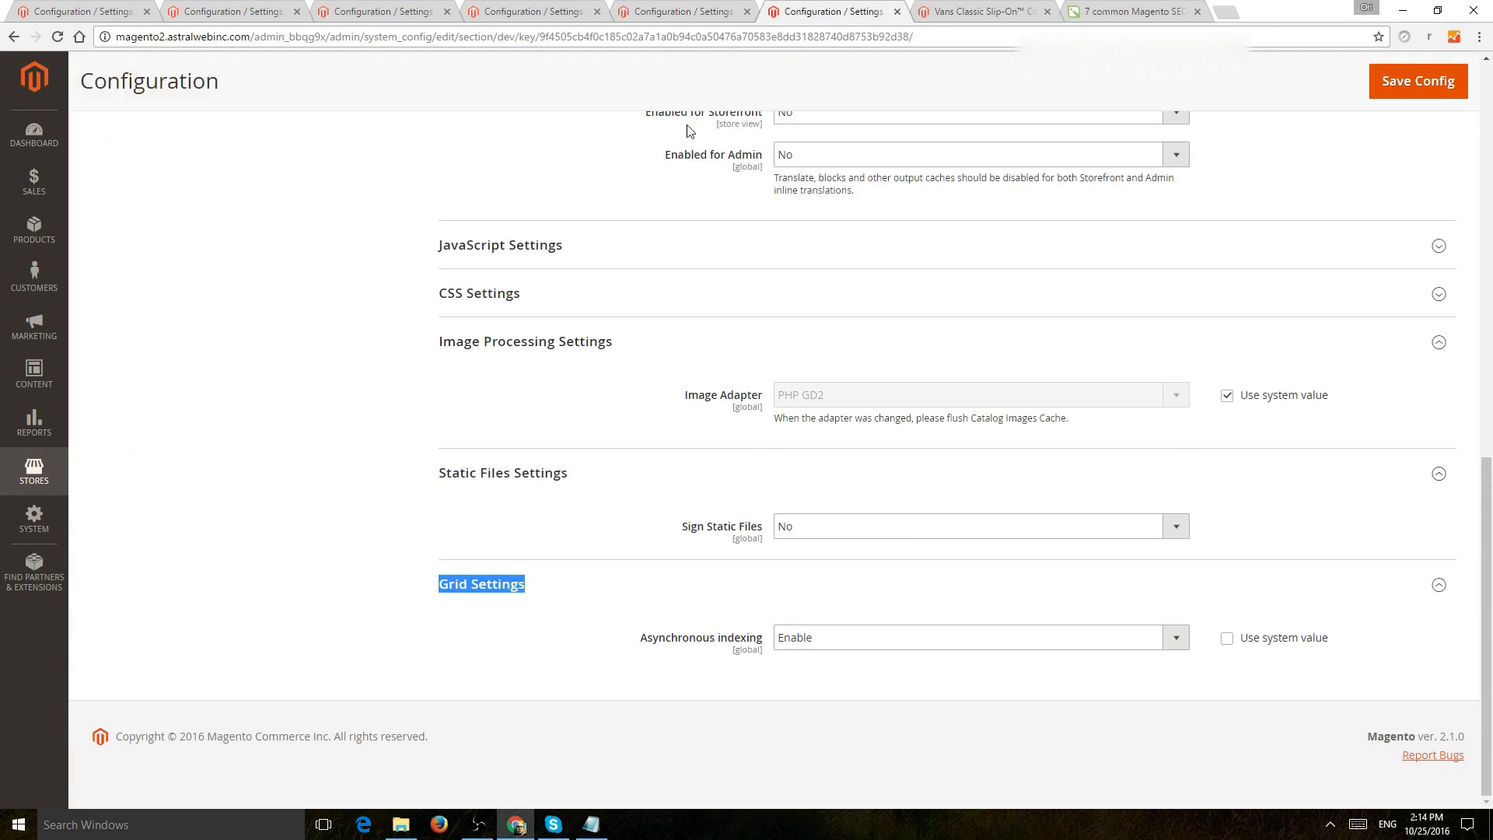
scroll(up, 3)
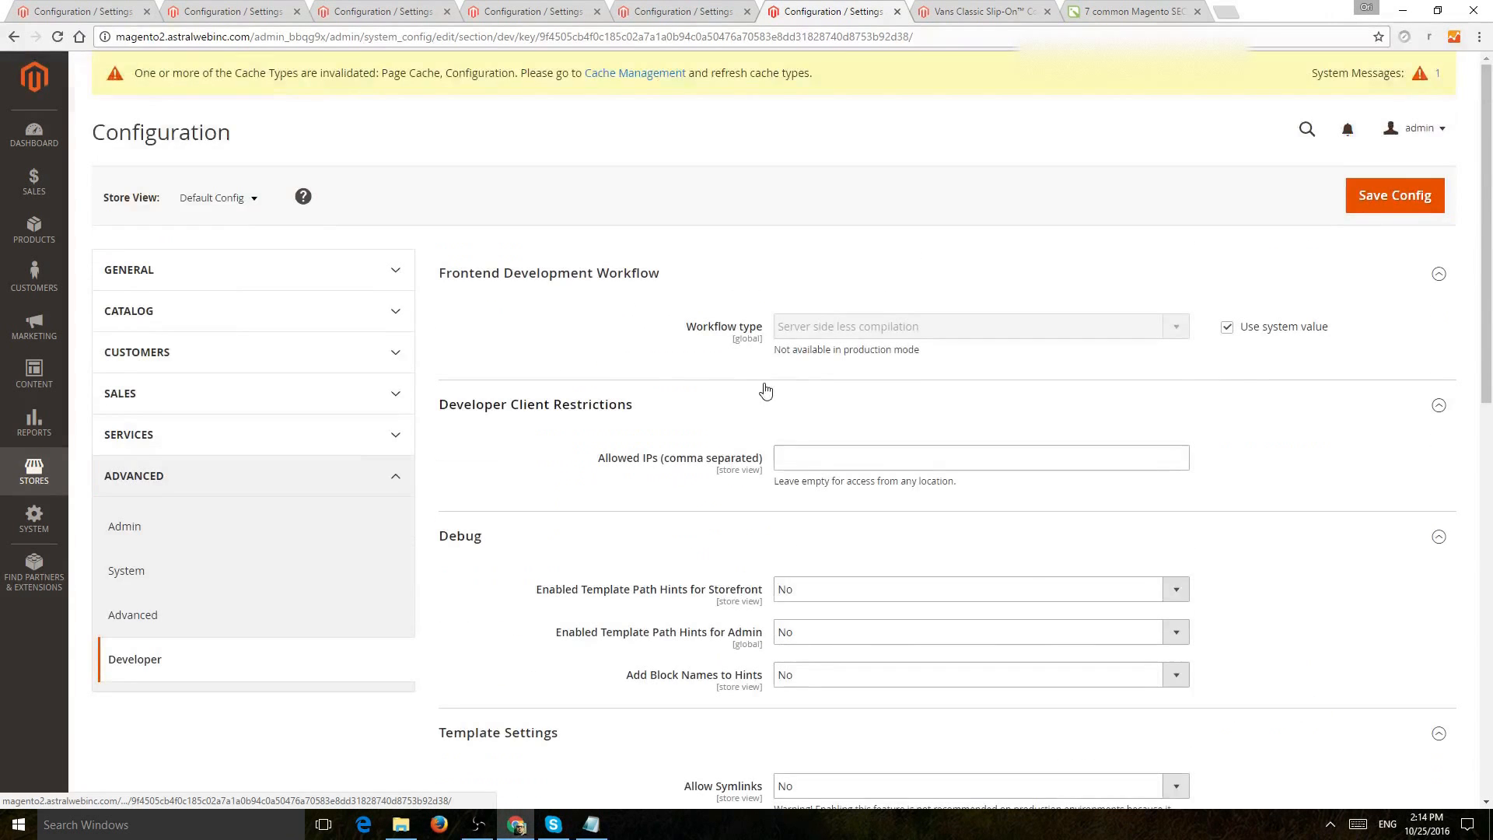
scroll(down, 3)
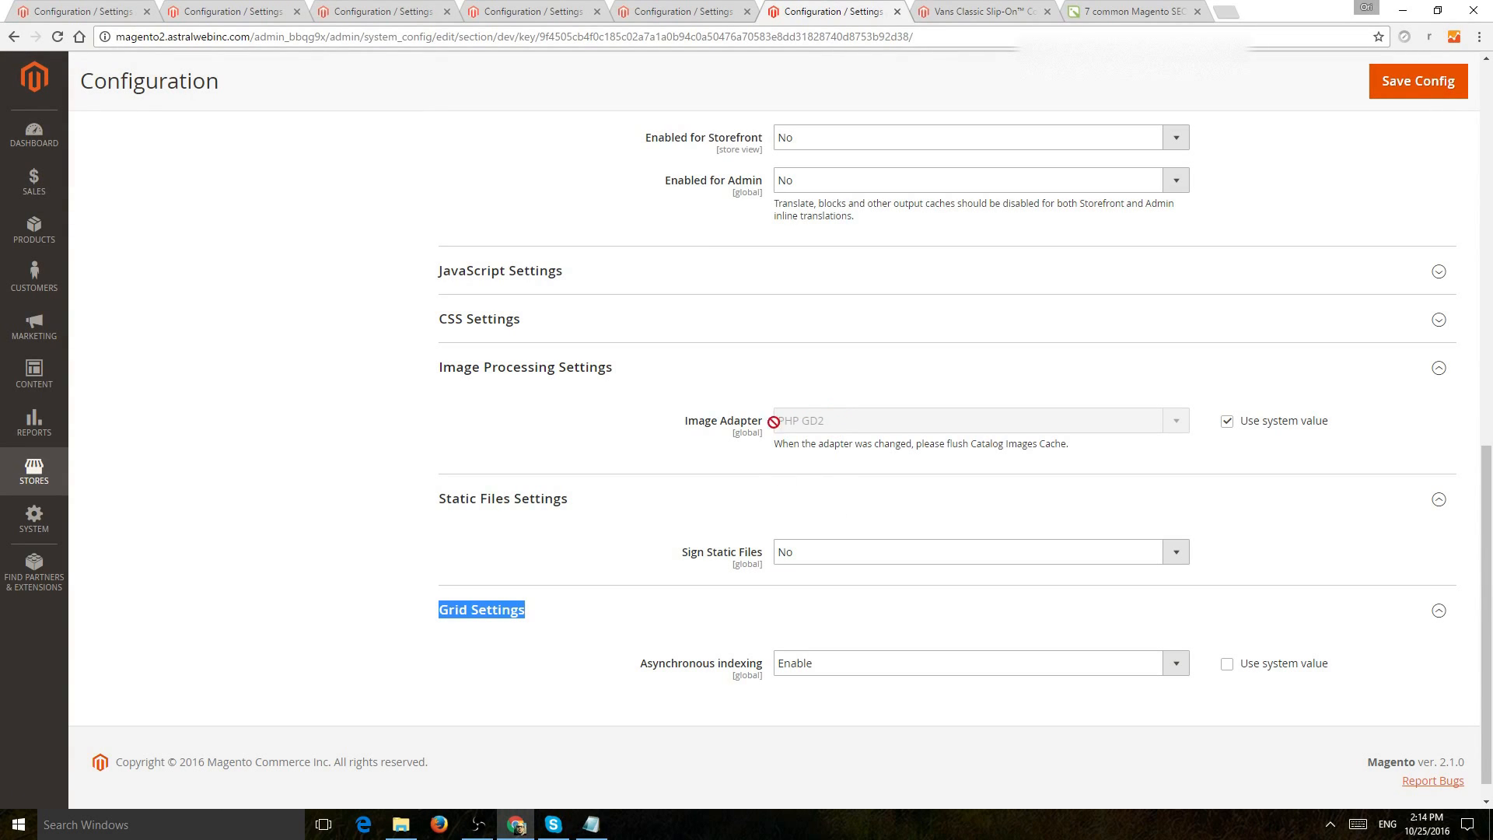
mouse_move(1060, 442)
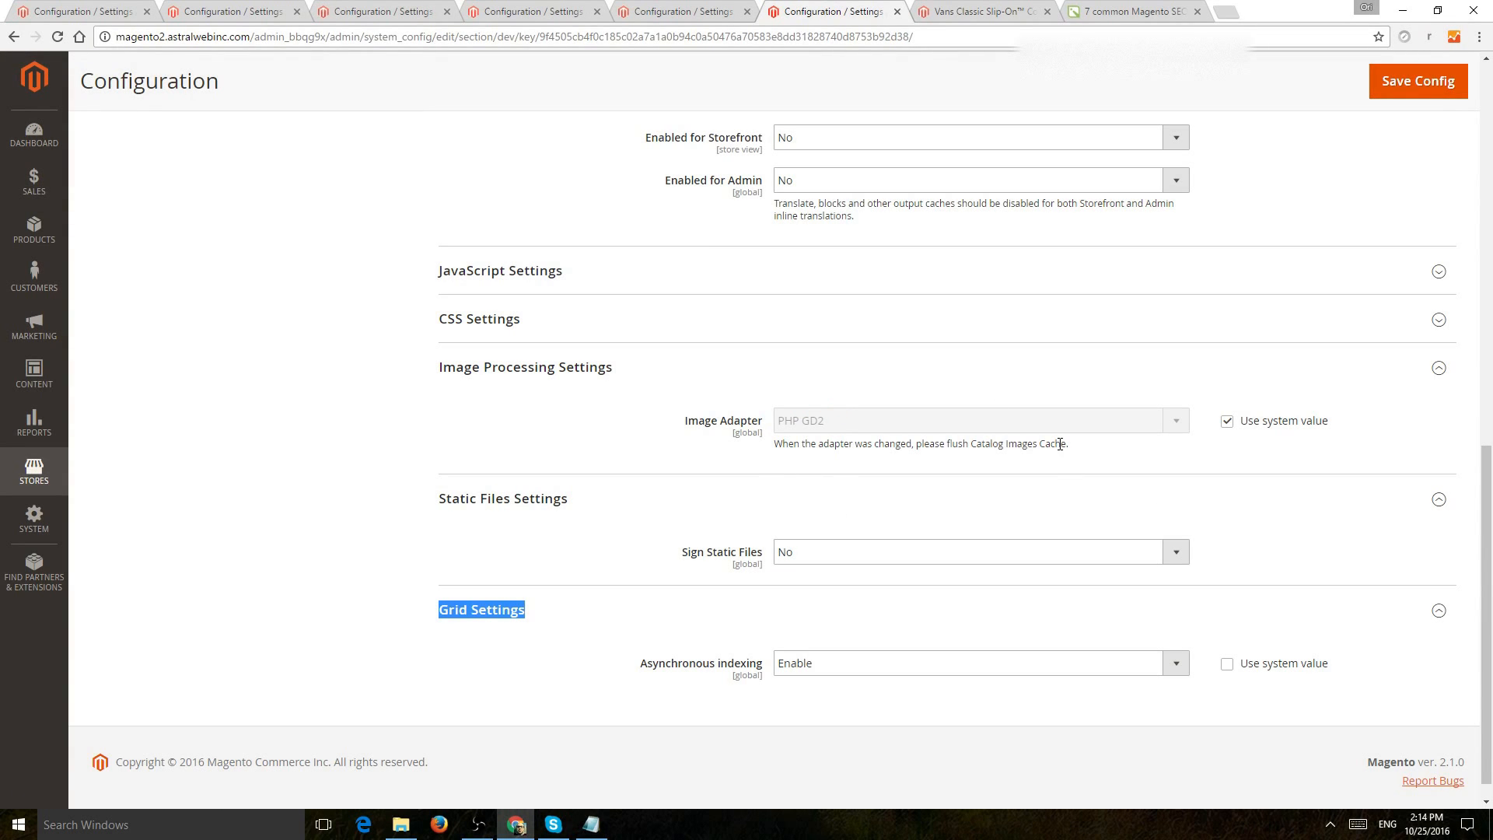
mouse_move(459, 368)
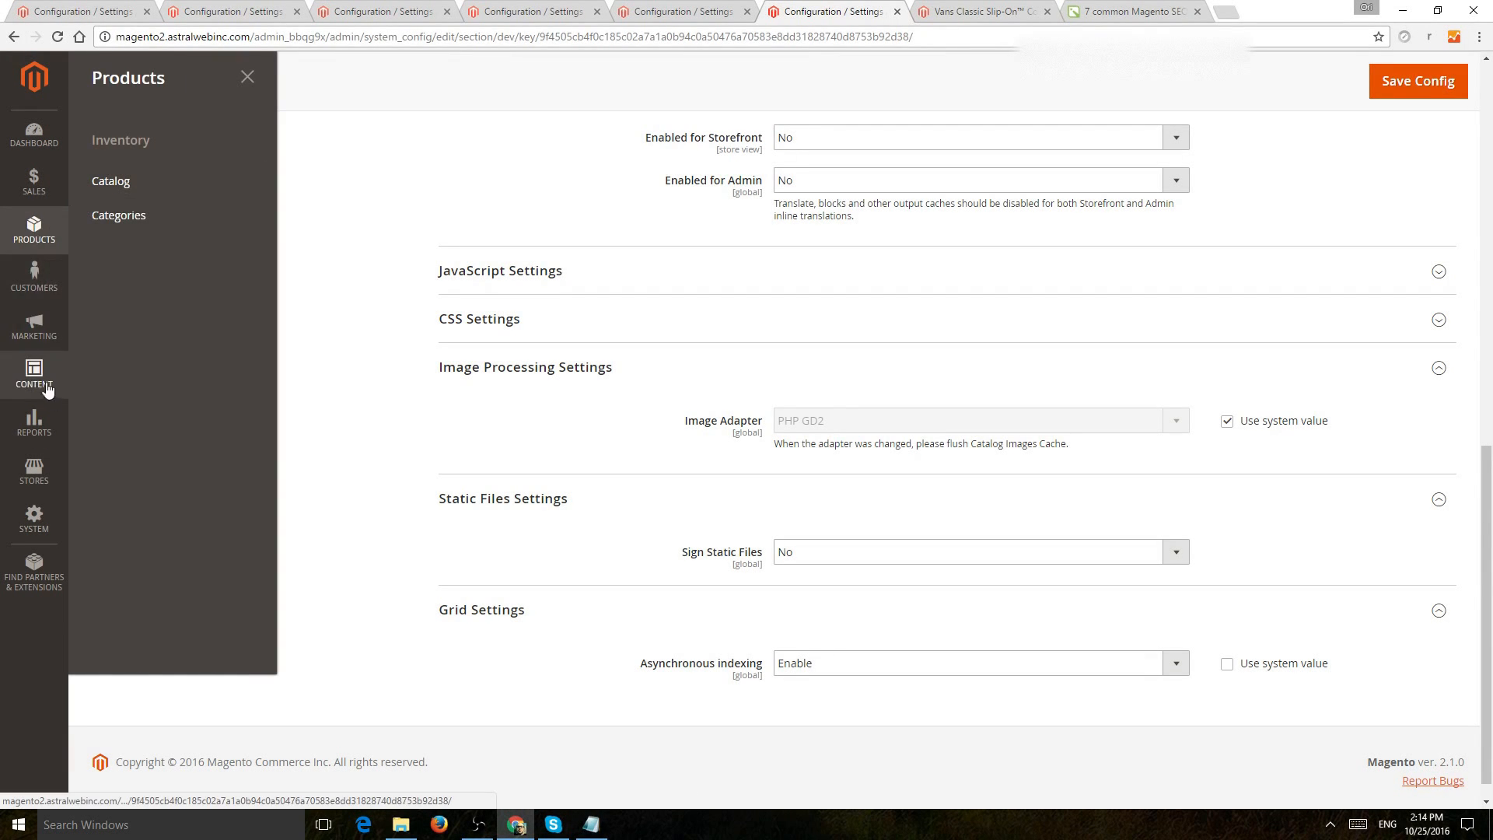
Navigate to Content > Pages and open the Home page row for inline editing
click(33, 376)
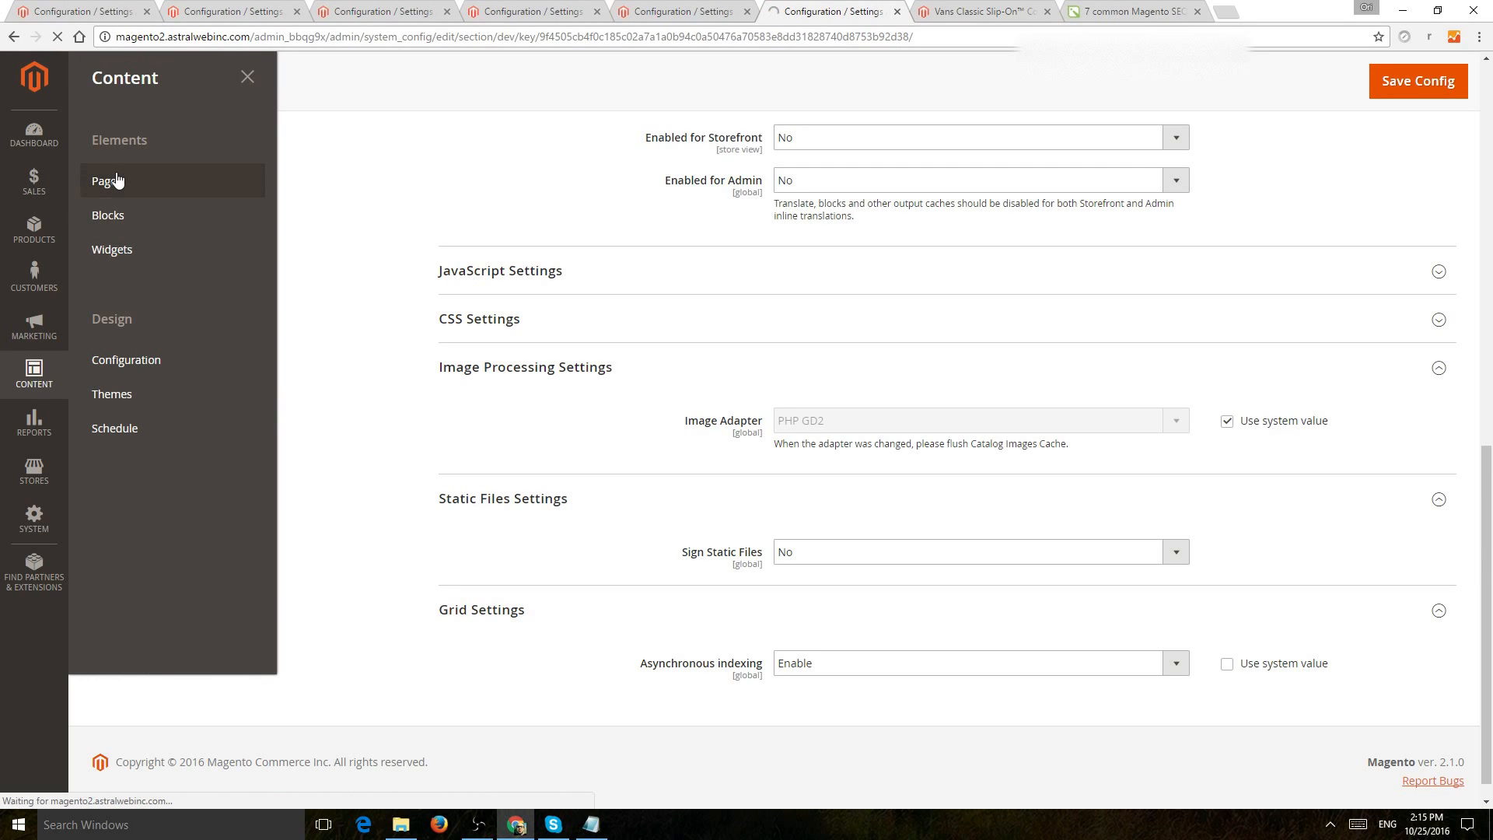
click(34, 133)
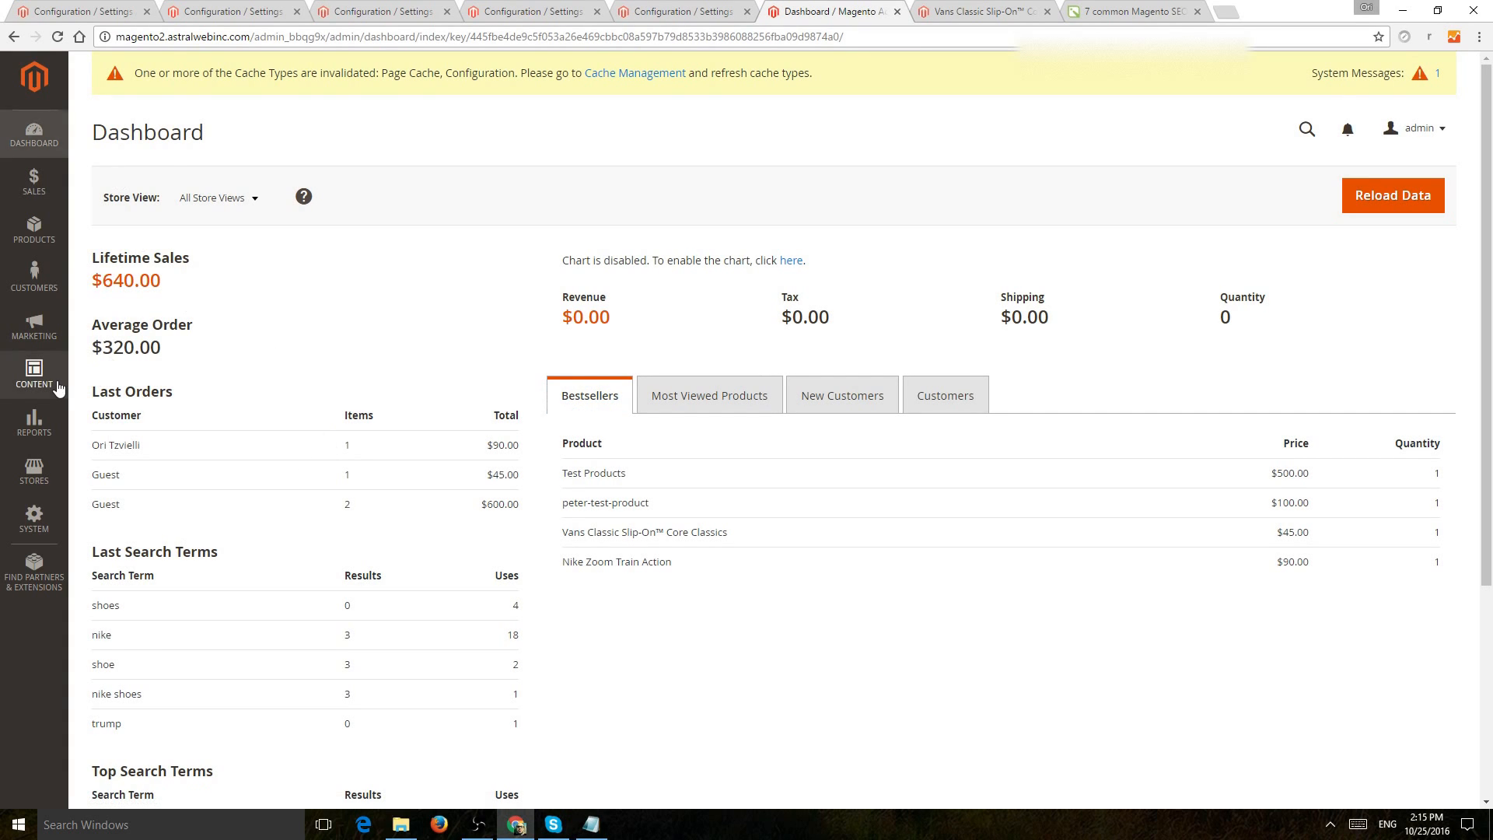
click(106, 181)
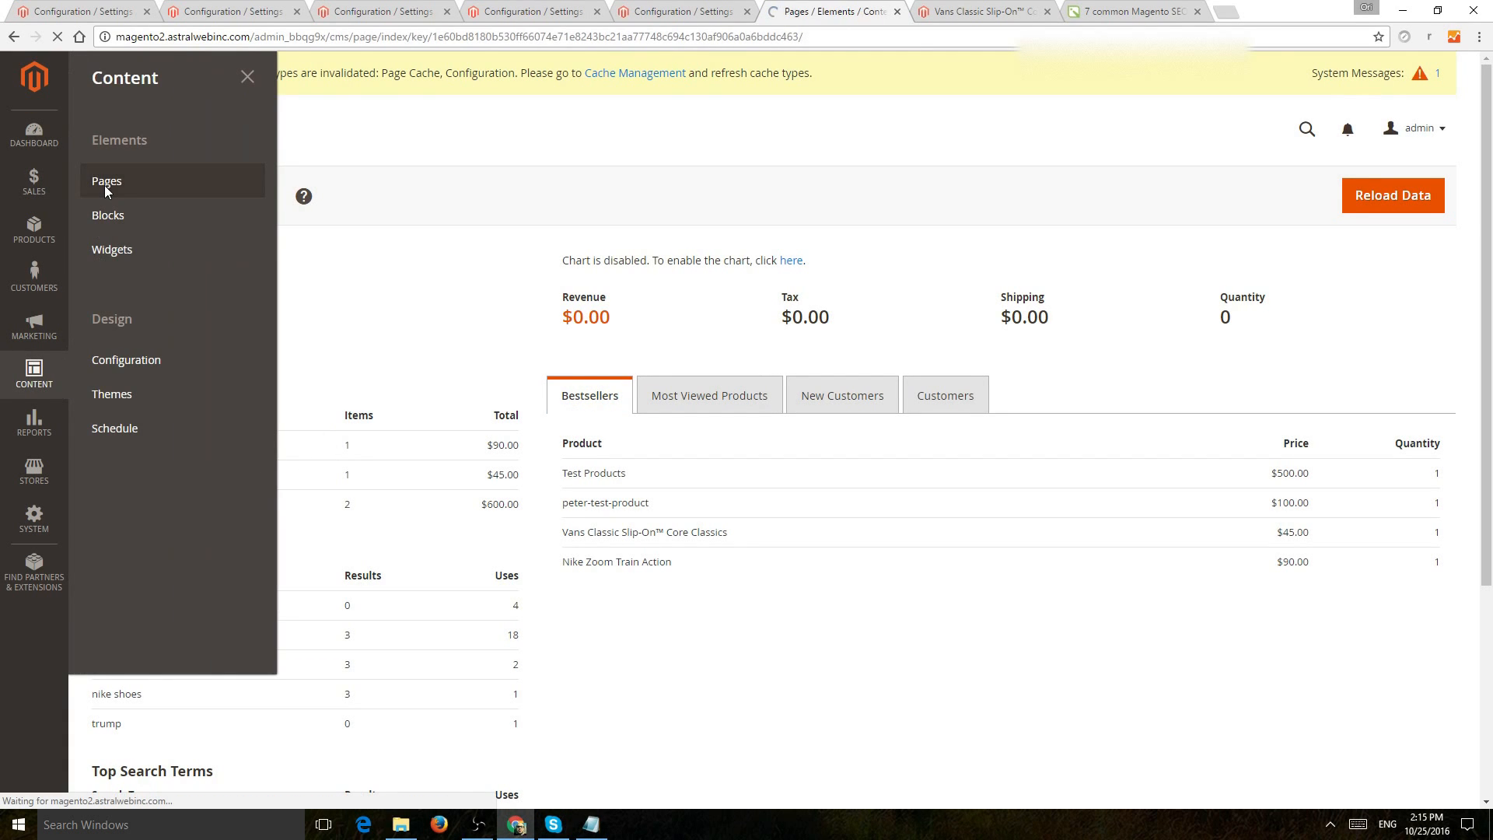
click(106, 181)
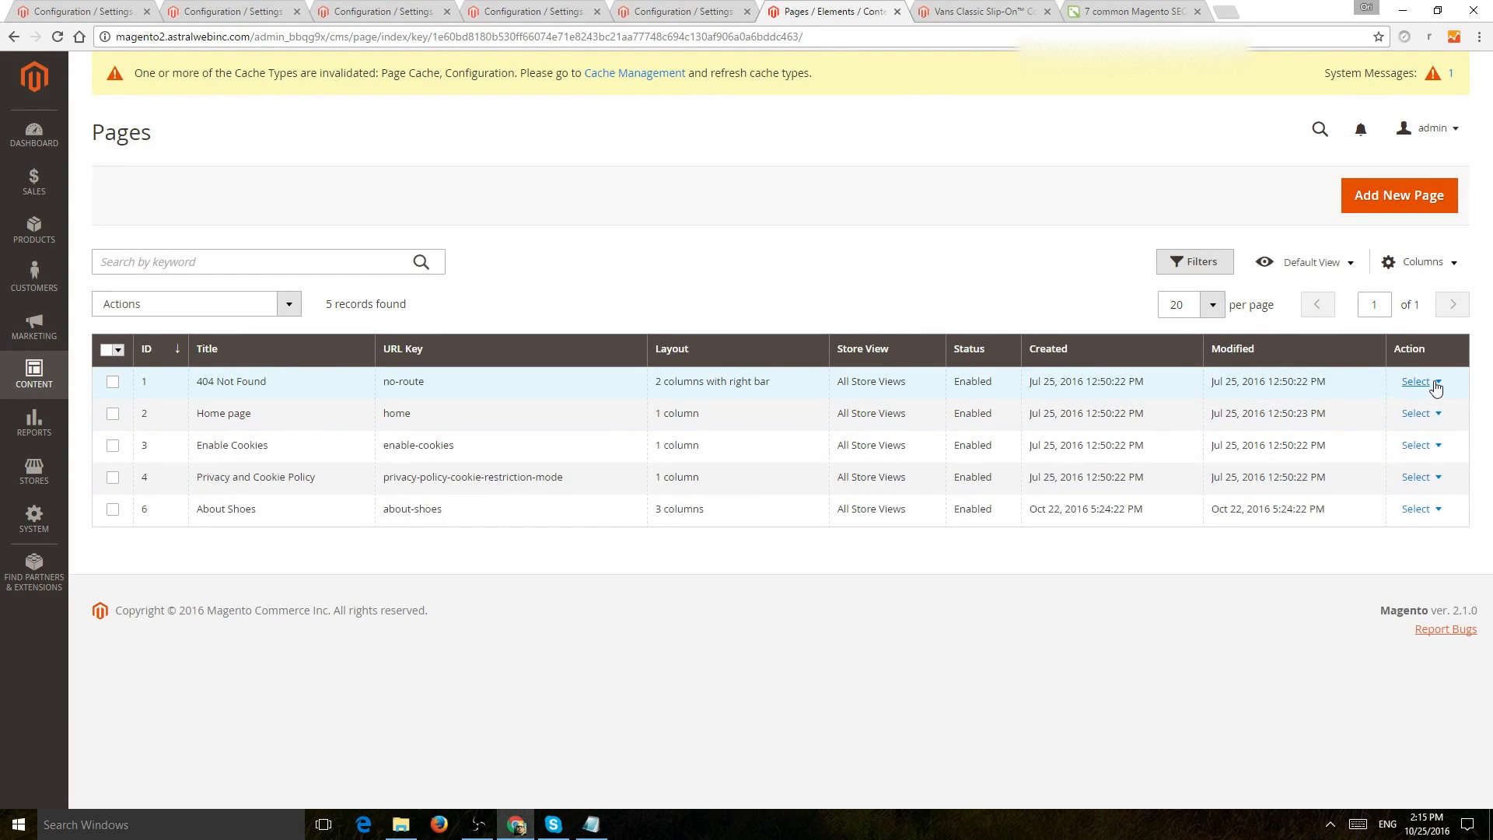
click(1416, 381)
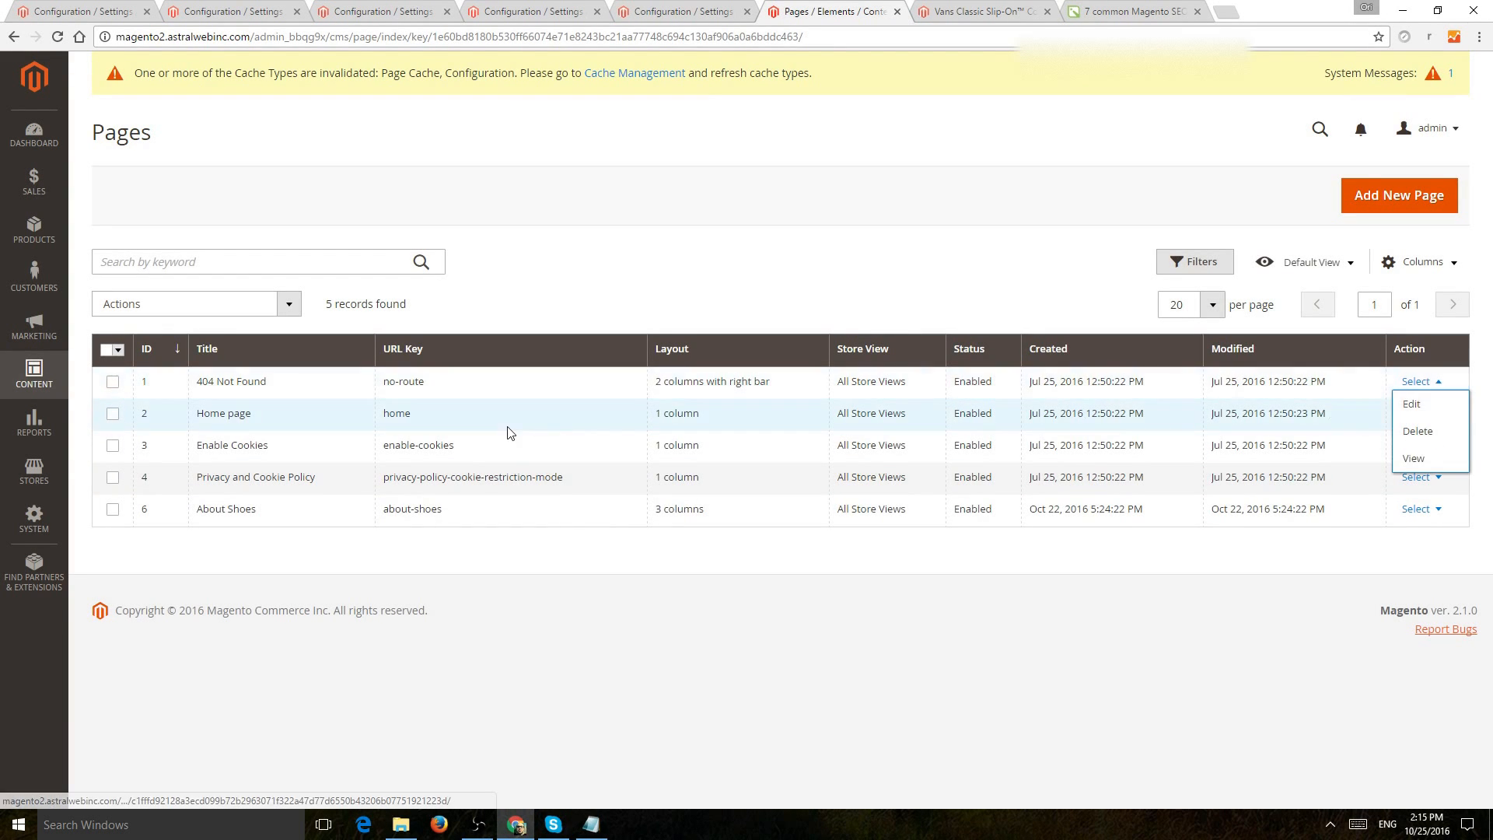
click(1411, 403)
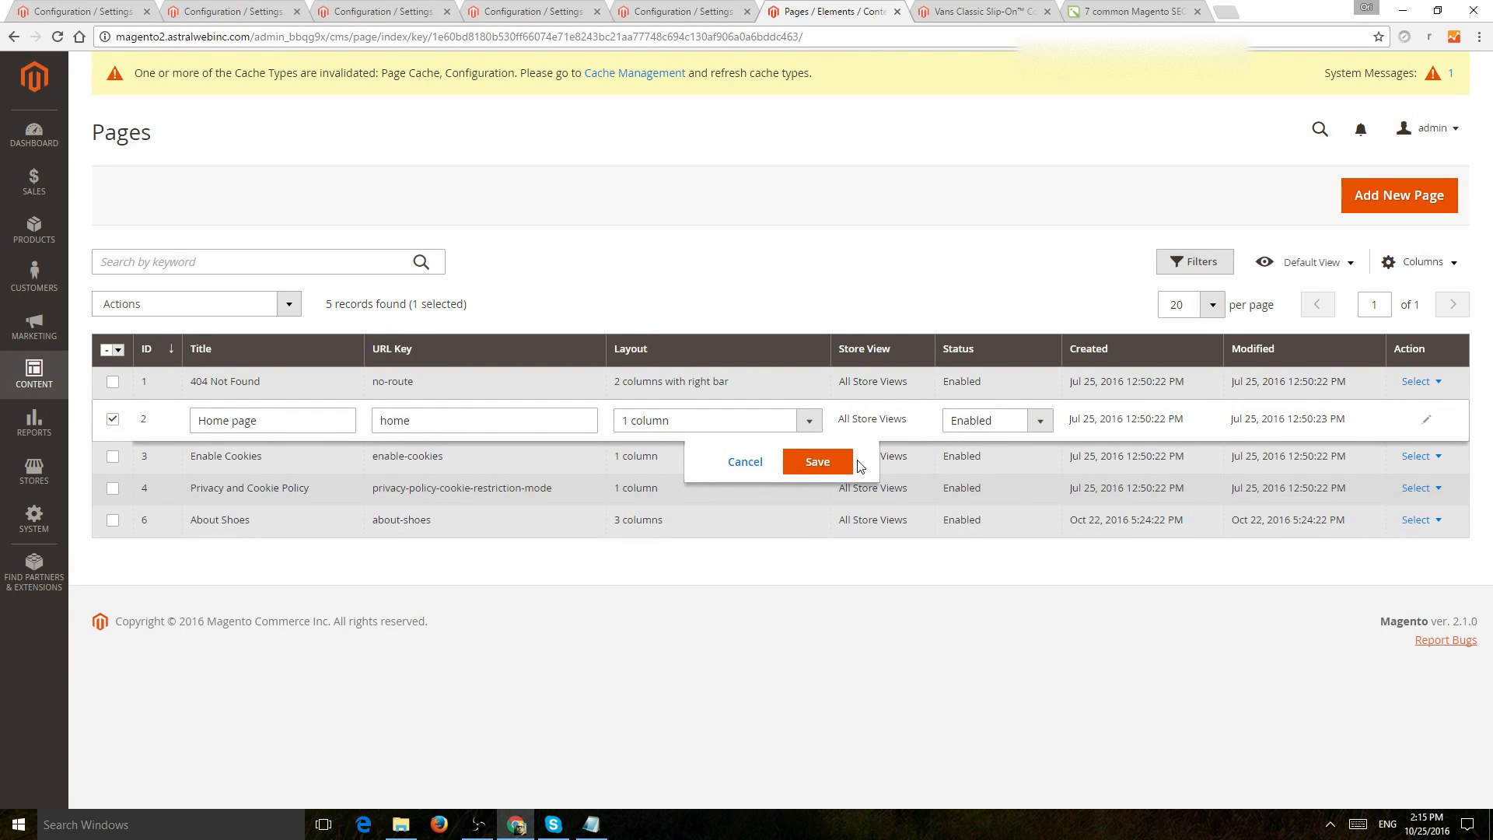
Edit the Home page and expand its Search Engine Optimisation section (URL key home)
click(1420, 412)
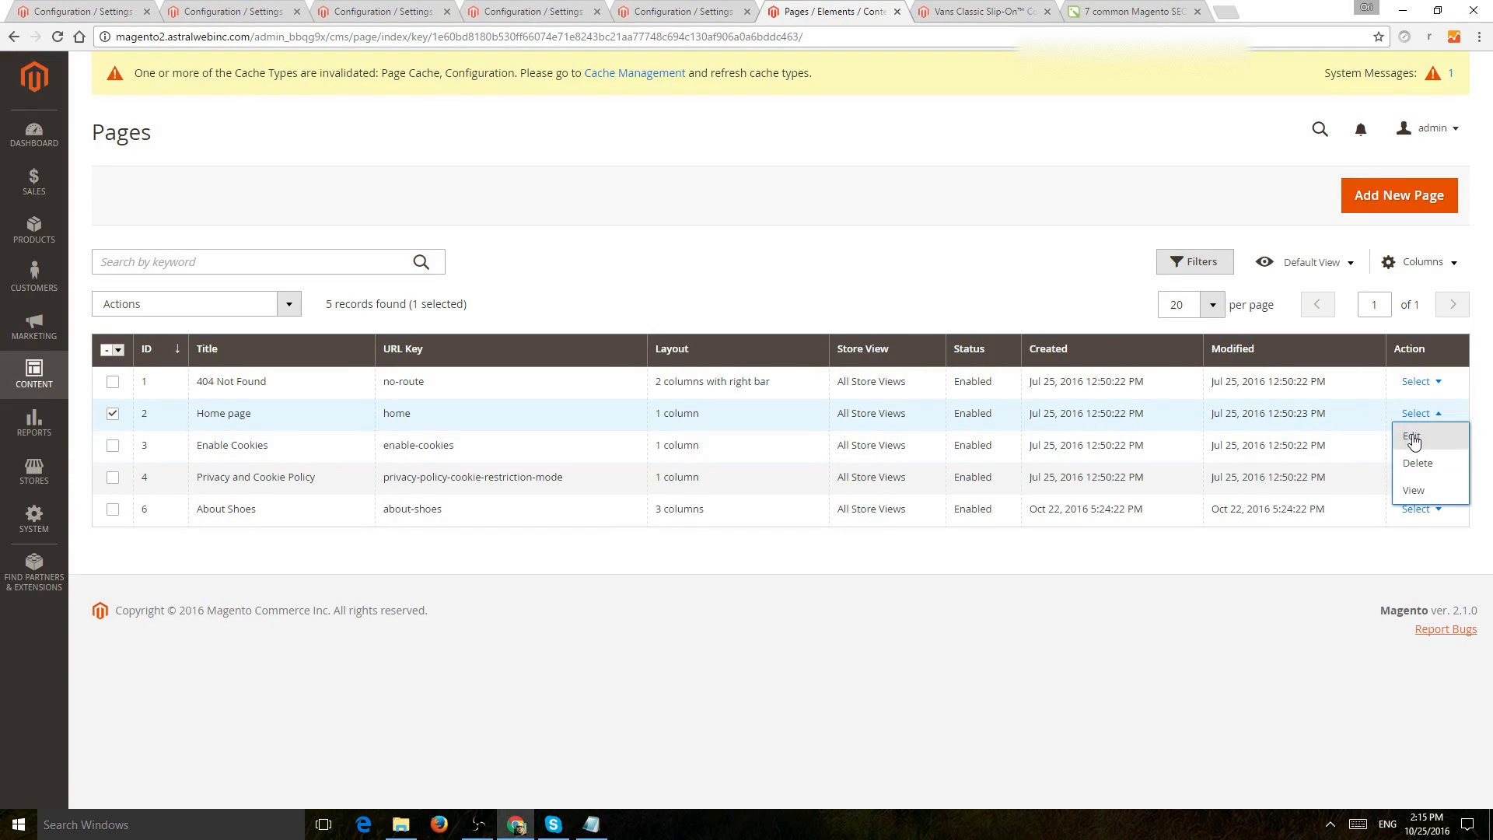
click(1412, 437)
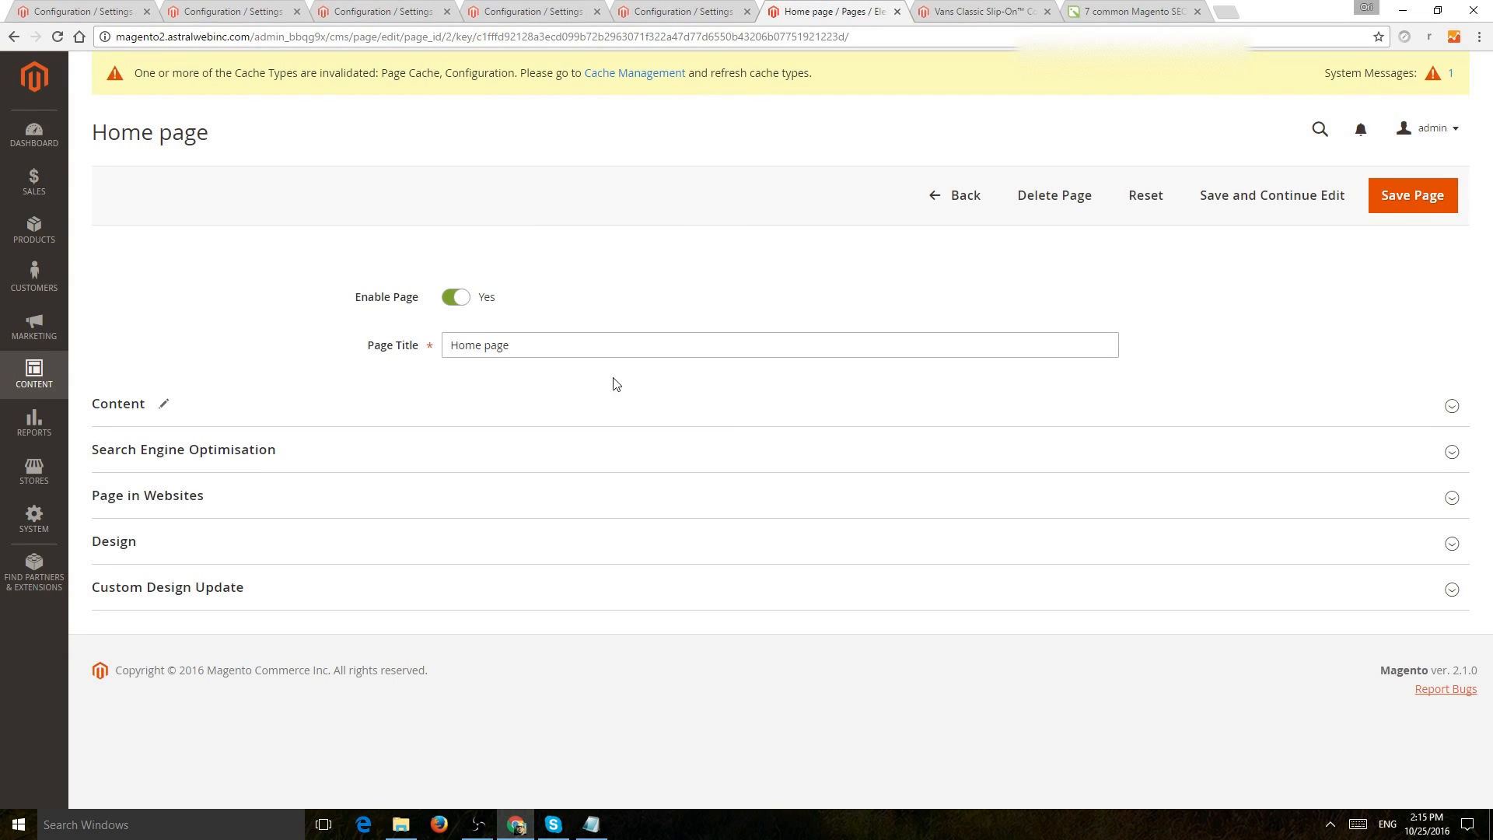
mouse_move(257, 449)
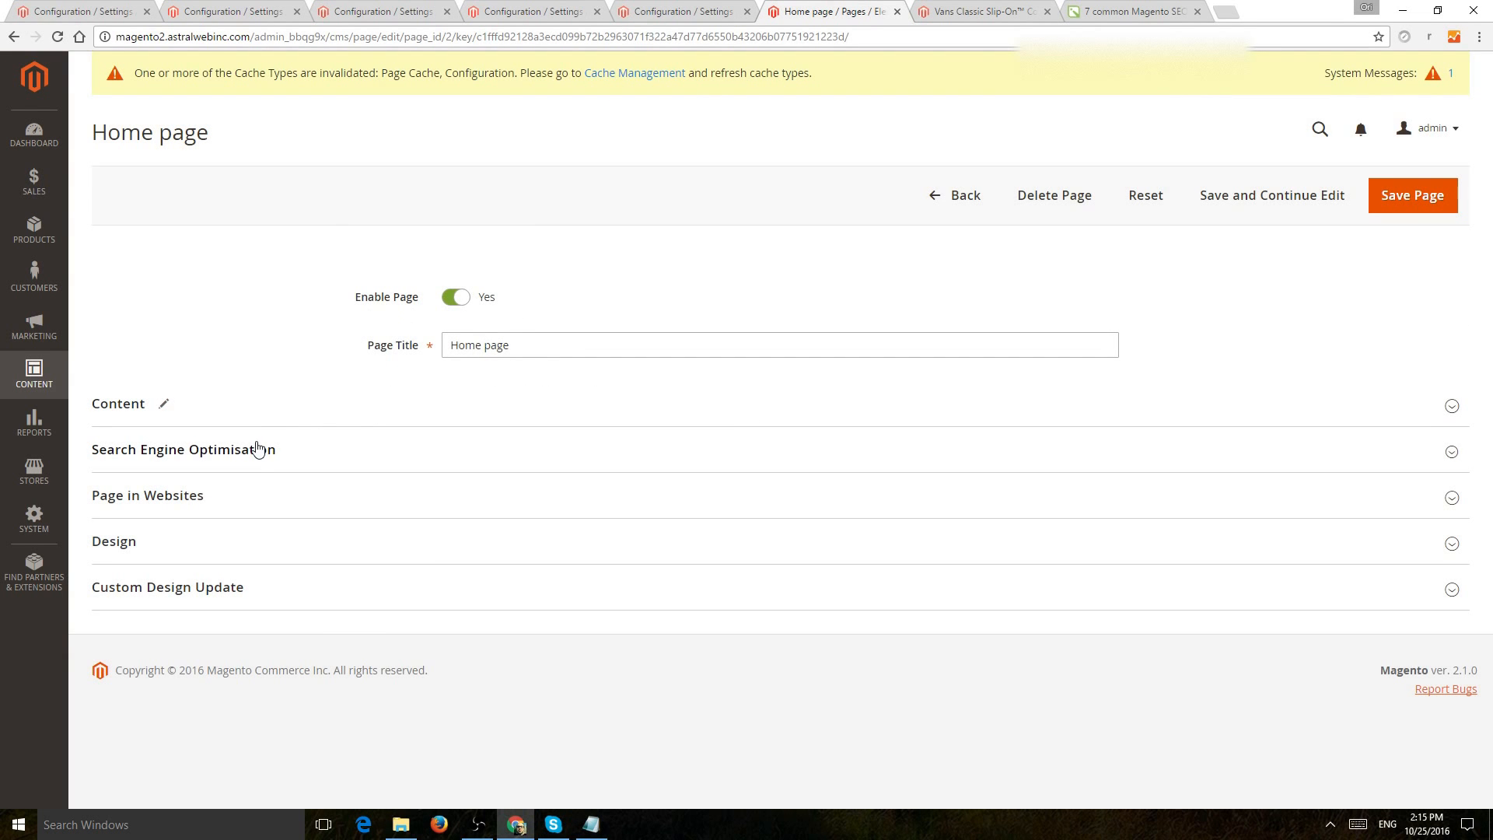
click(184, 449)
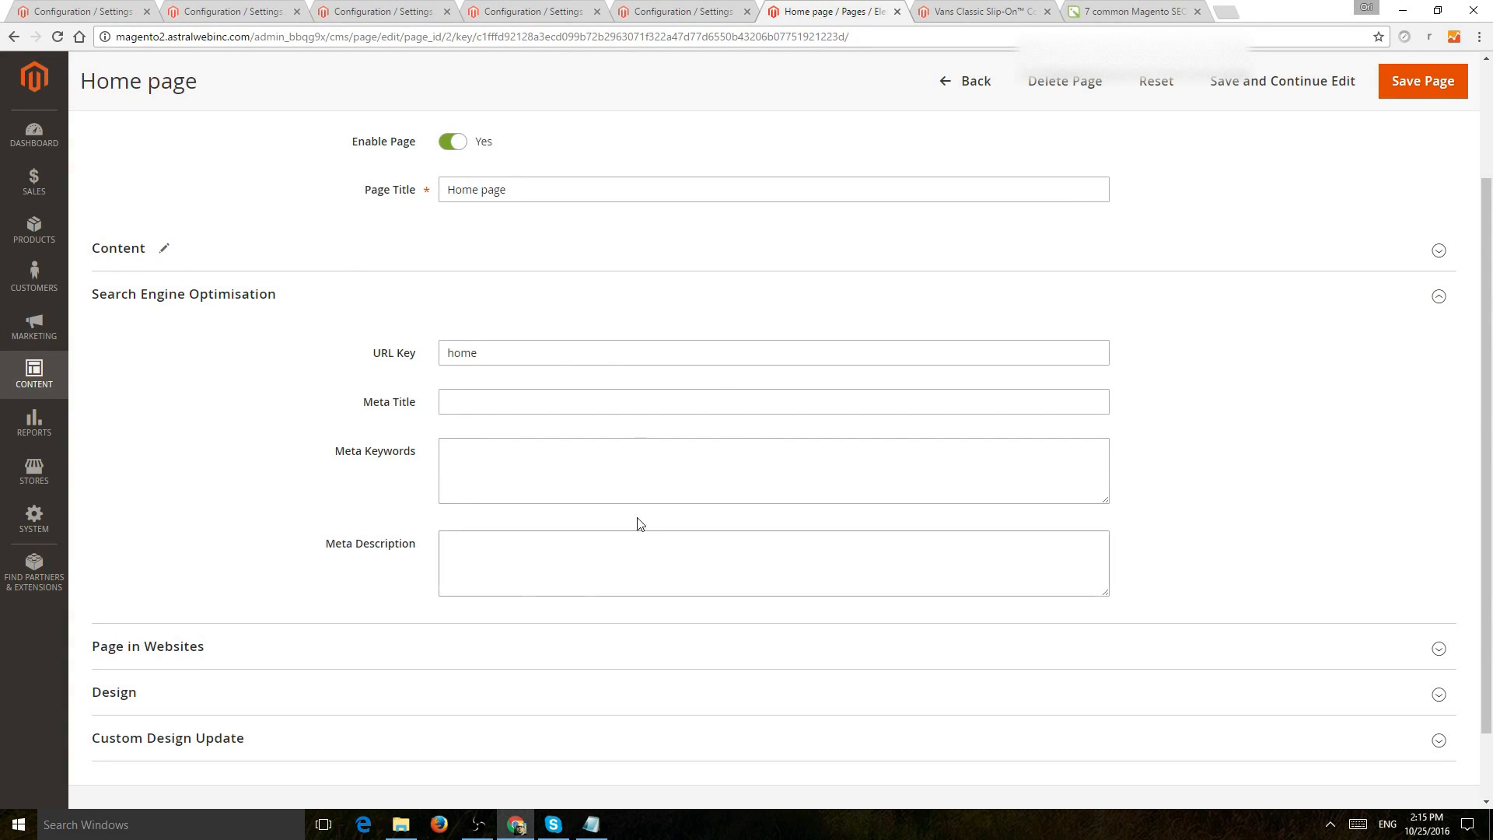
mouse_move(539, 430)
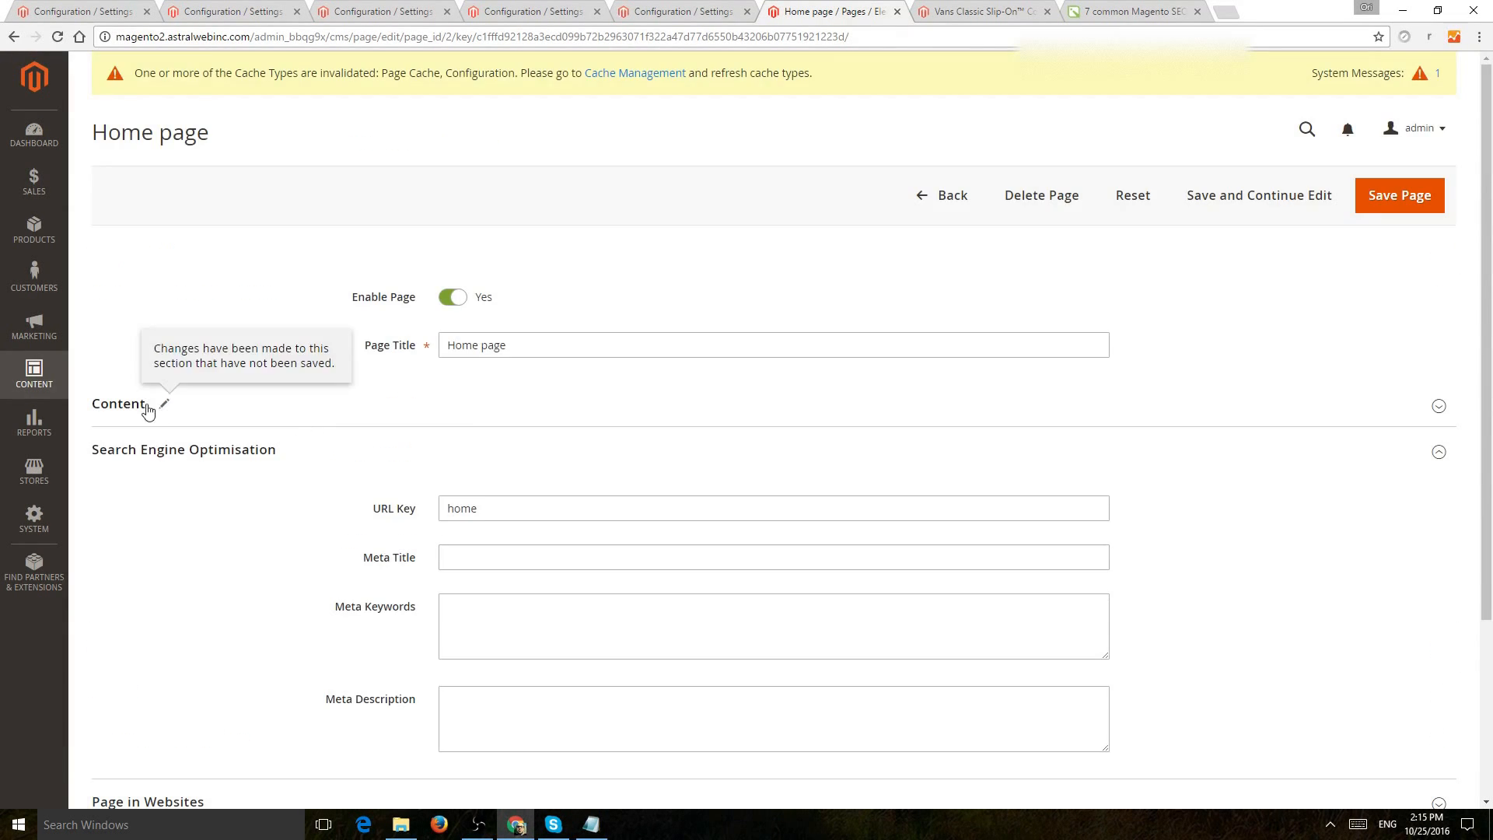
Expand the Home page's Content section to show the 'Home Page' heading and editor
click(118, 402)
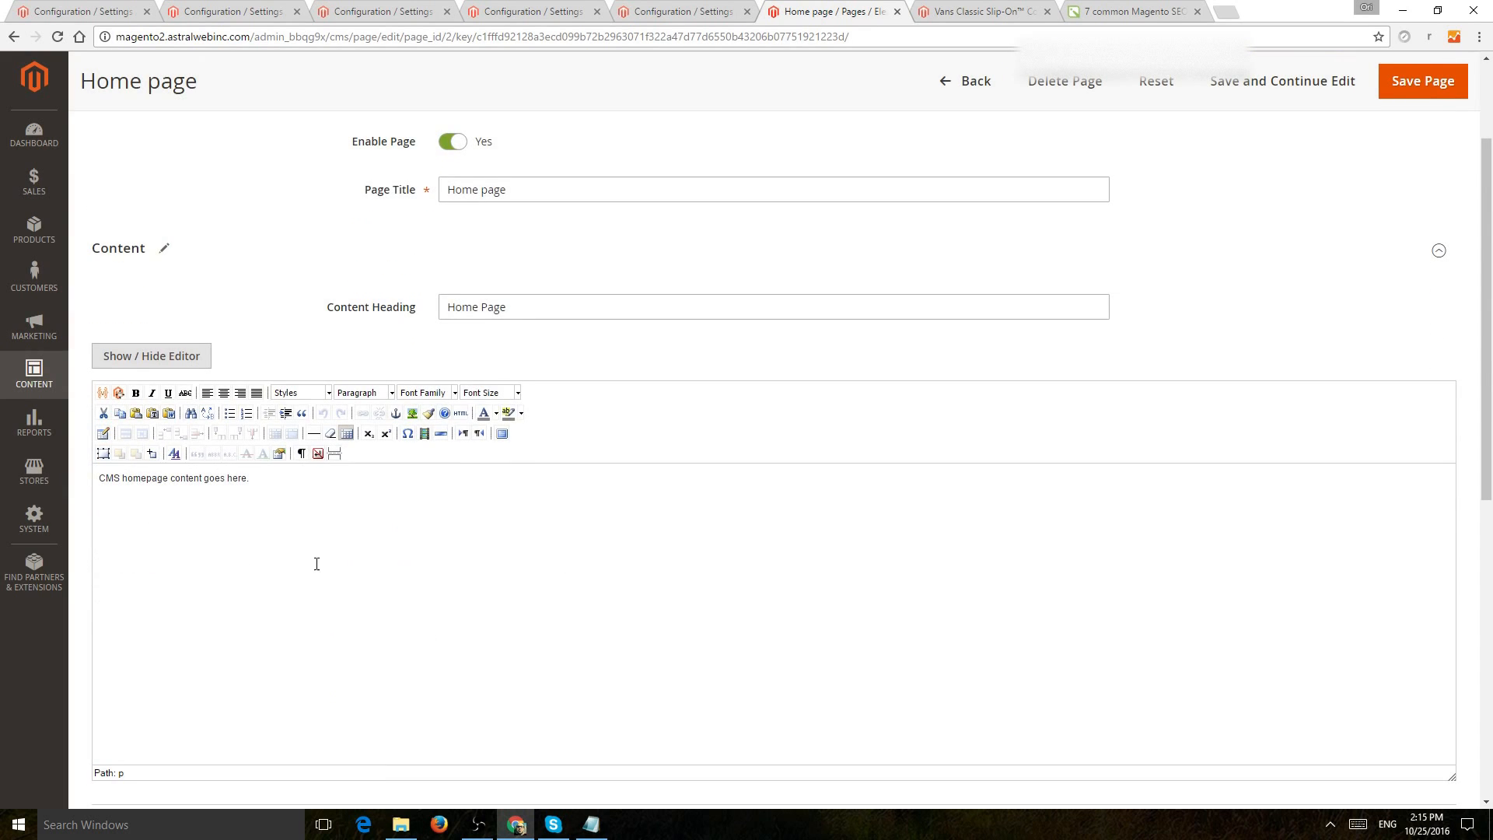
mouse_move(361, 534)
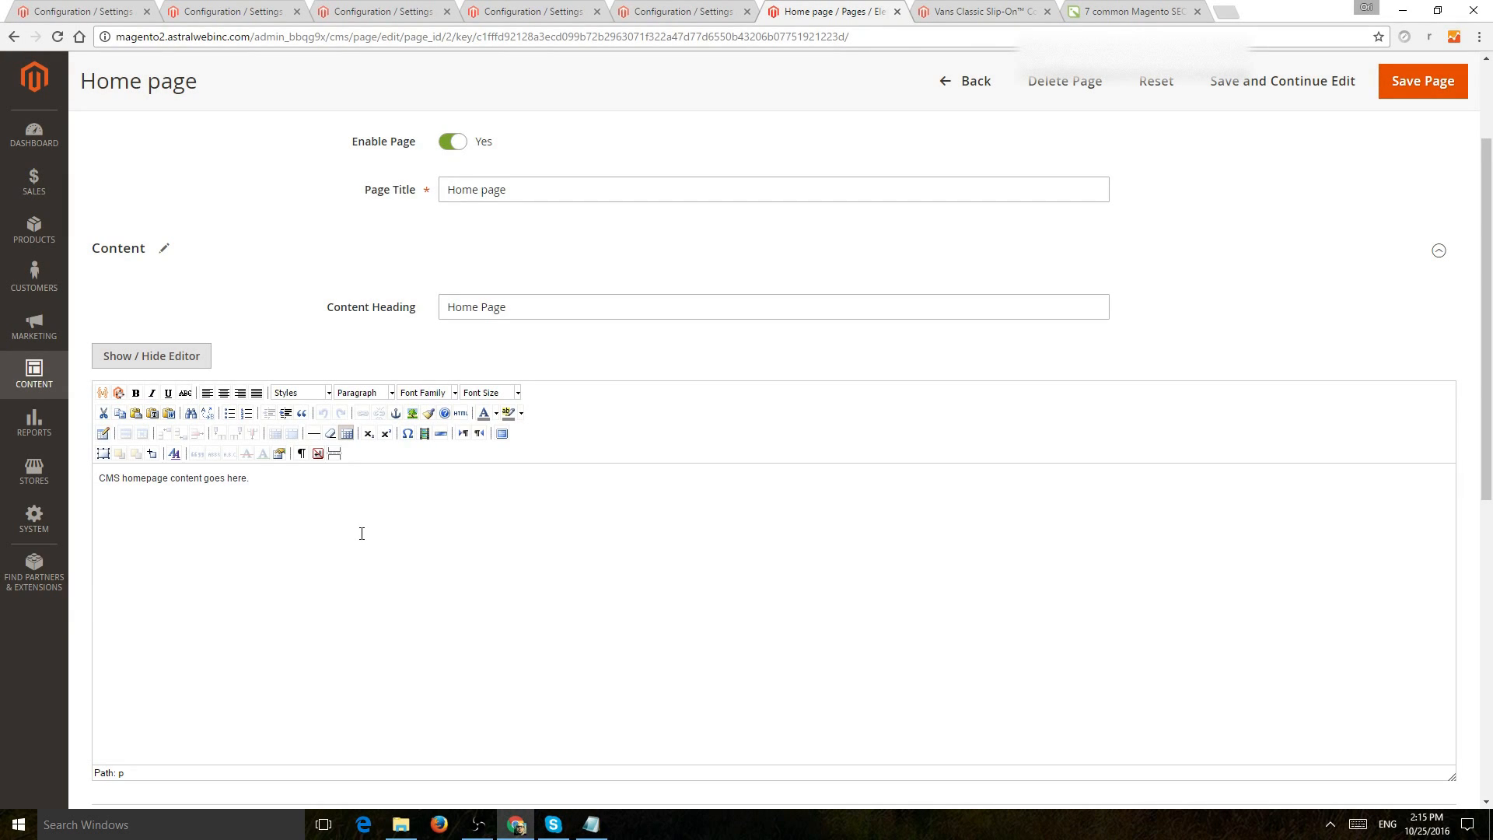
mouse_move(400, 513)
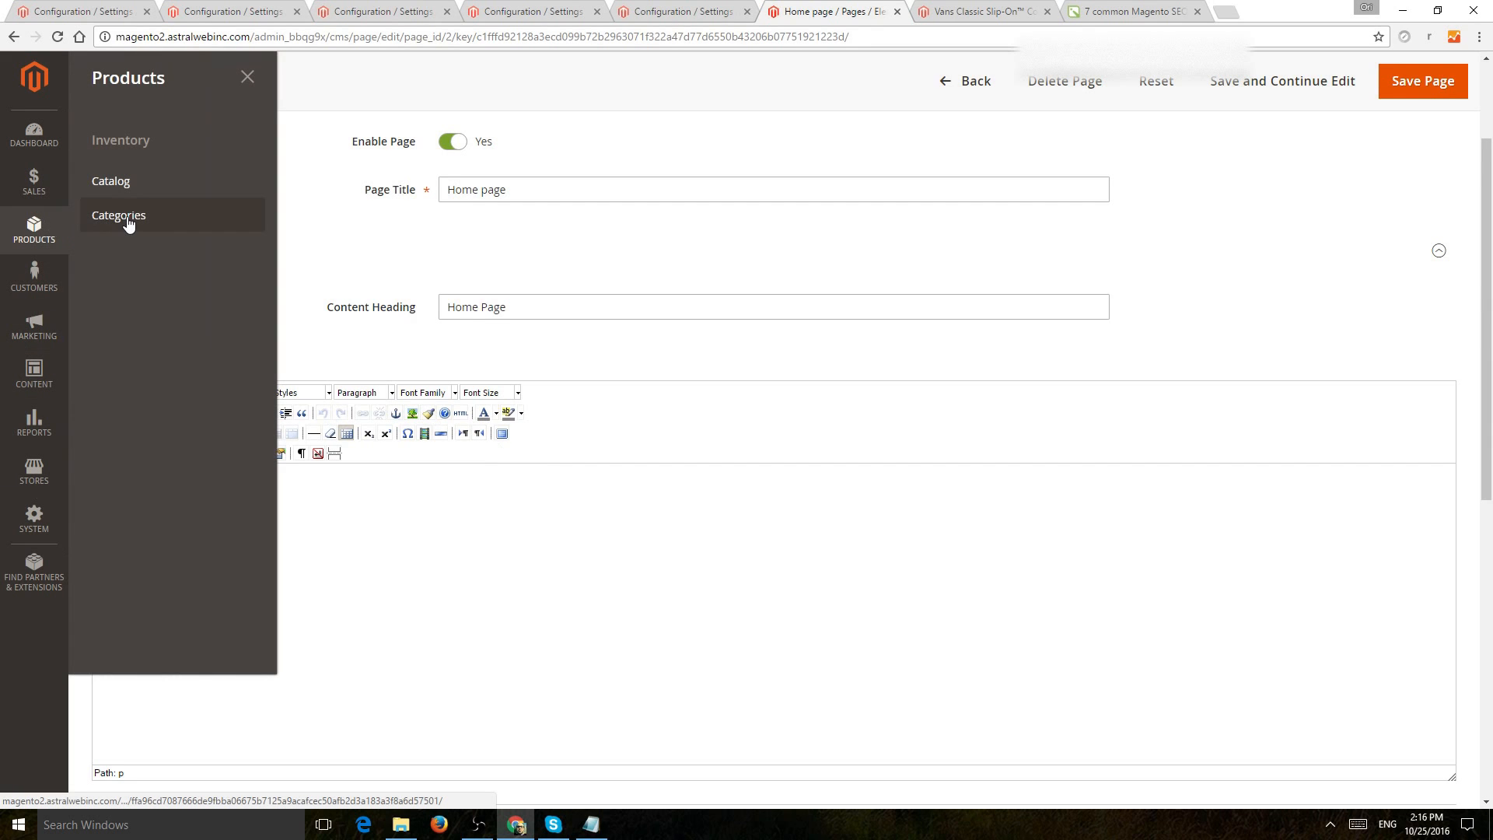
Open Default Category and expand Search Engine Optimization to see meta title, keywords, description
click(118, 214)
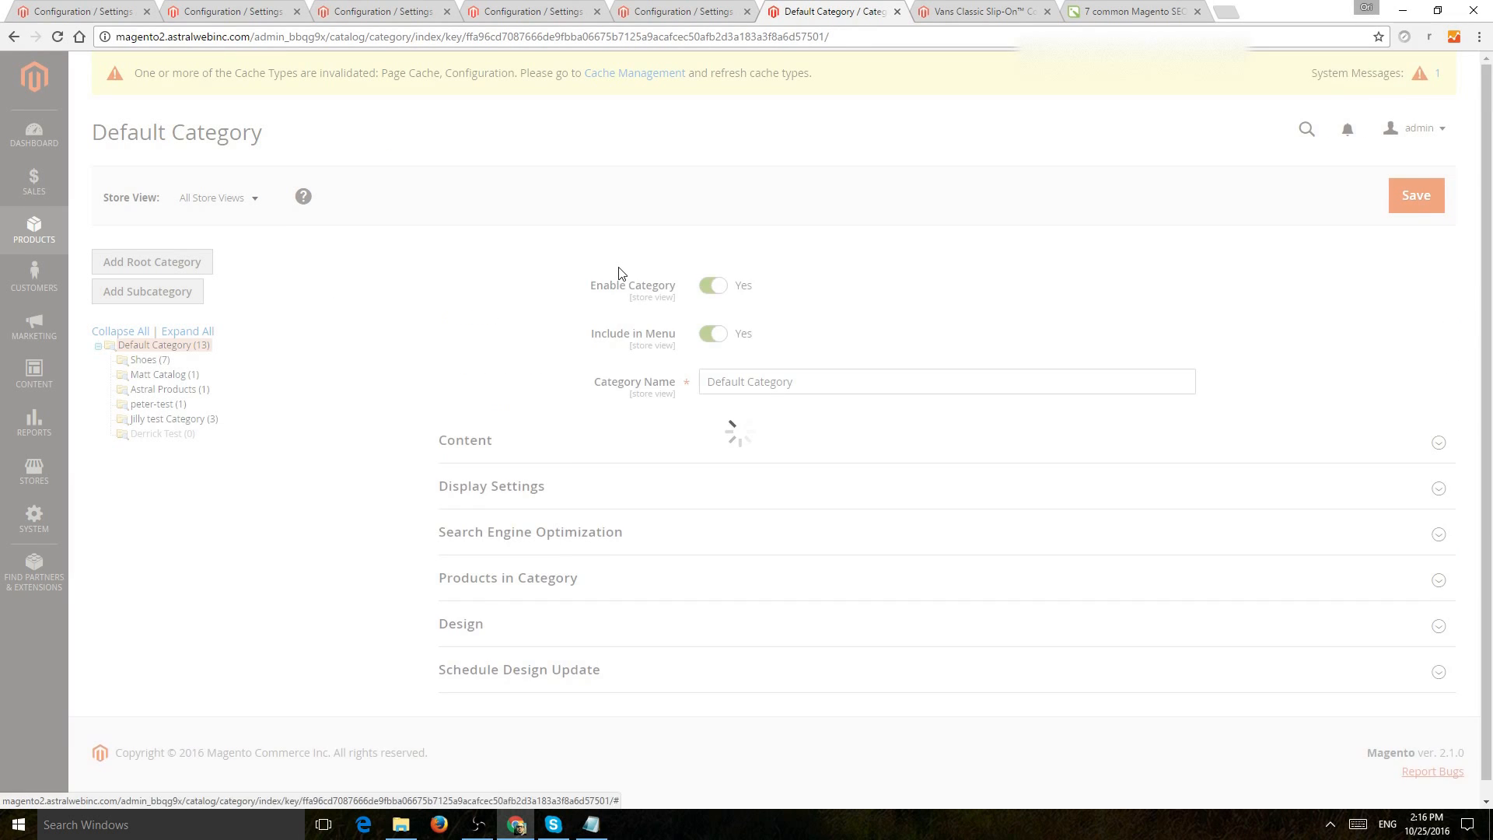
click(530, 531)
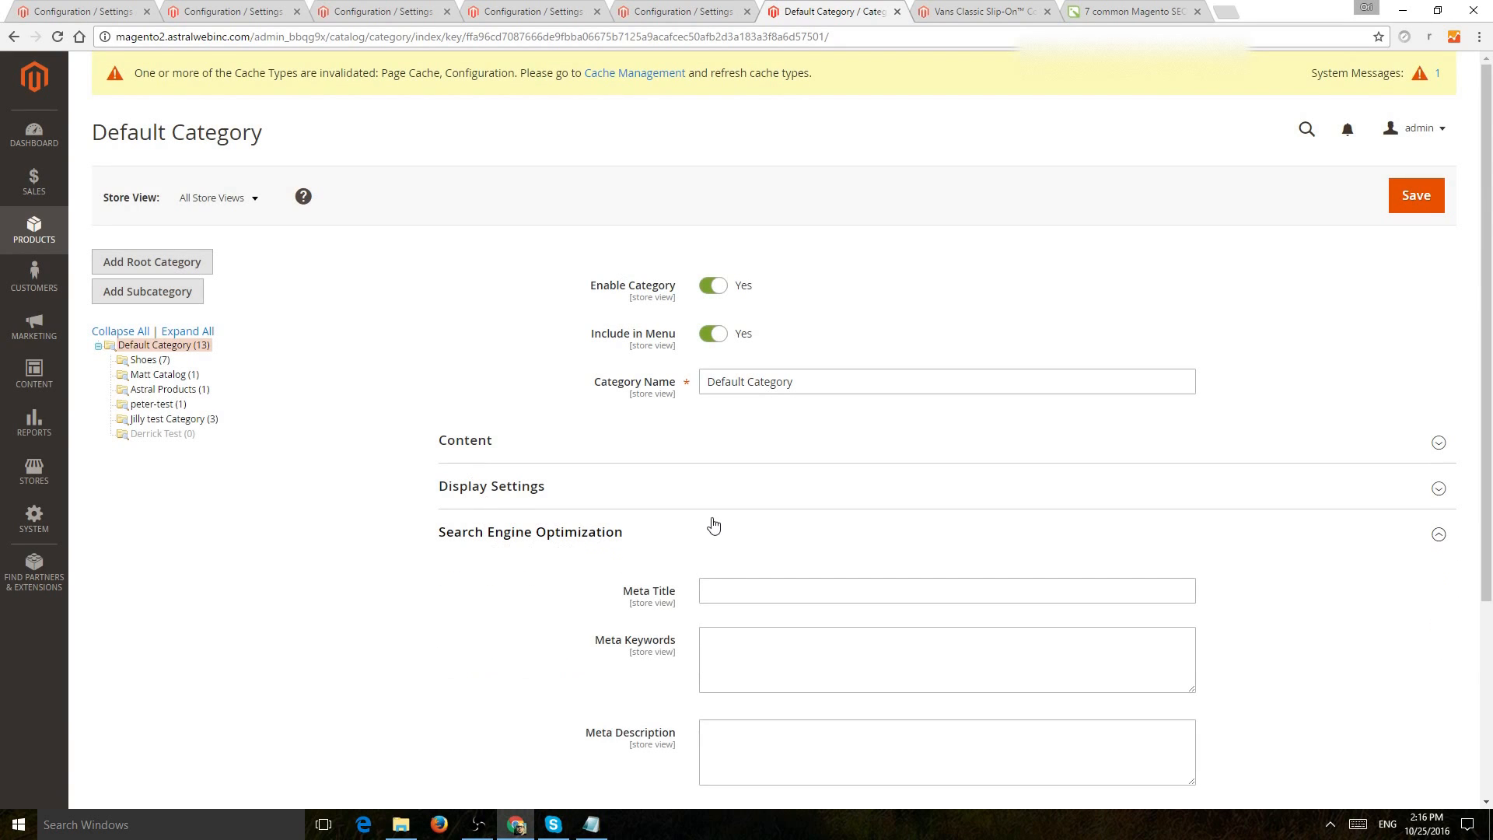
scroll(down, 3)
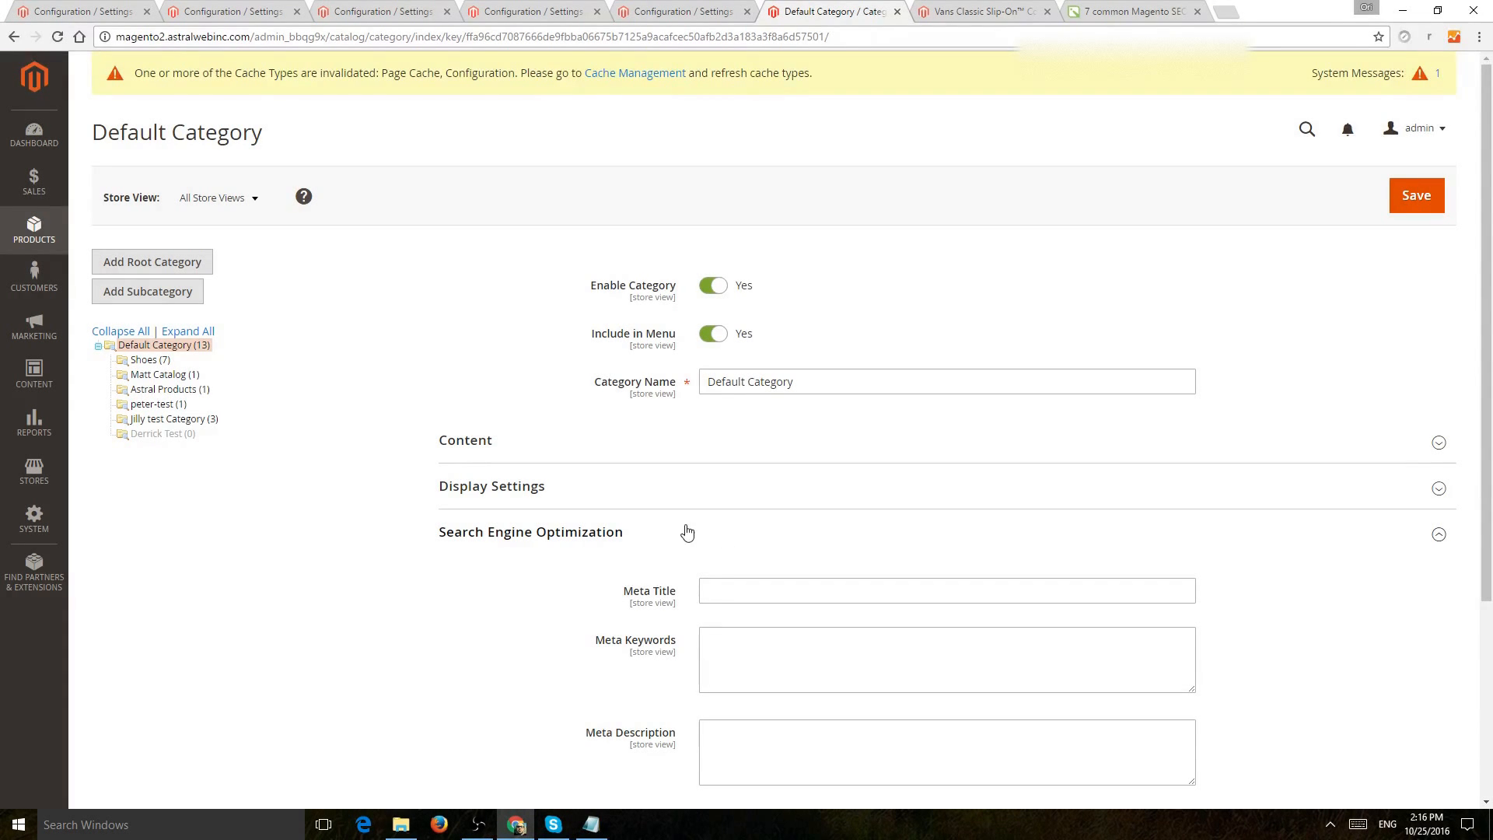
mouse_move(631, 537)
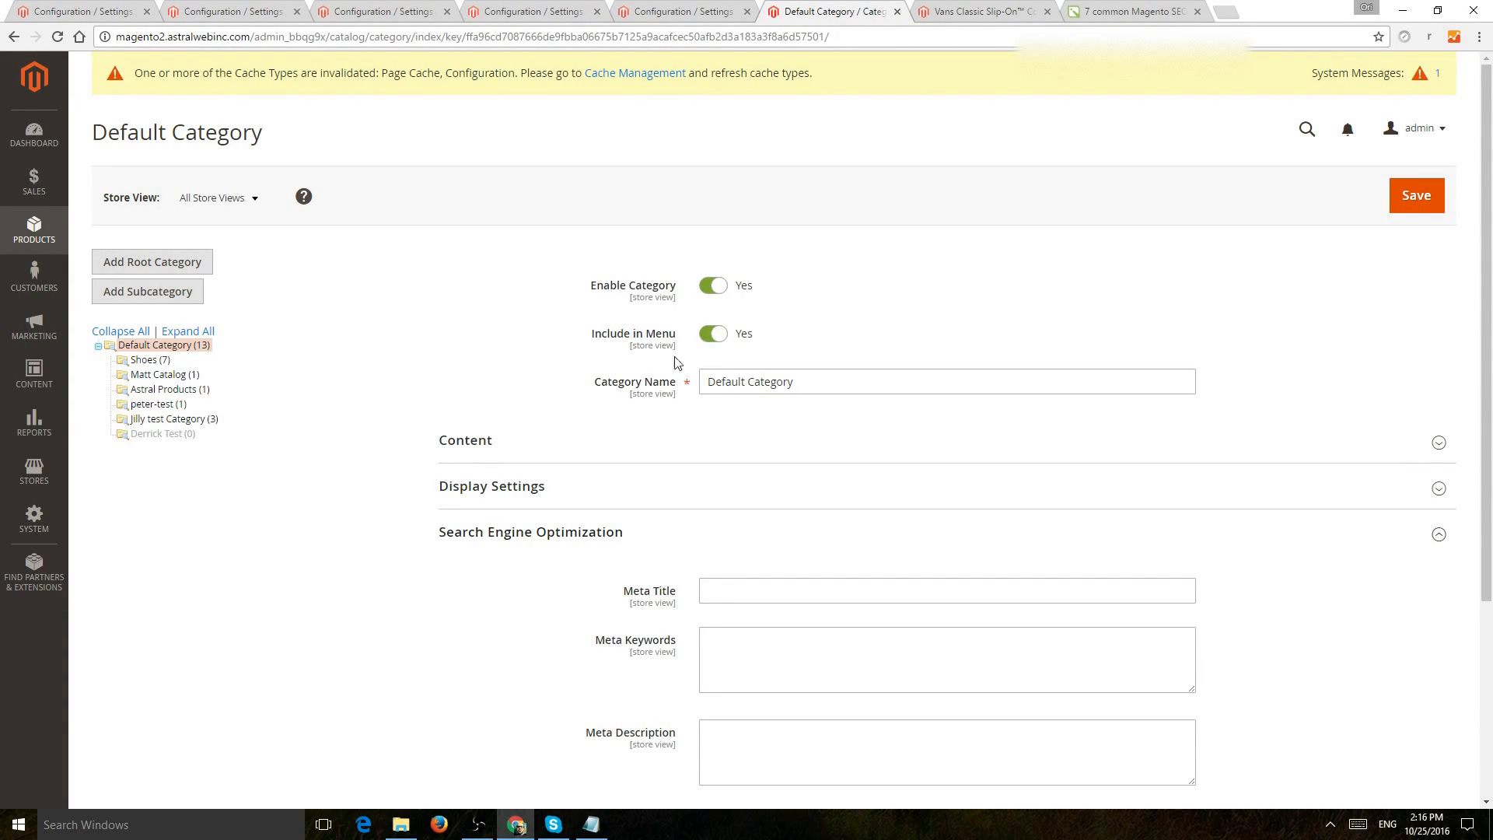
mouse_move(800, 331)
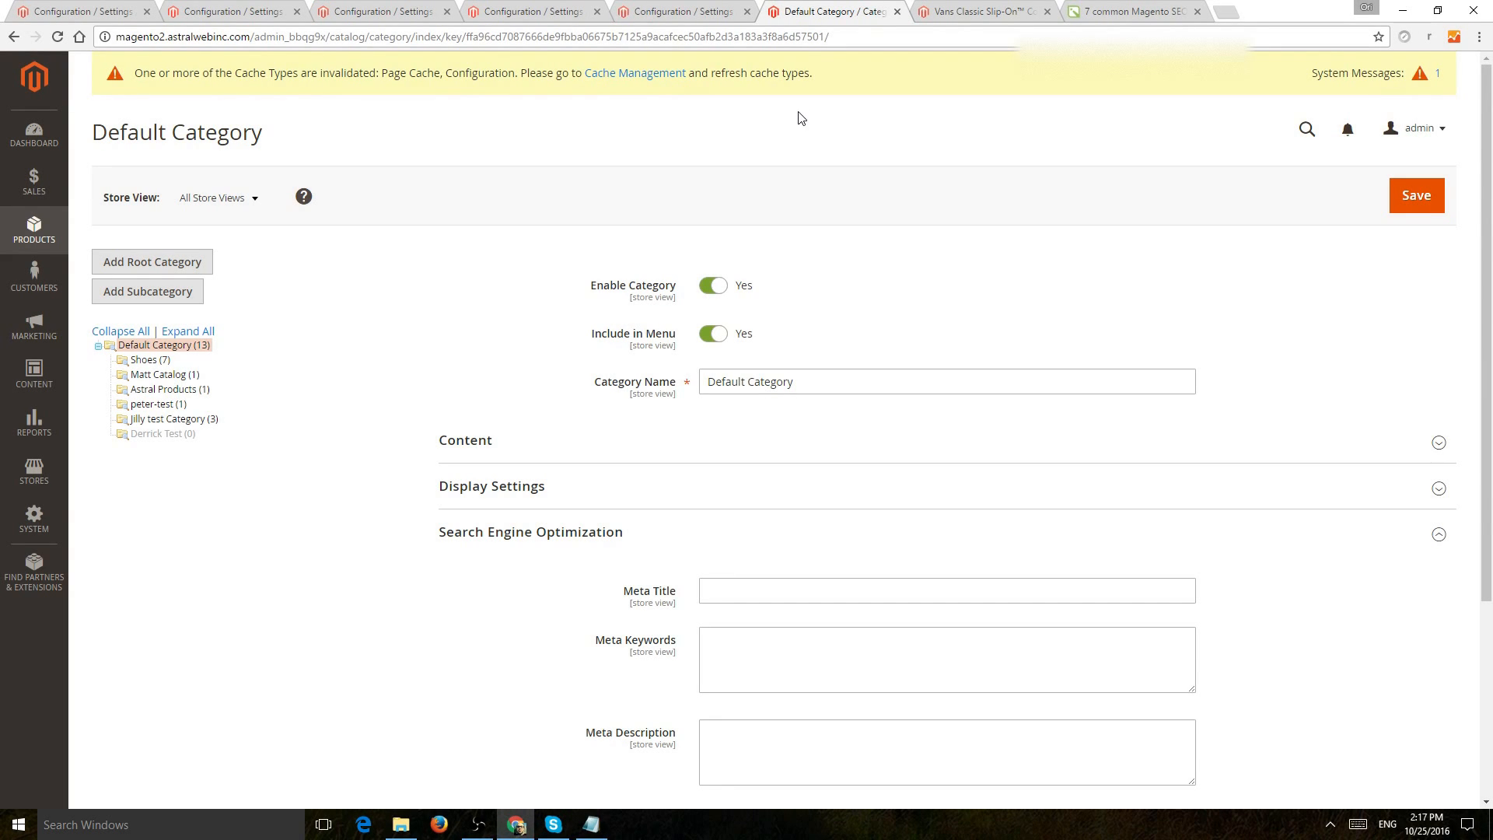
mouse_move(824, 12)
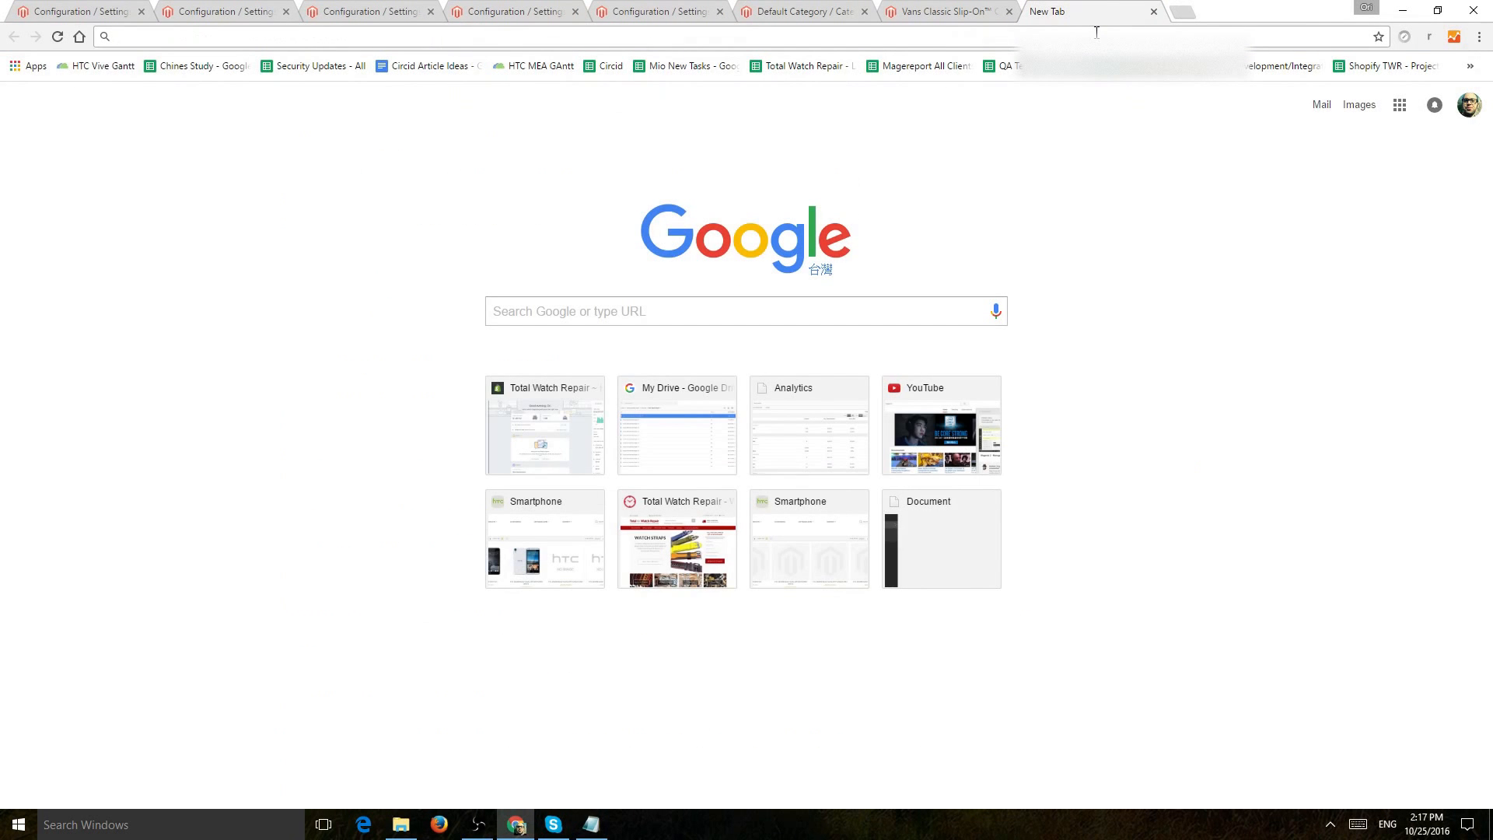
Search Google for 'testing tool microdata' and open Google's Structured Data Testing Tool
text(testing tool microdata)
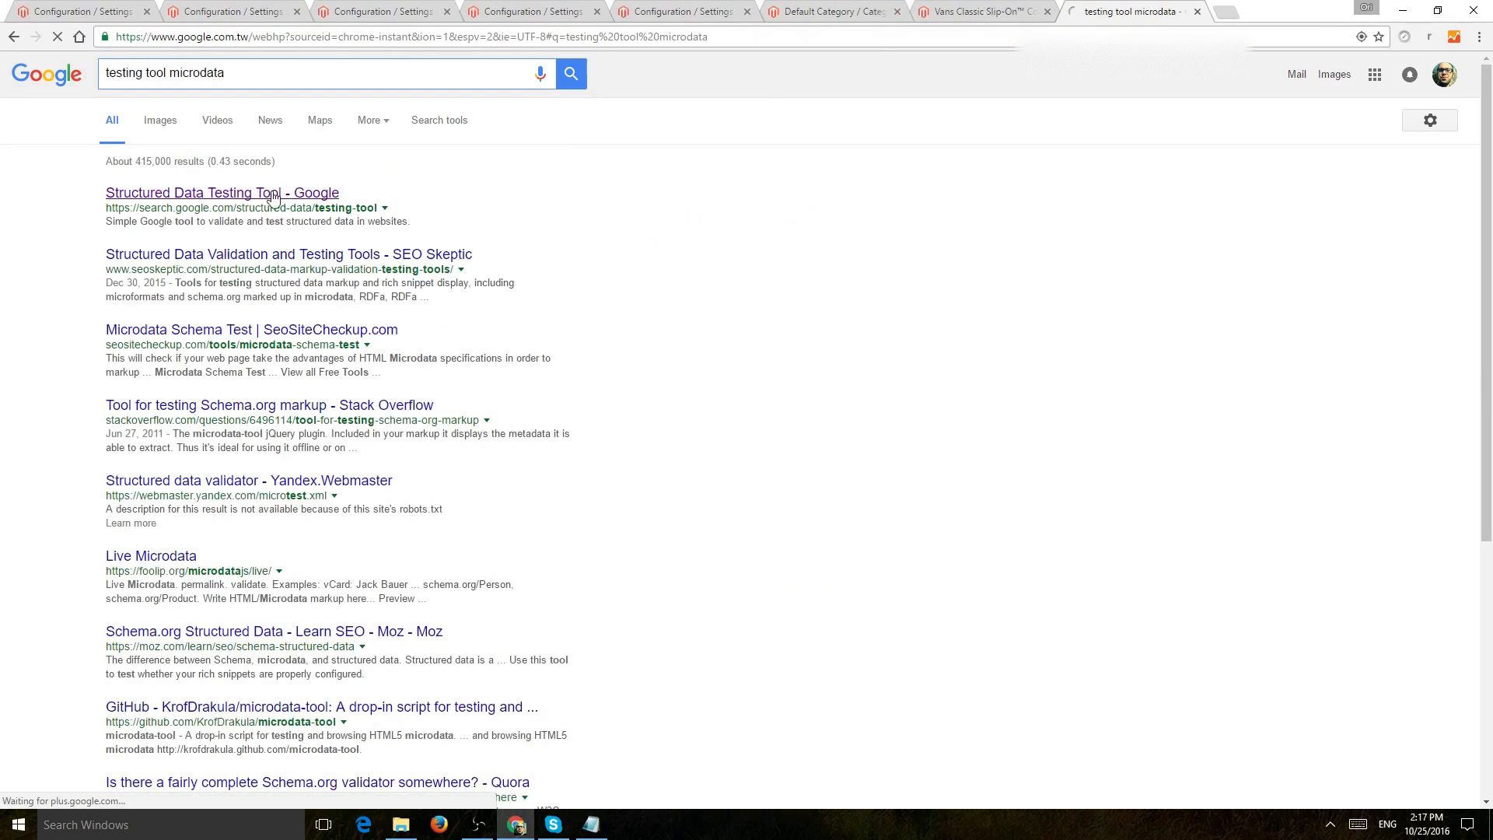
click(220, 192)
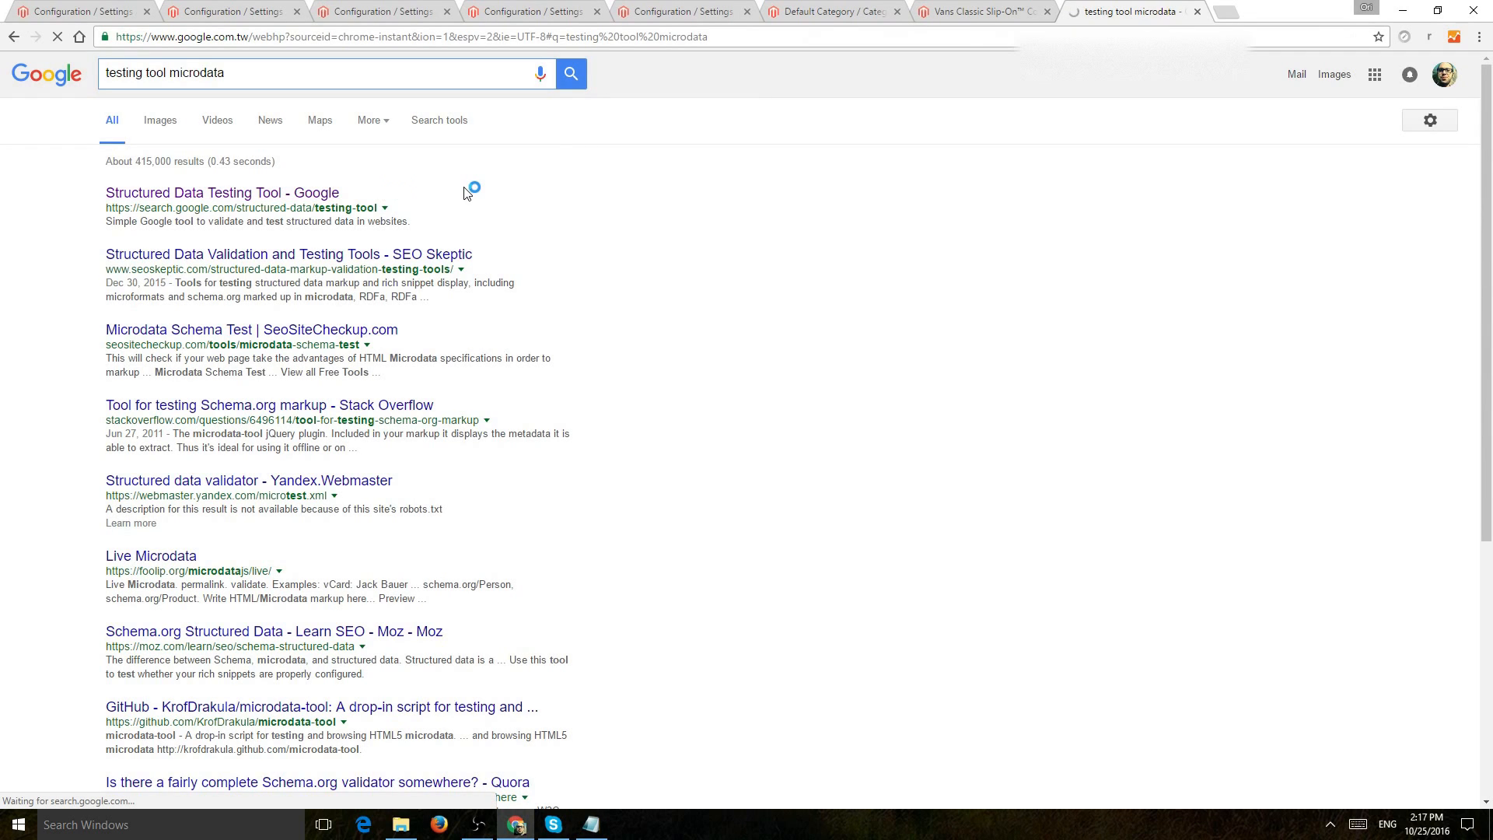
Close the 'Test your structured data' prompt and return to the Vans product tab
click(221, 193)
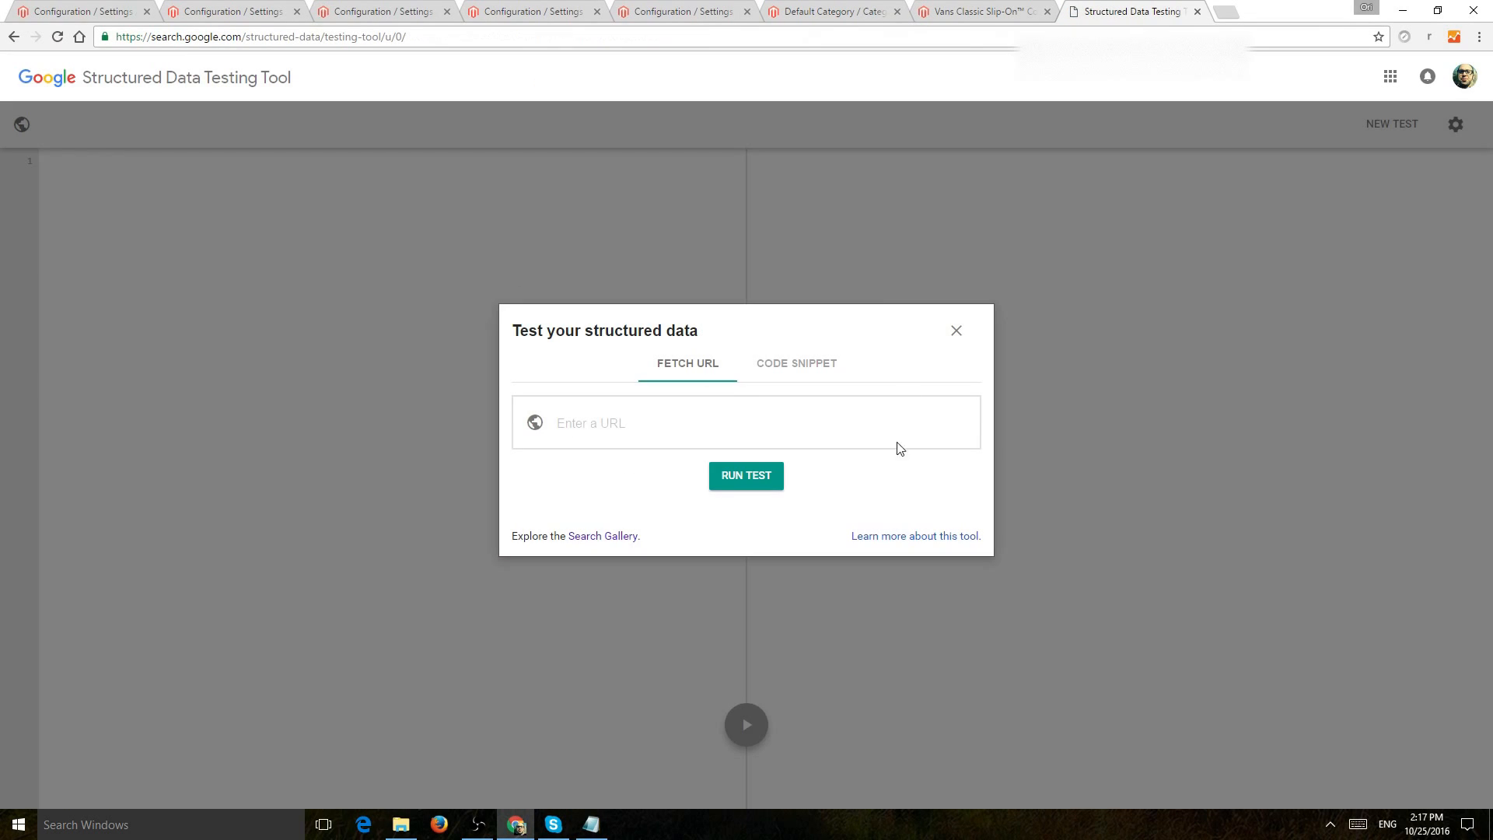
mouse_move(572, 266)
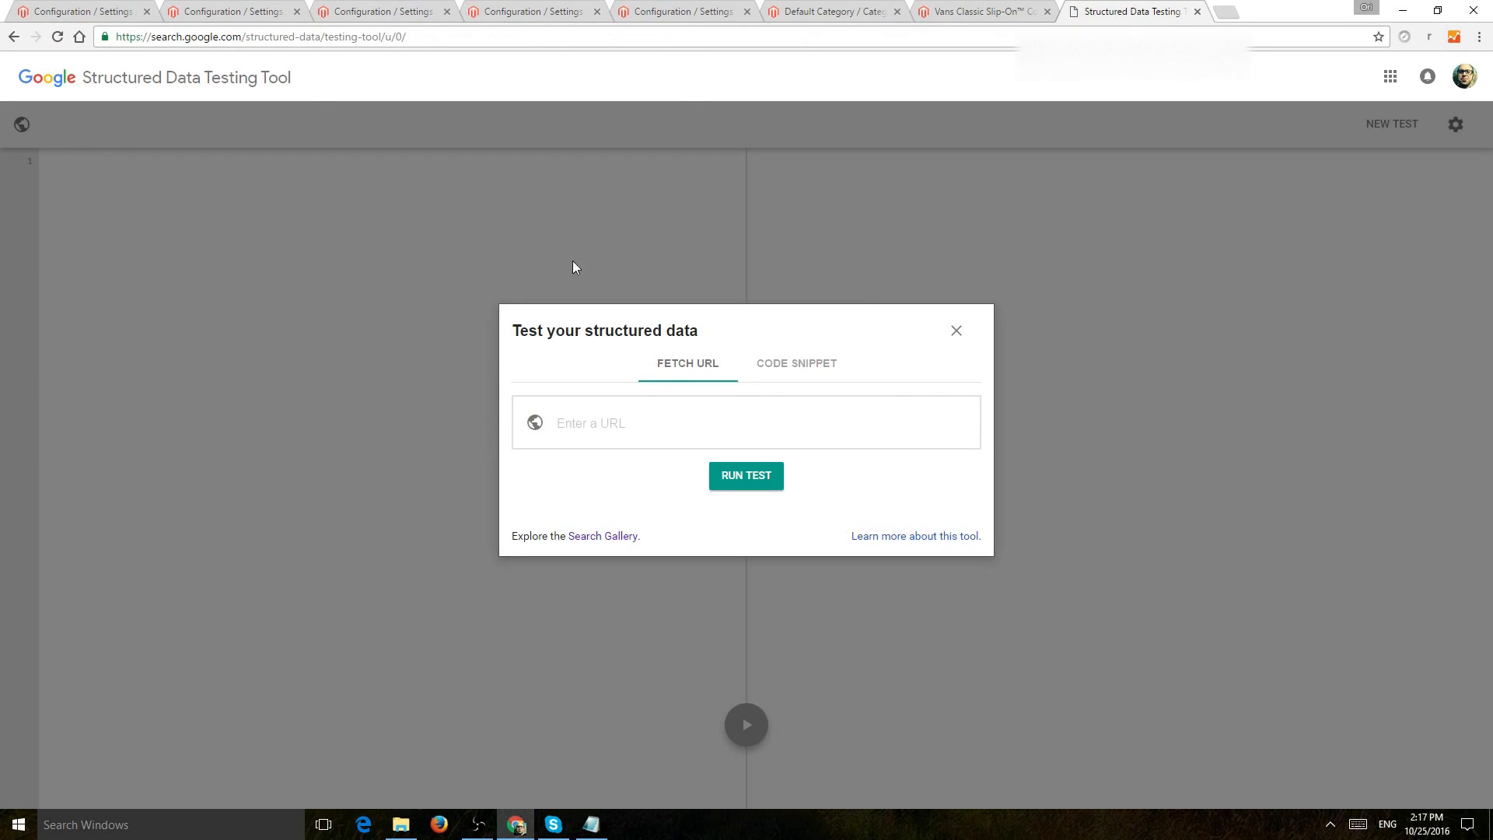
mouse_move(822, 163)
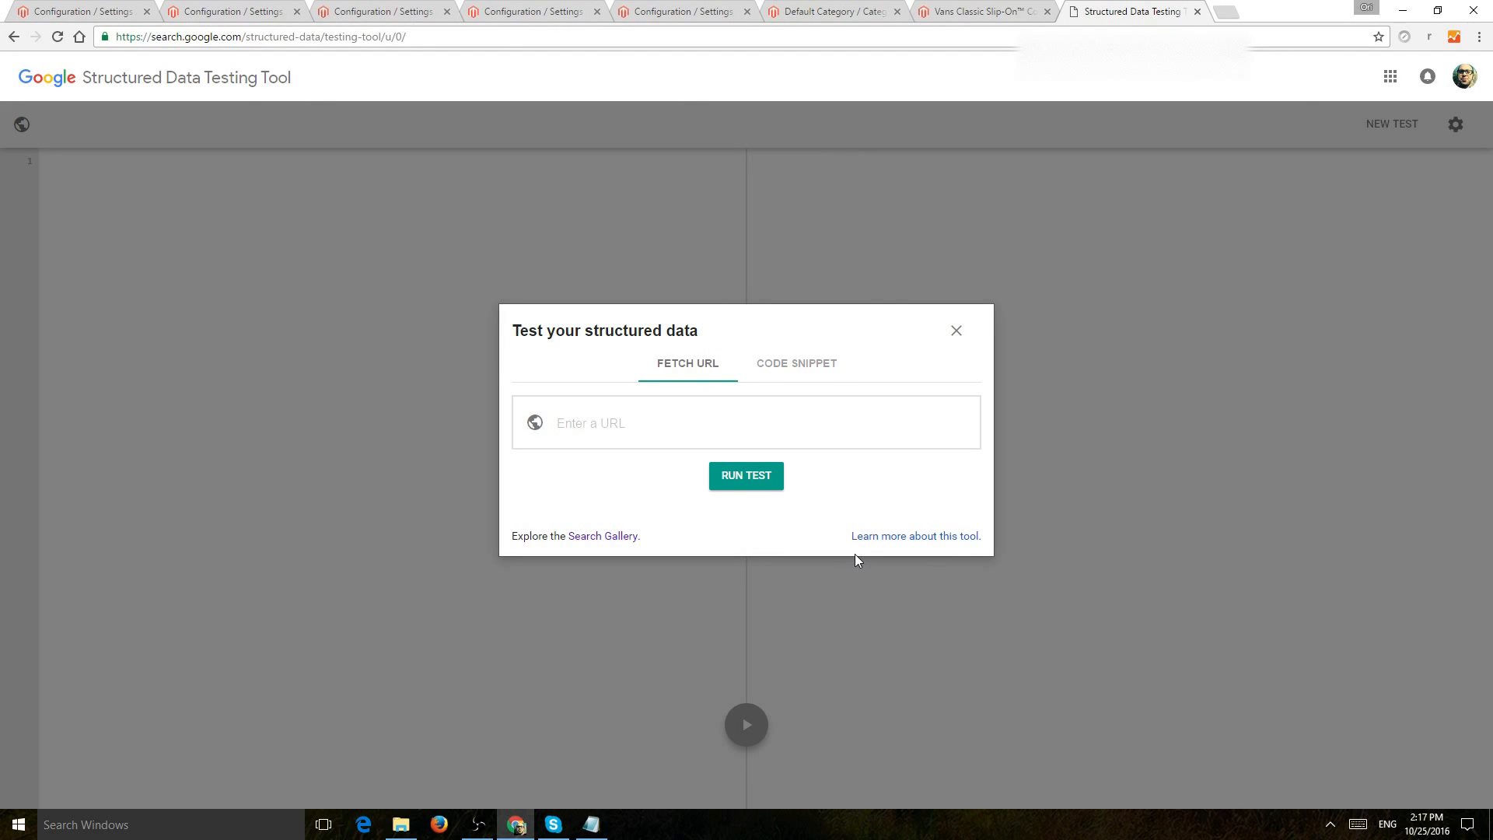
mouse_move(1122, 8)
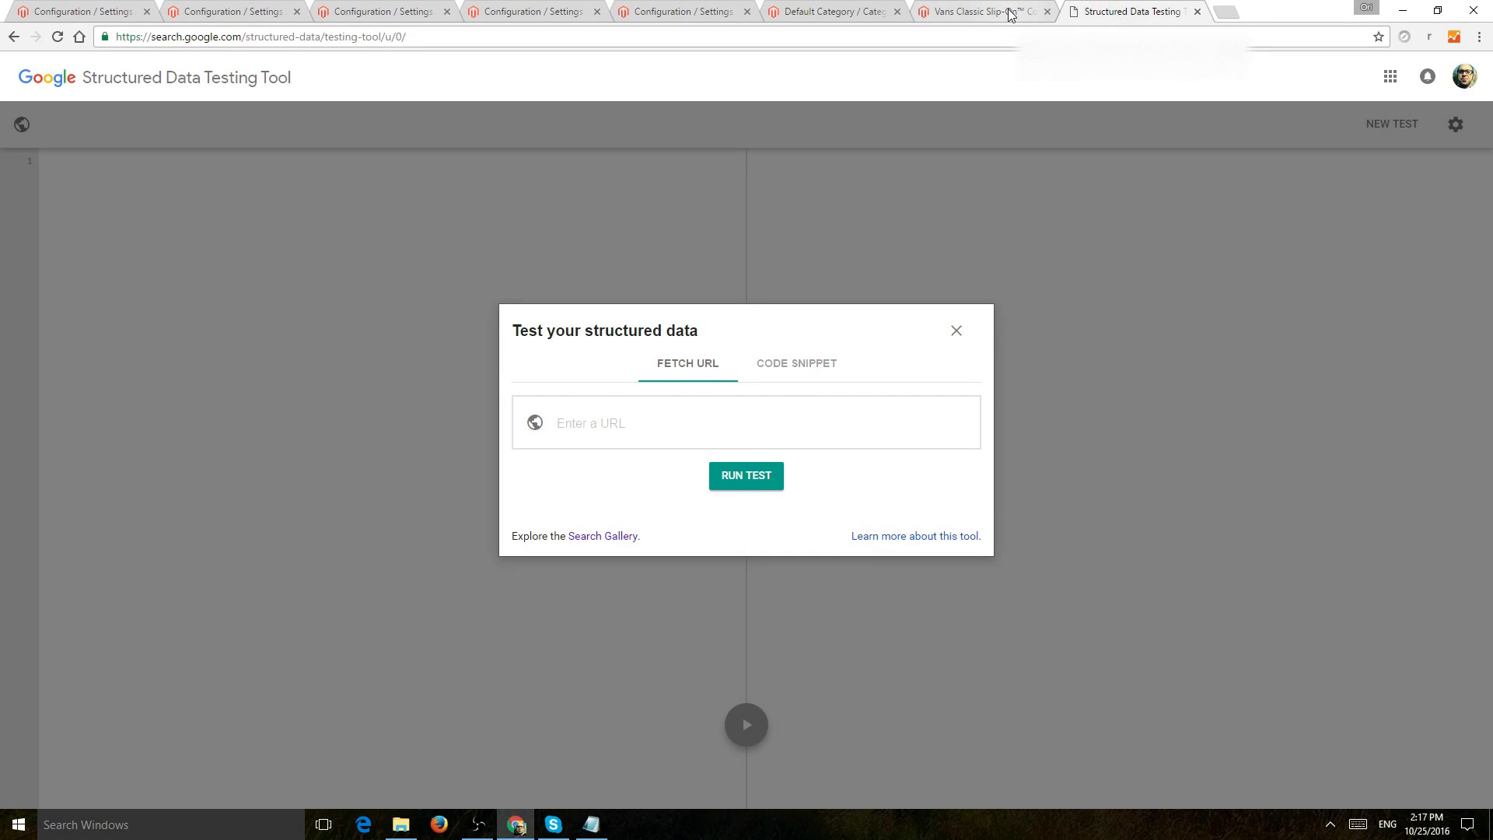
mouse_move(985, 12)
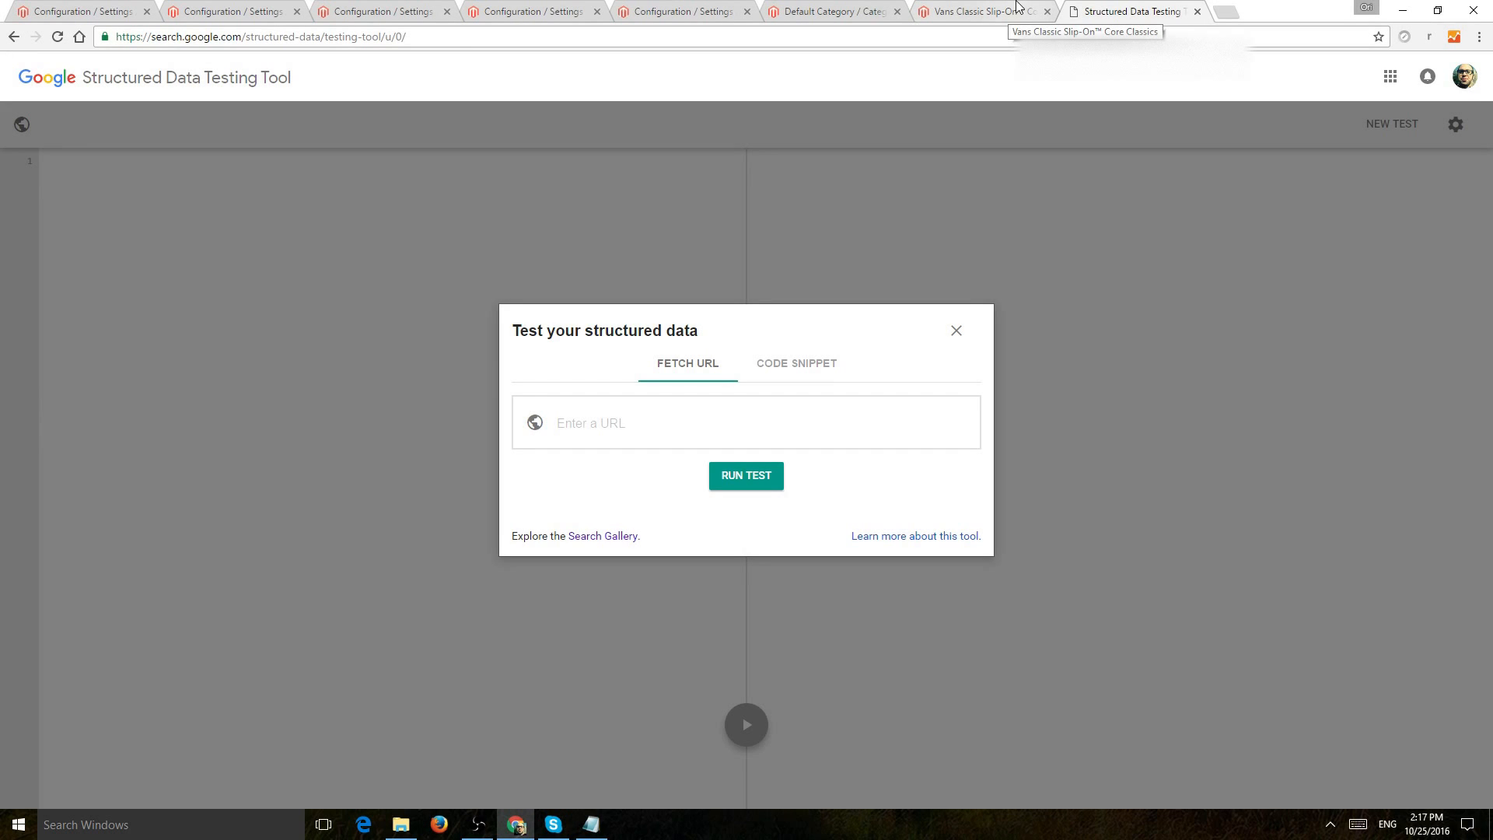
mouse_move(1018, 6)
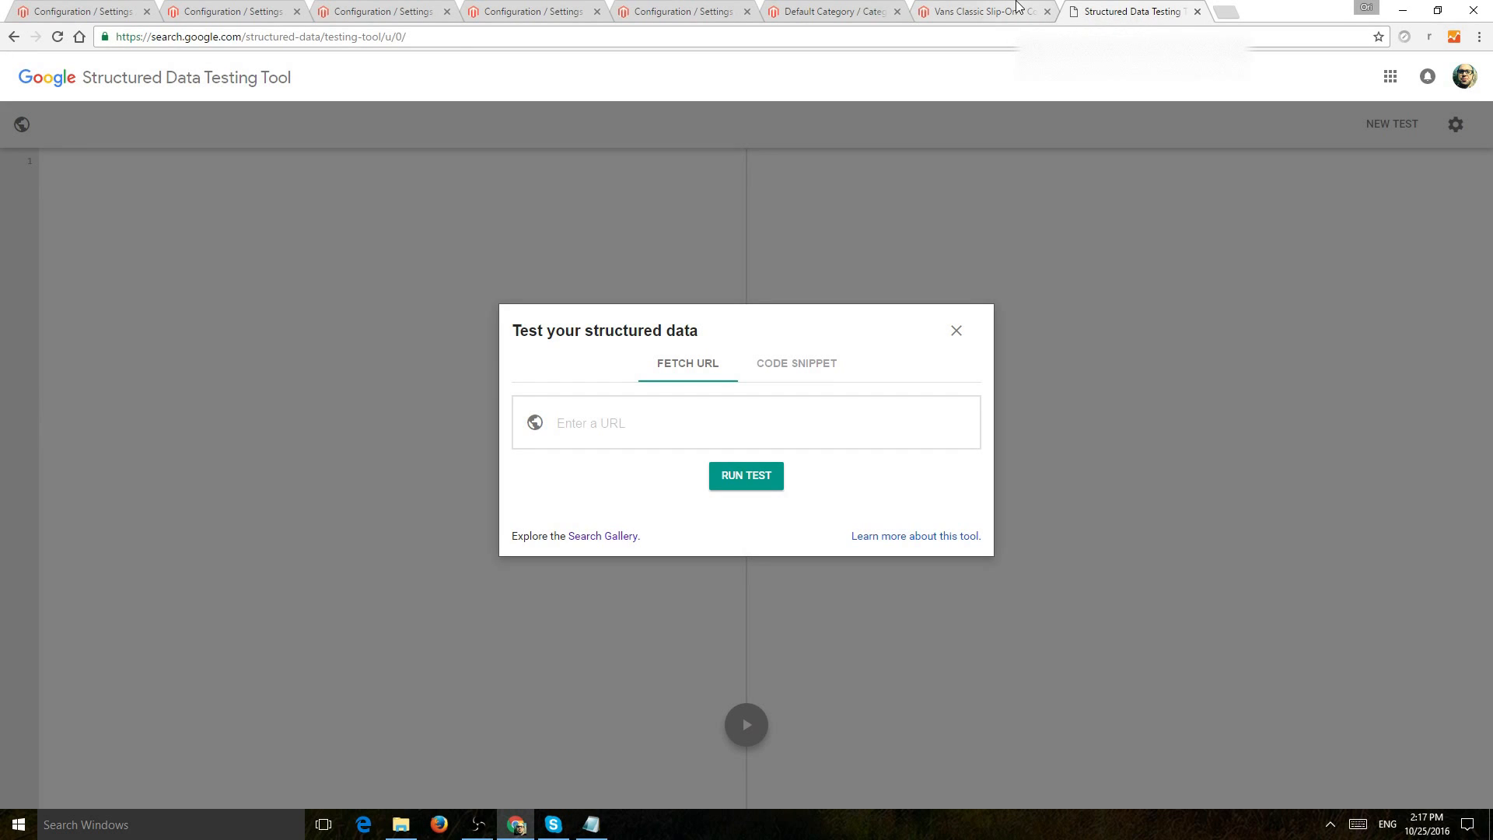
click(956, 331)
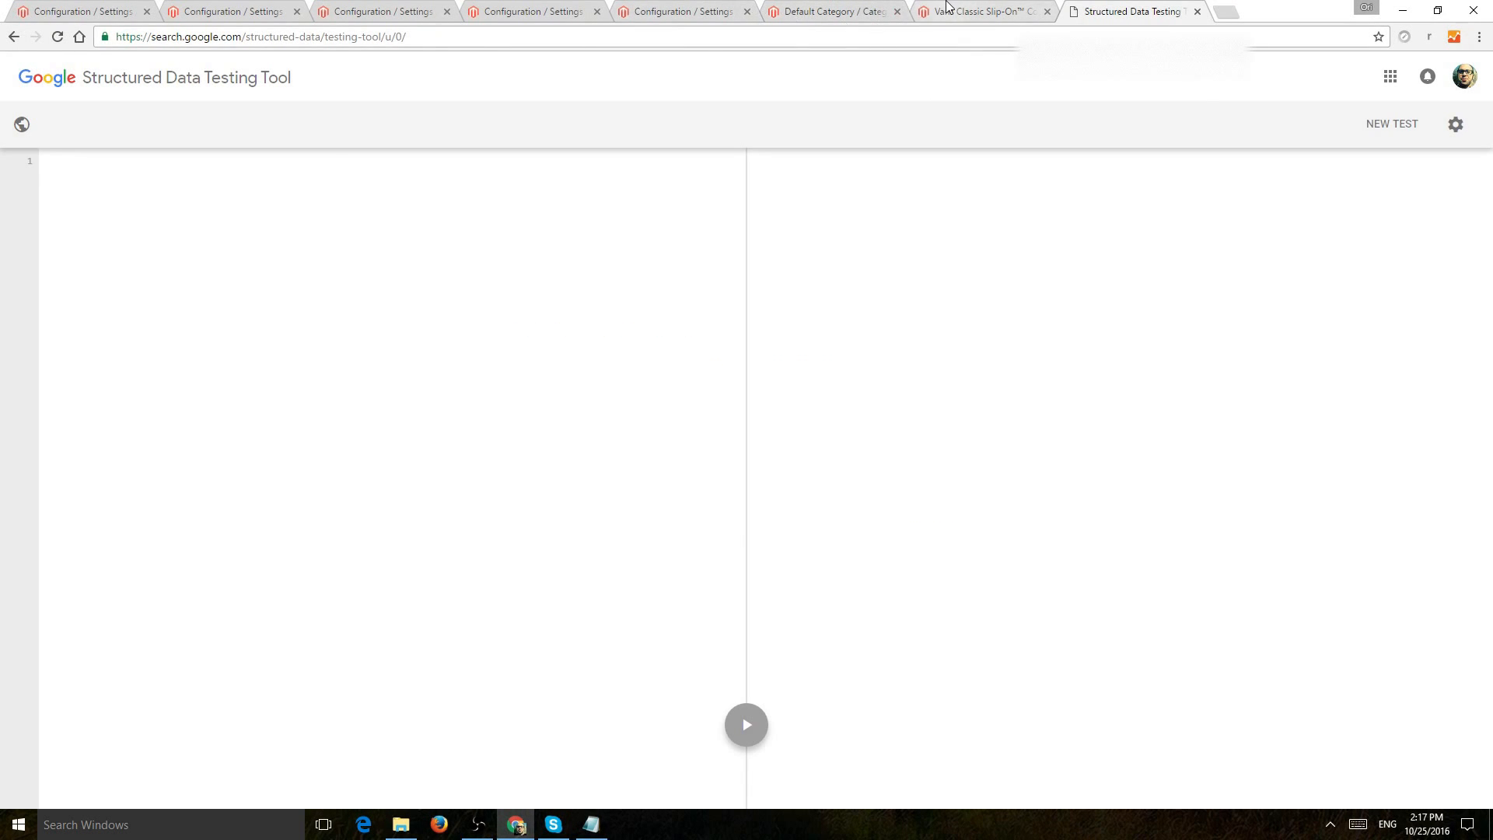
click(981, 11)
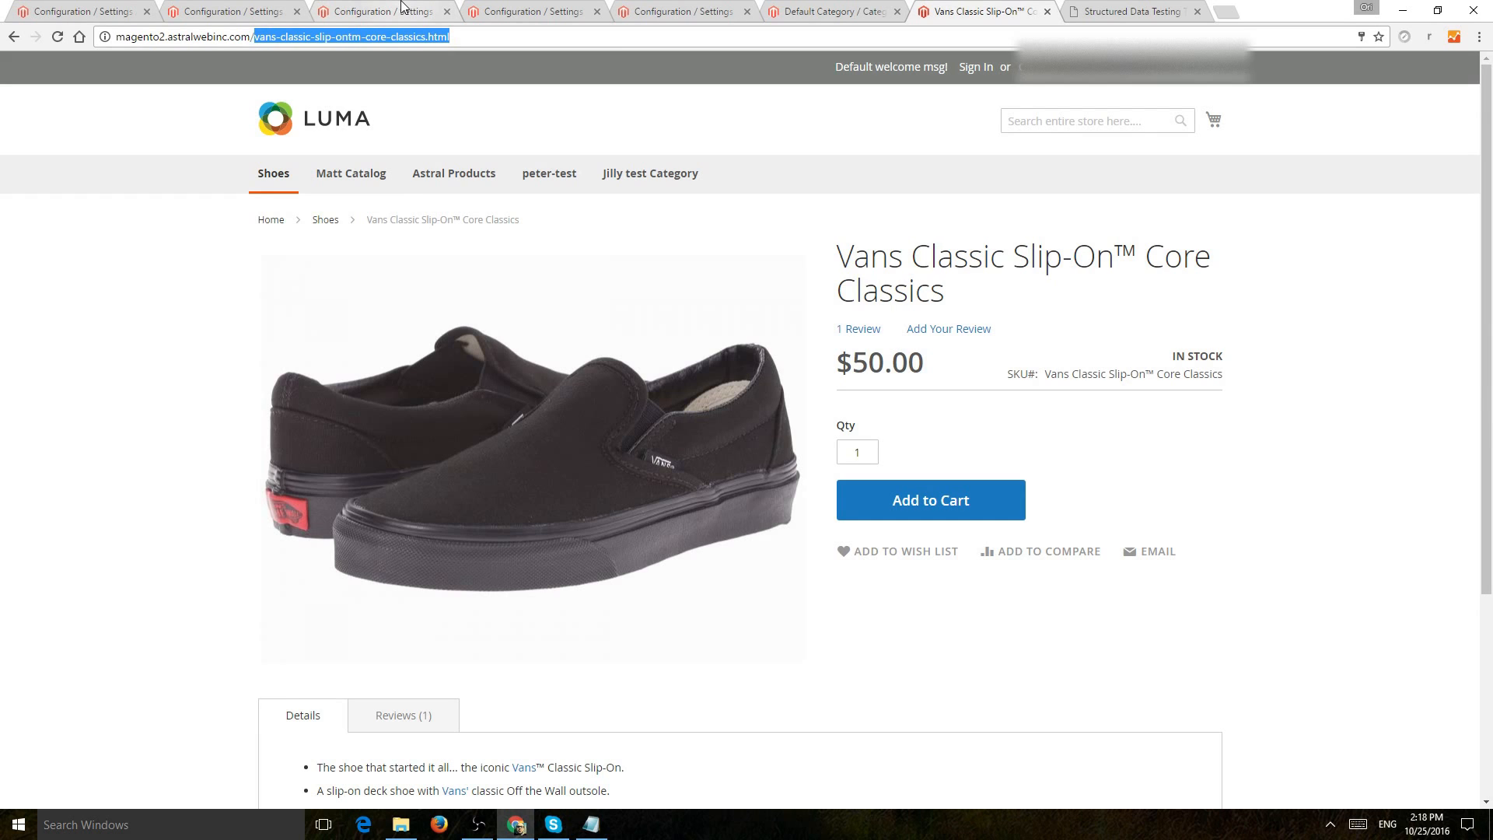
mouse_move(229, 114)
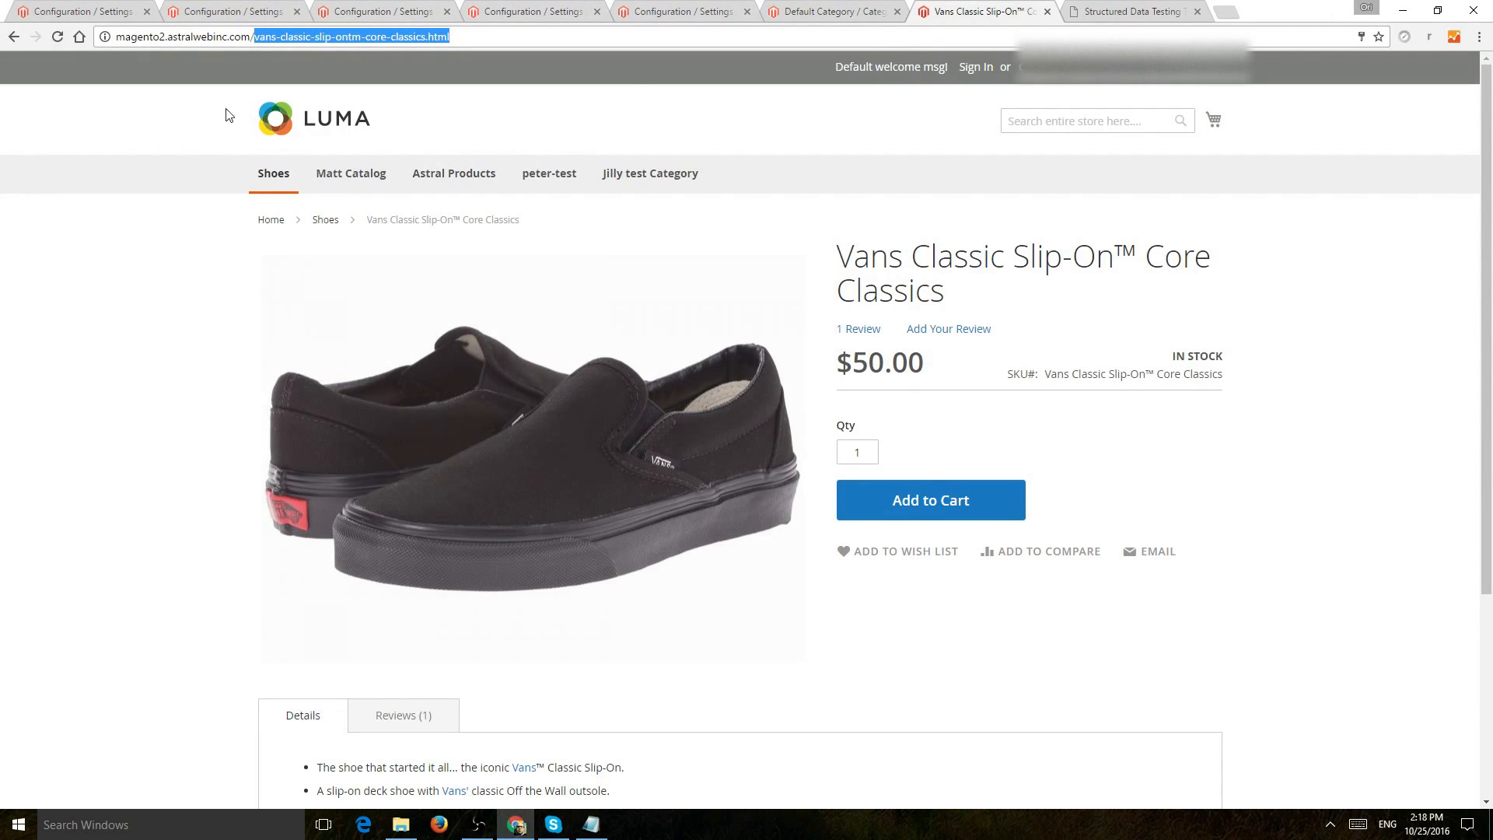
Scroll the Vans Classic Slip-On Core Classics page and switch to the catalog configuration tab
scroll(down, 3)
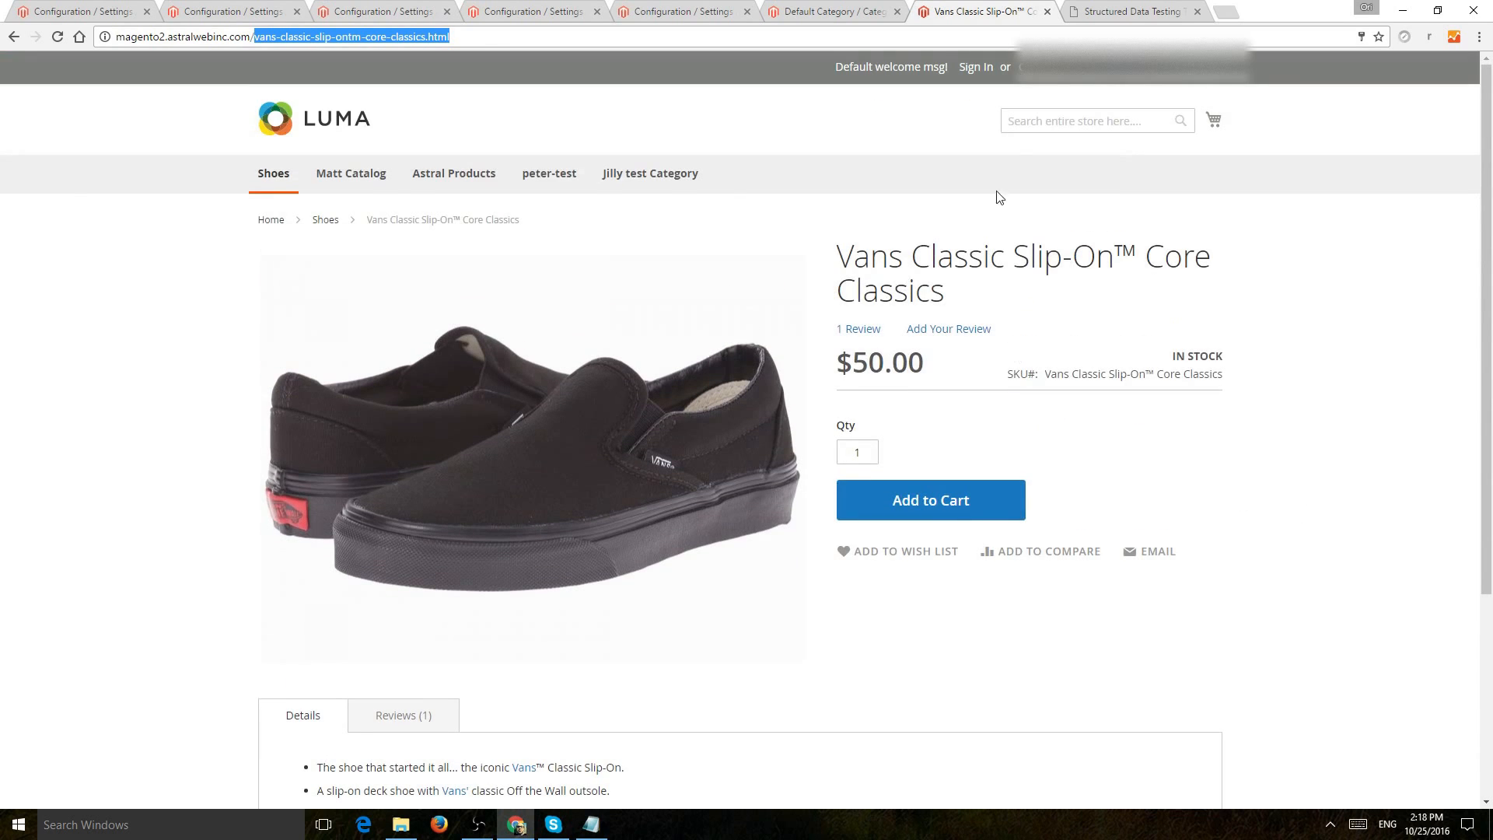
click(381, 12)
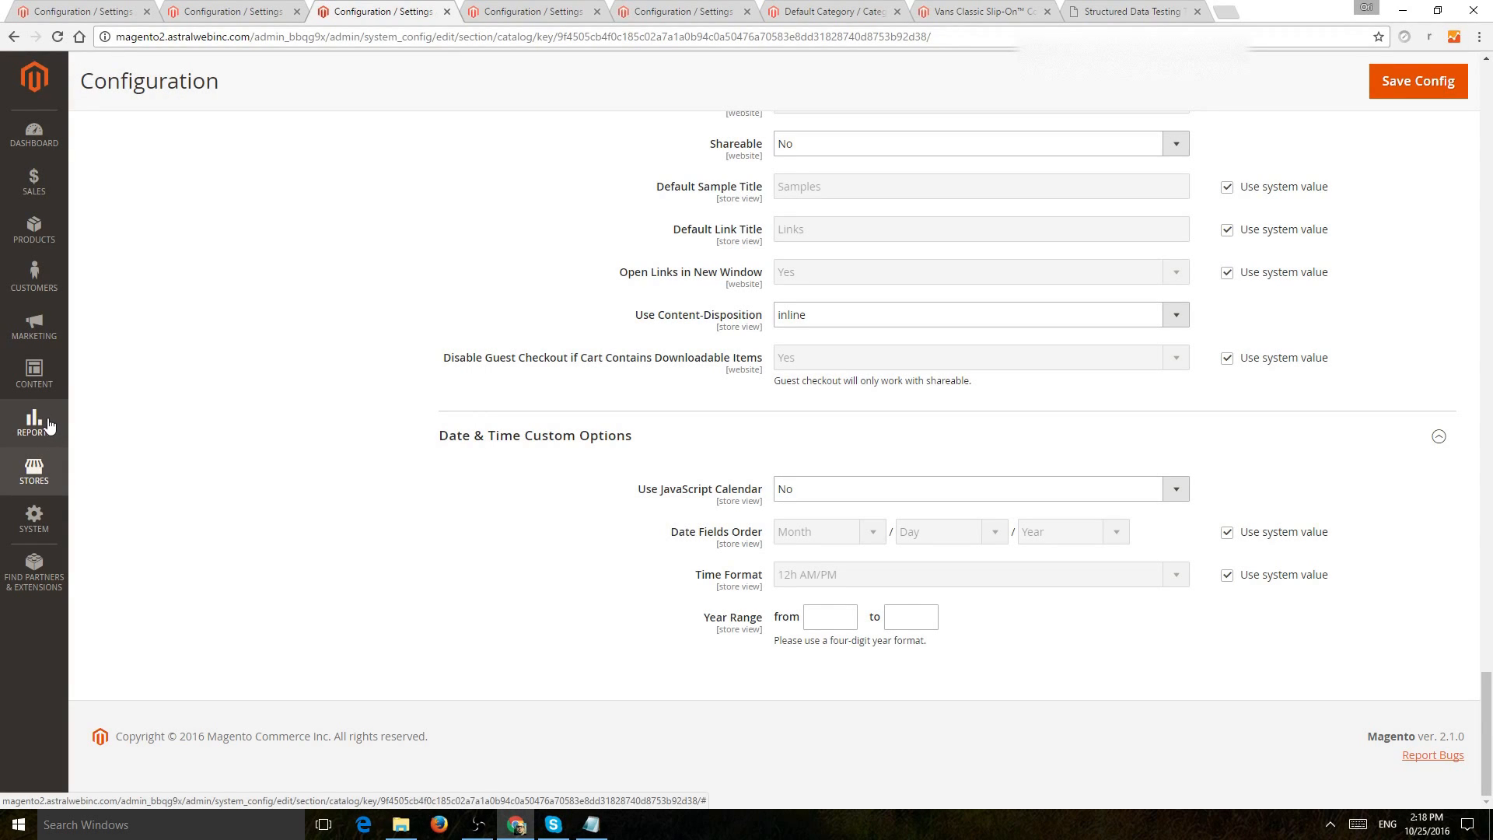
Switch to the GTmetrix site speed analysis tab
click(1285, 11)
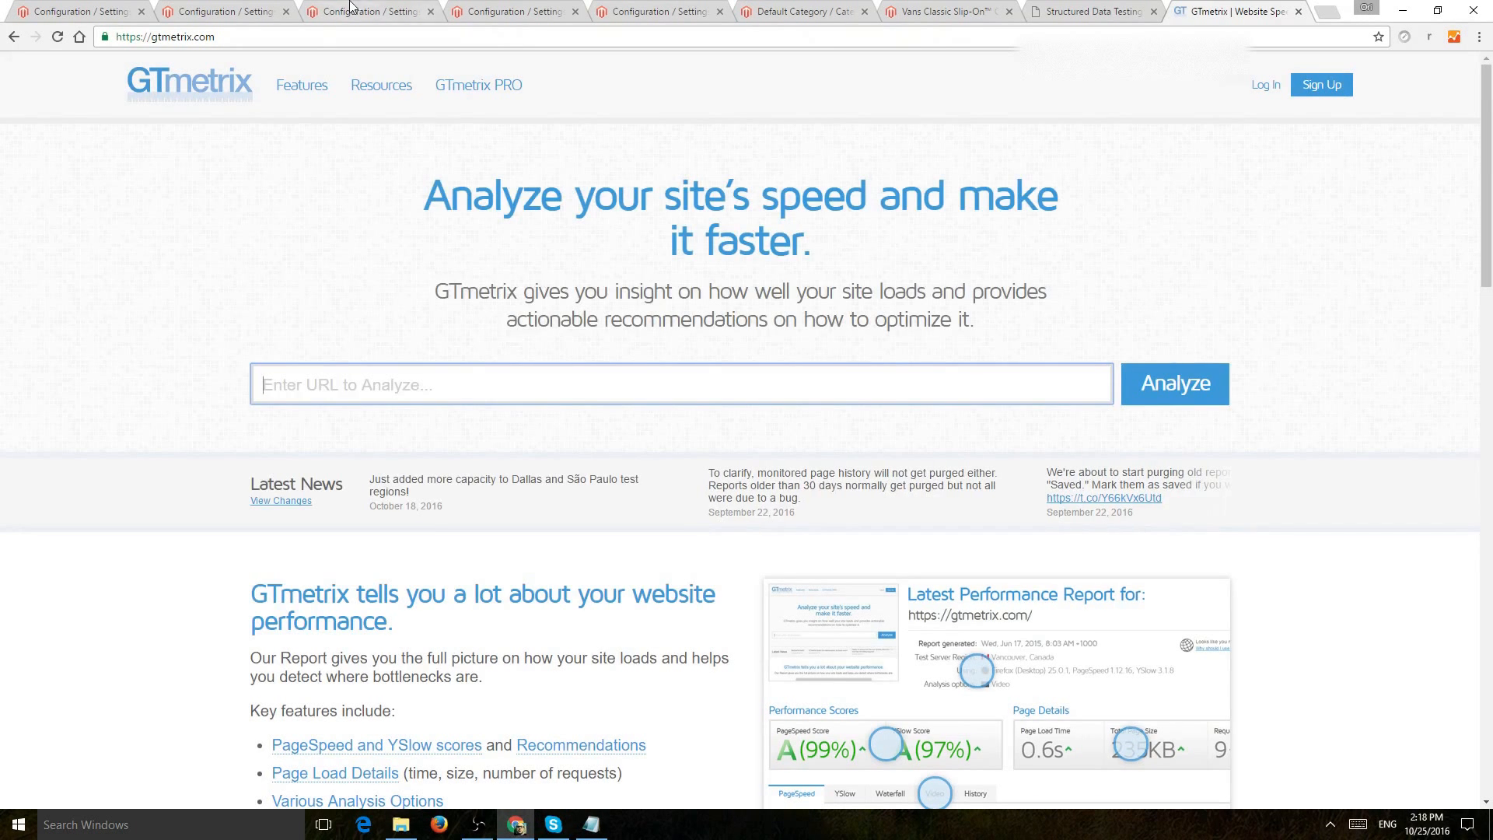
click(76, 11)
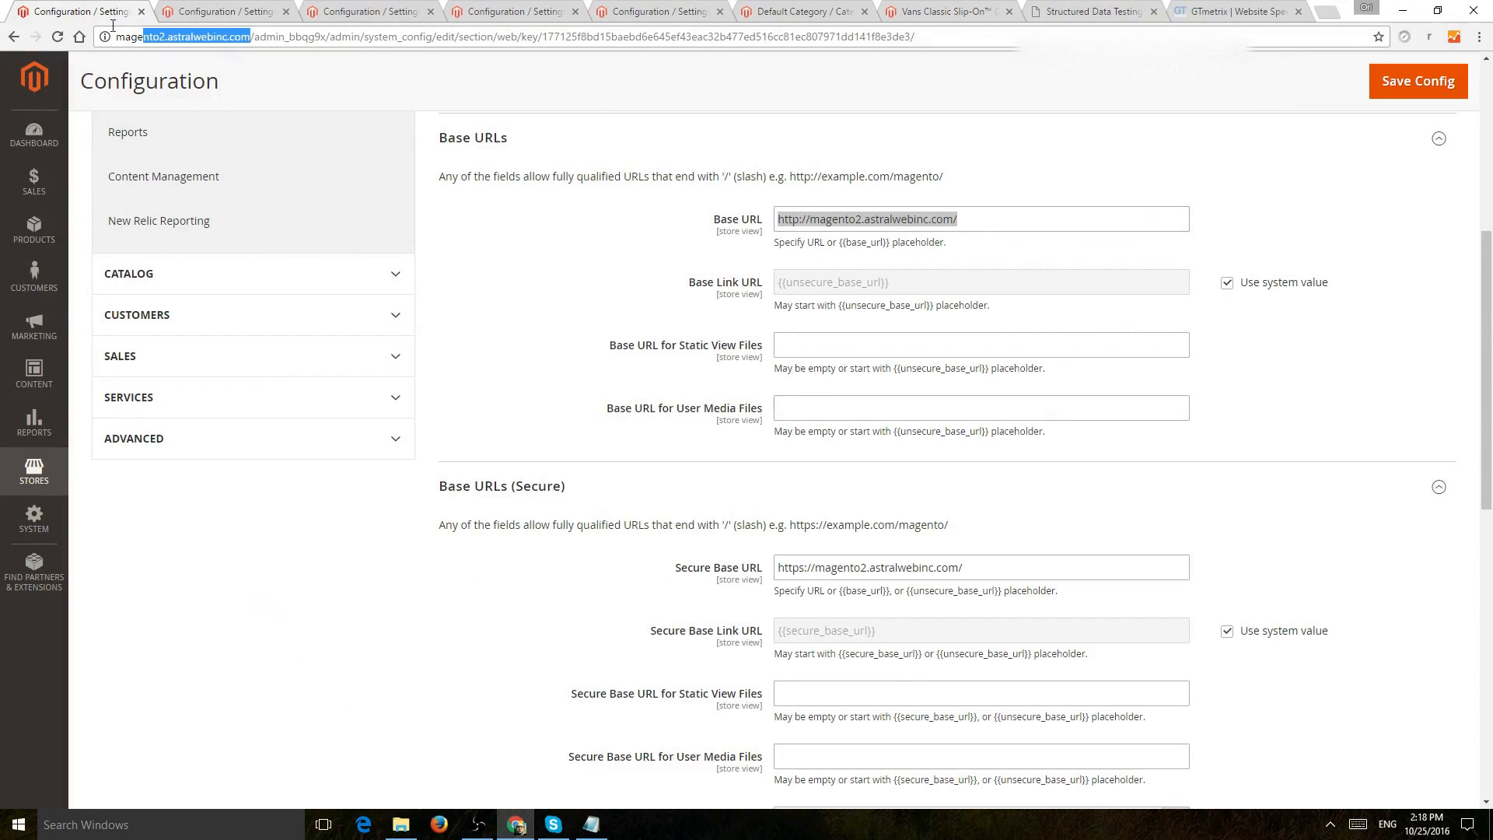
click(1234, 11)
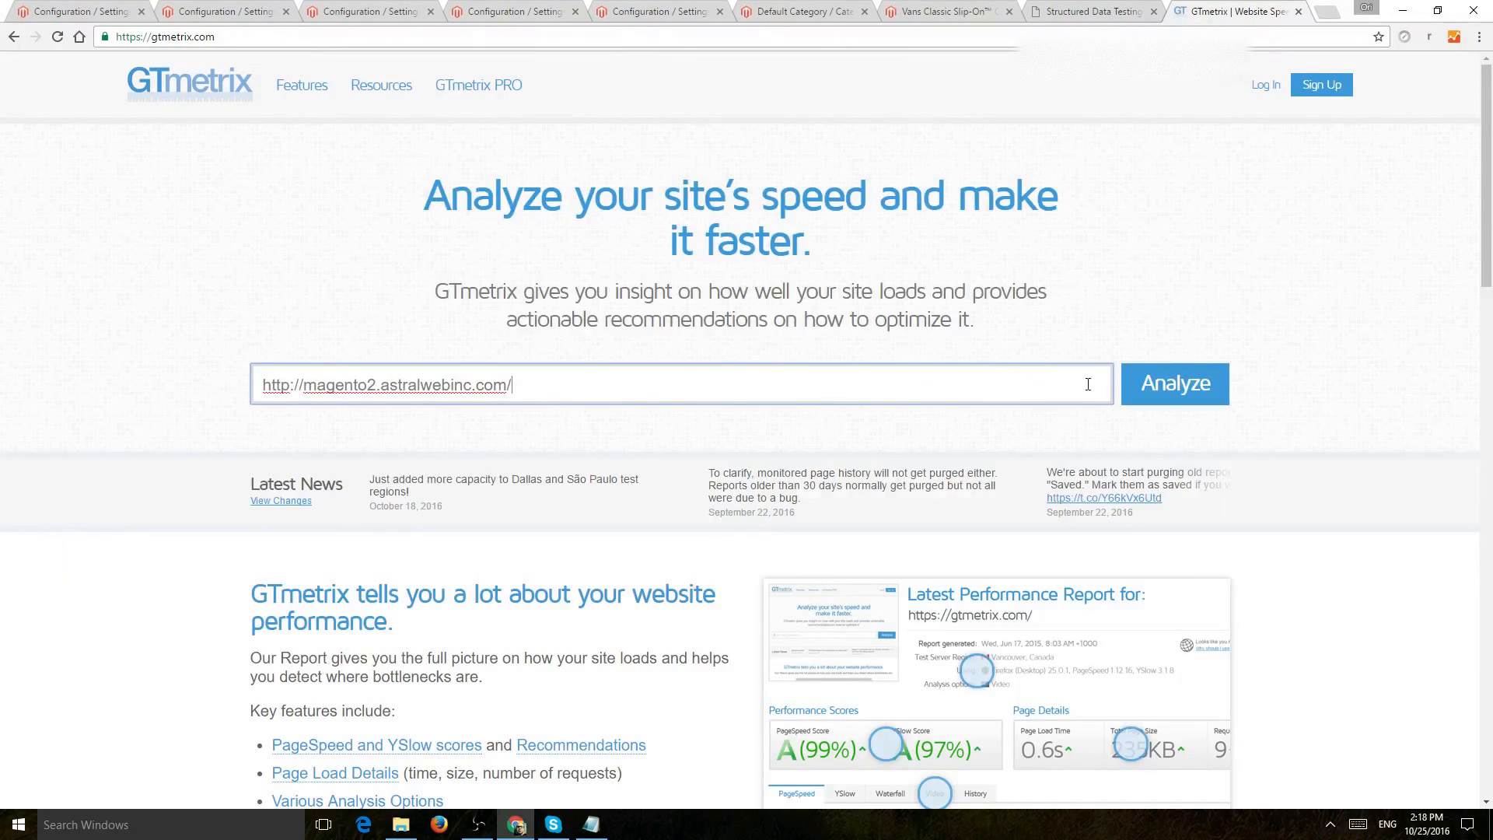
click(1174, 384)
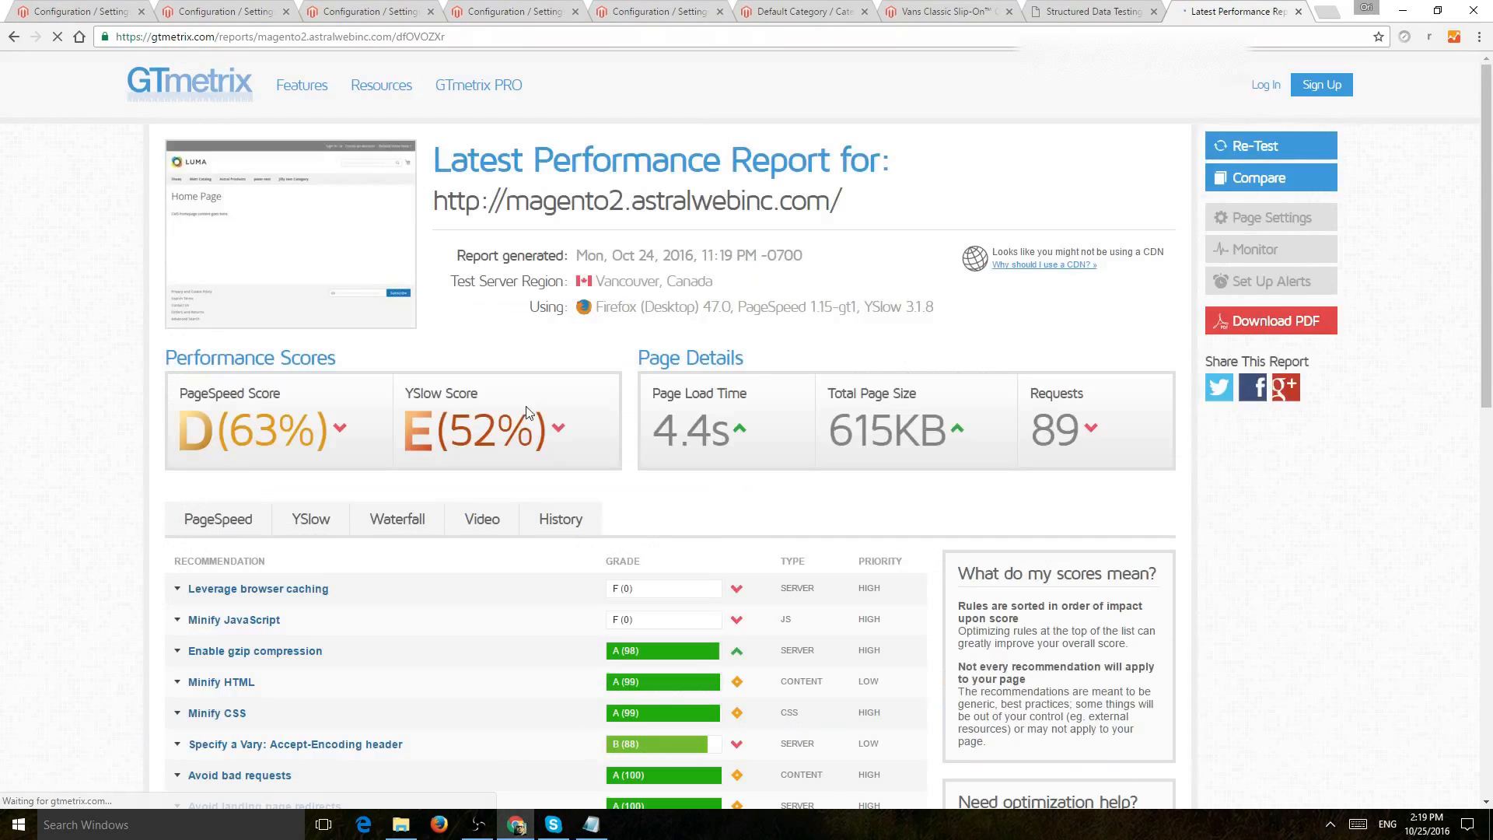
scroll(down, 3)
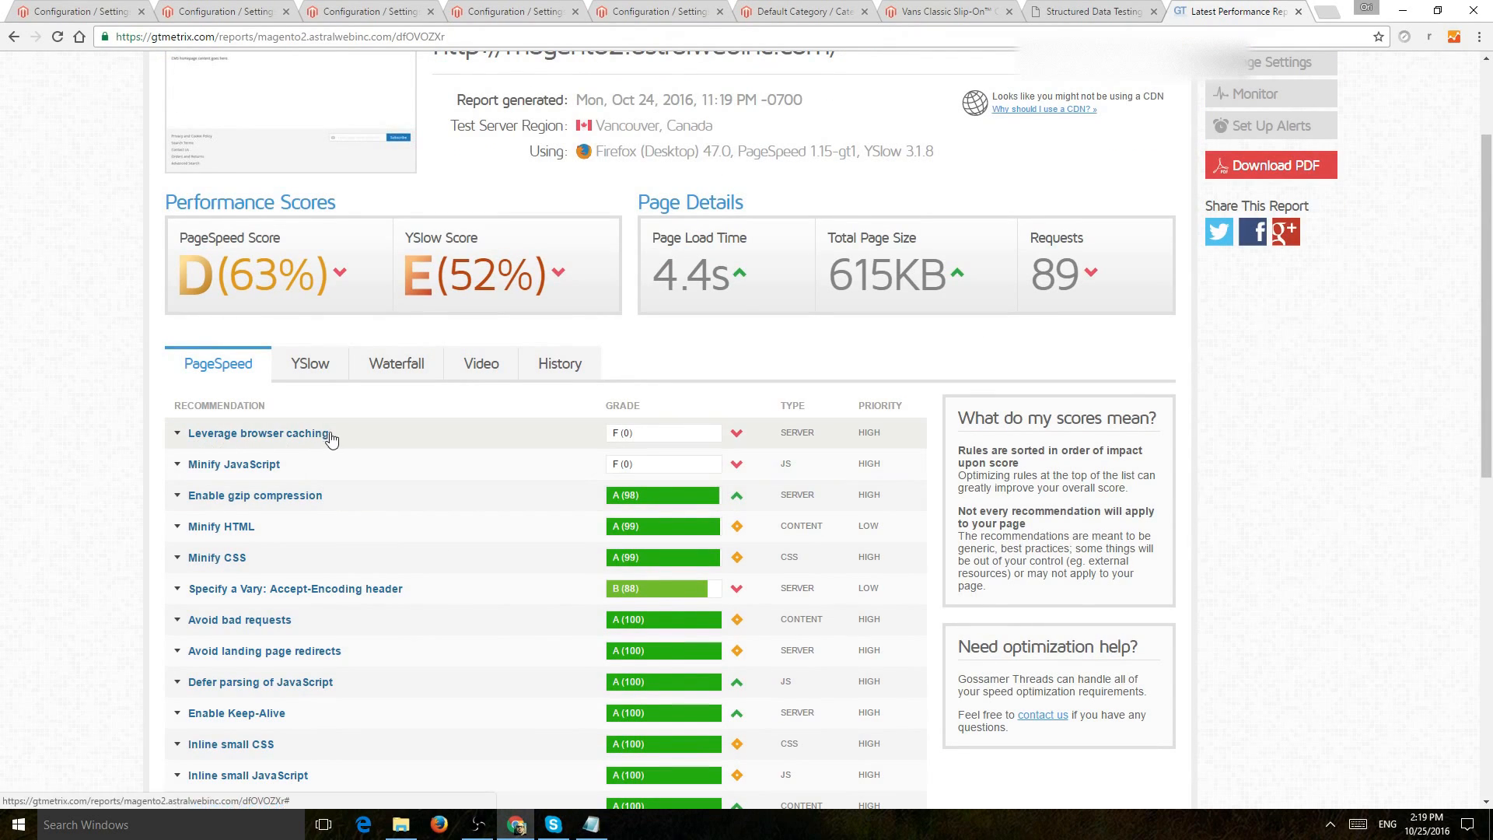
click(255, 495)
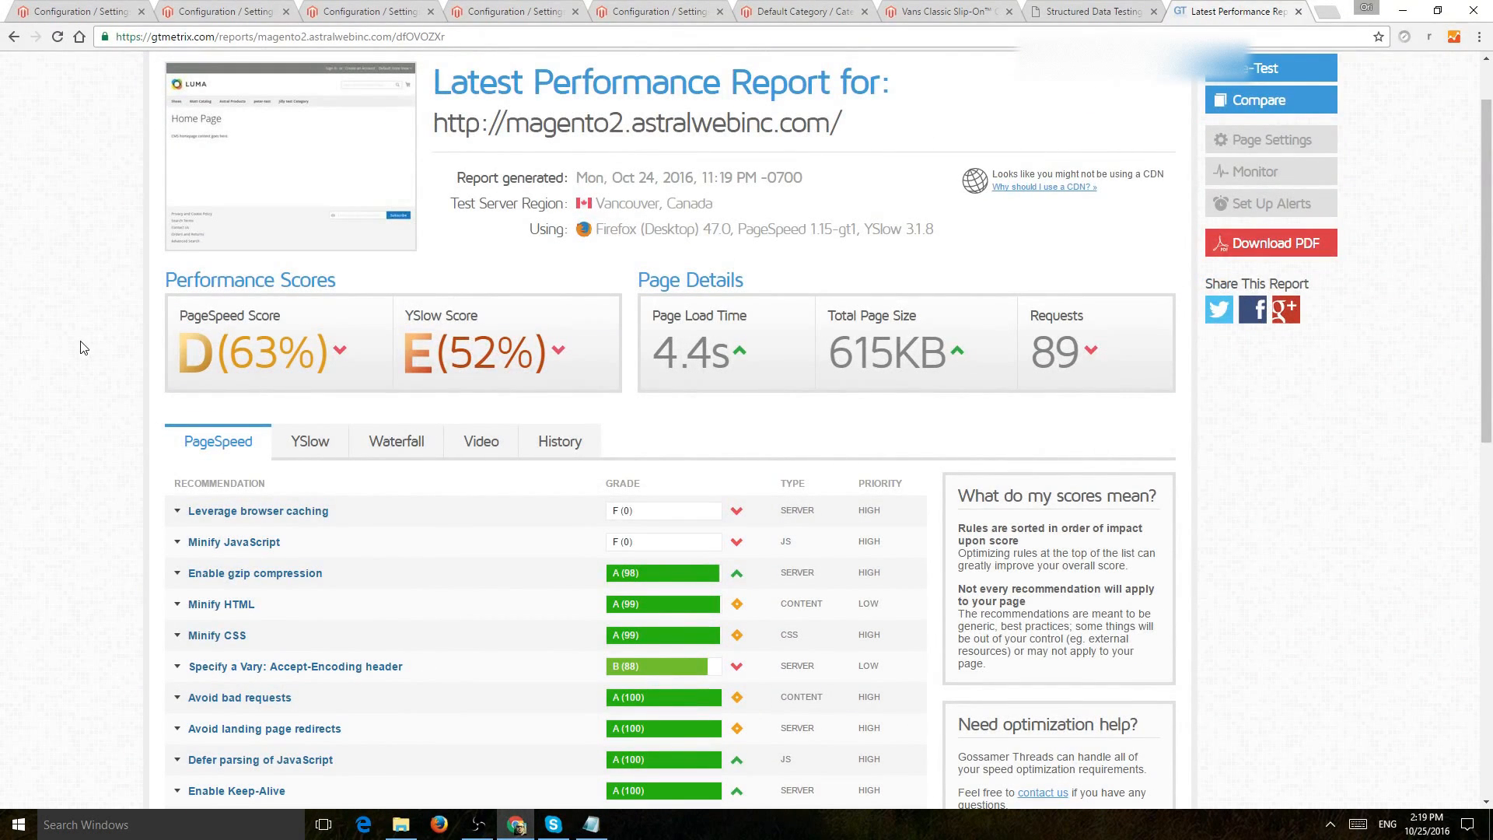
mouse_move(229, 11)
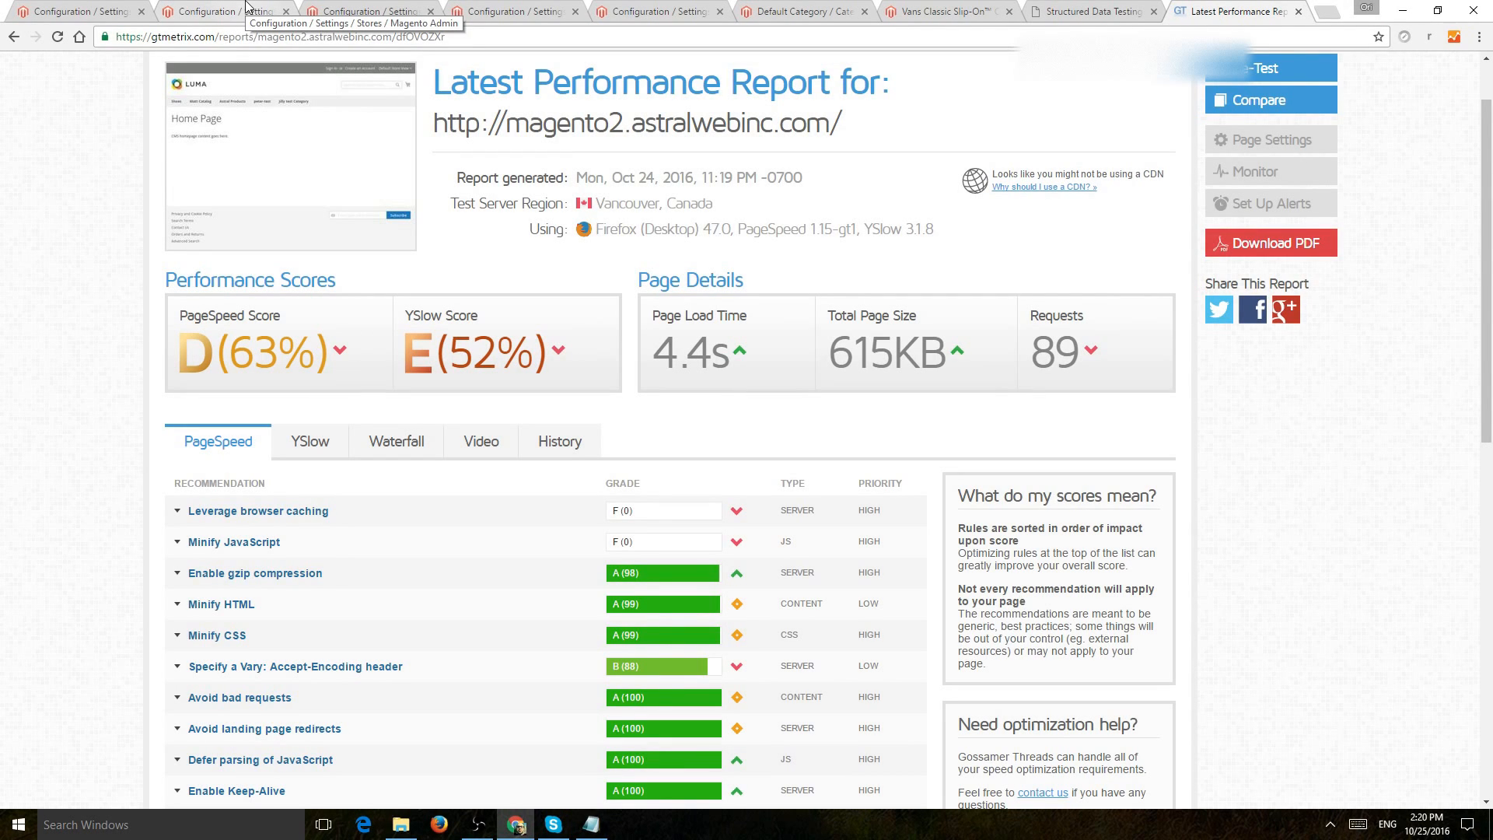
mouse_move(219, 10)
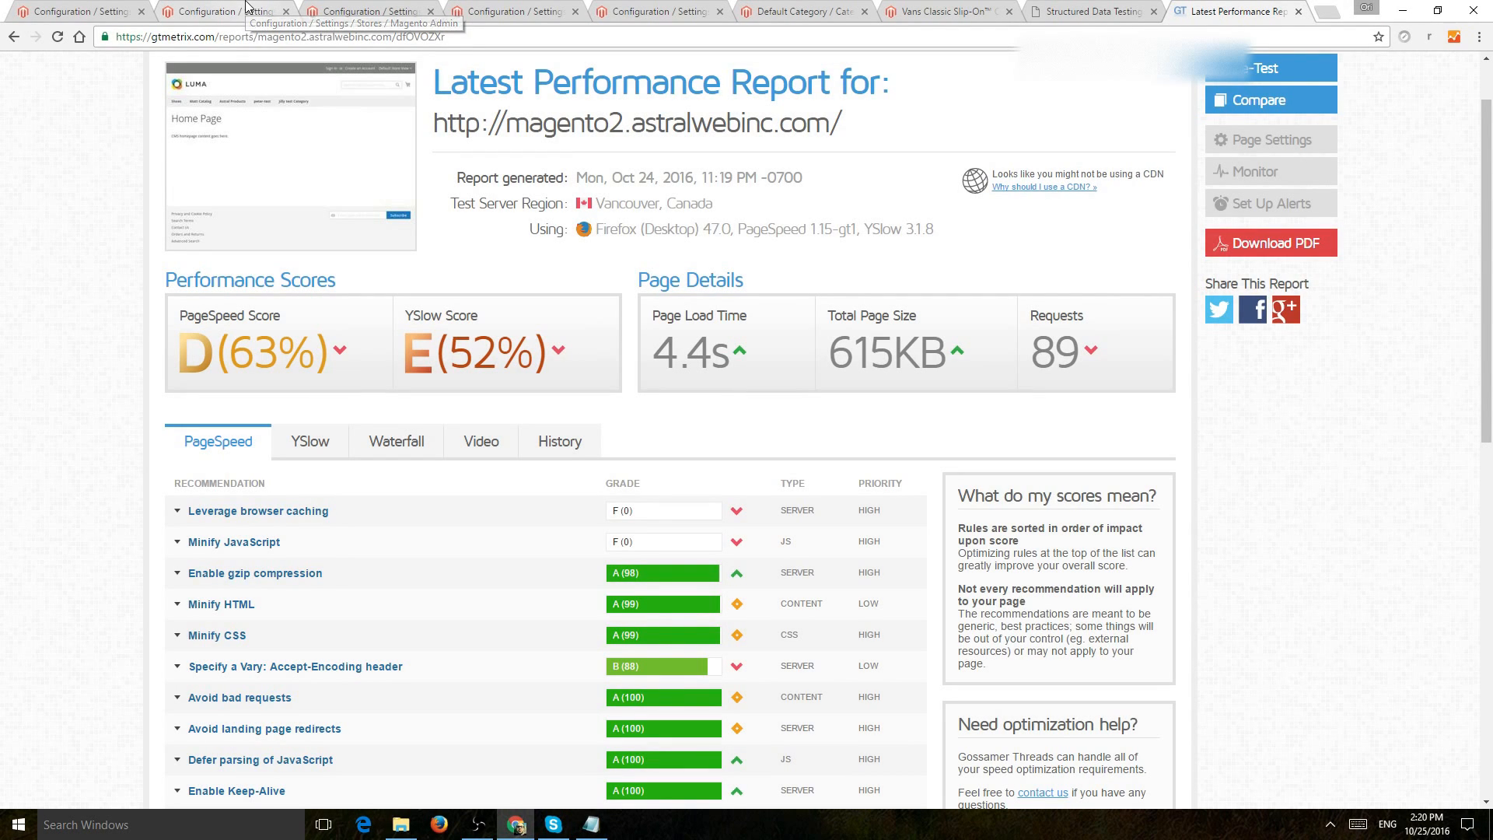